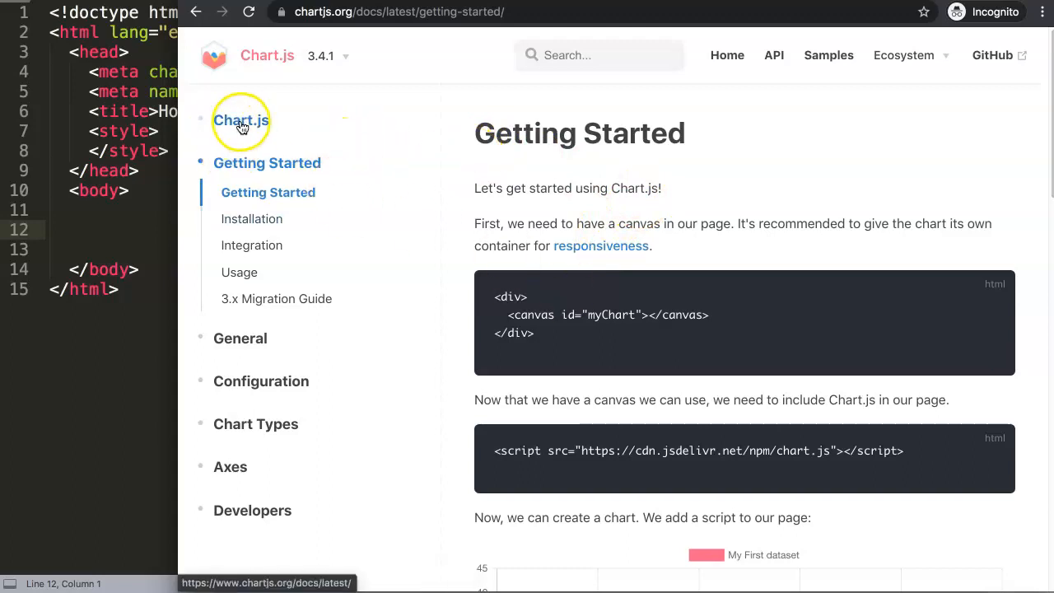
Step: Open the Chart.js docs overview and scroll to the Creating a Chart bar chart code
left_click(241, 120)
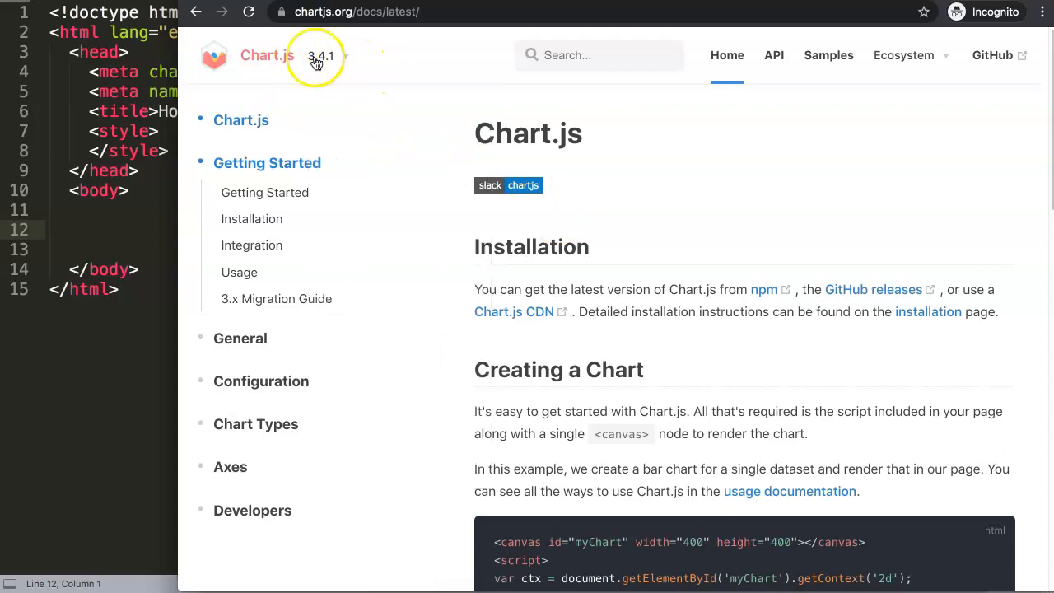
scroll("down", 3)
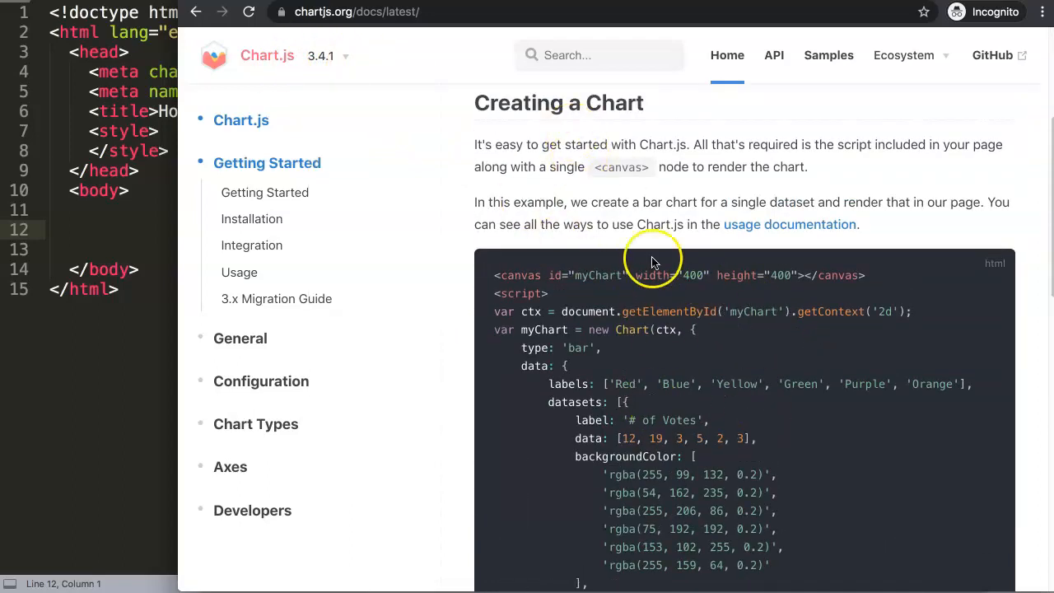
scroll("down", 3)
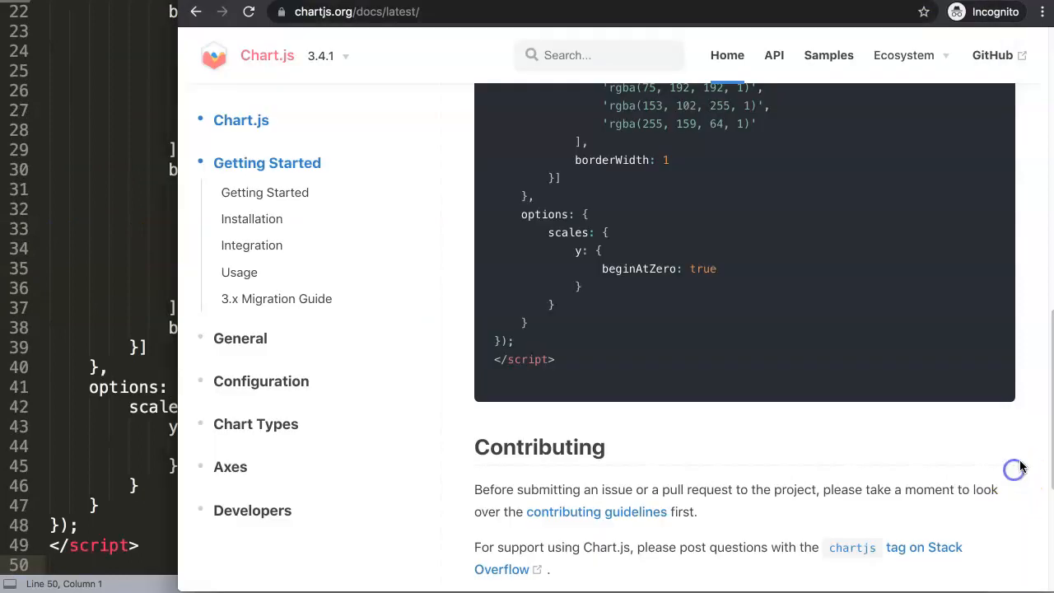
left_click(267, 192)
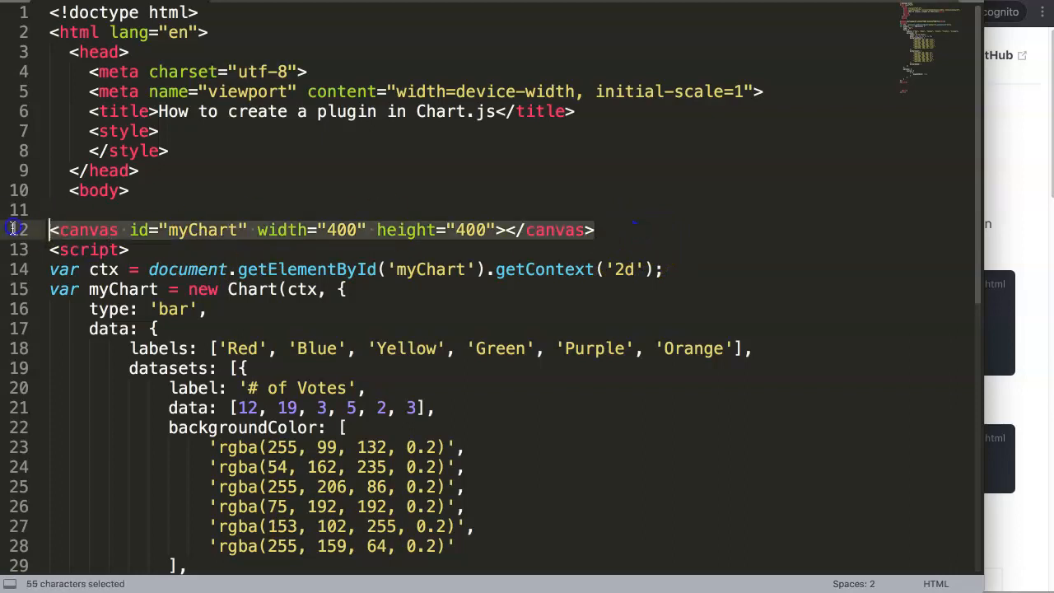
Step: Load Chart.js from the jsDelivr CDN and give the canvas wrapper div class 'chartBox'
type("<script src=\"https://cdn.jsdelivr.net/npm/chart.js\"></script>")
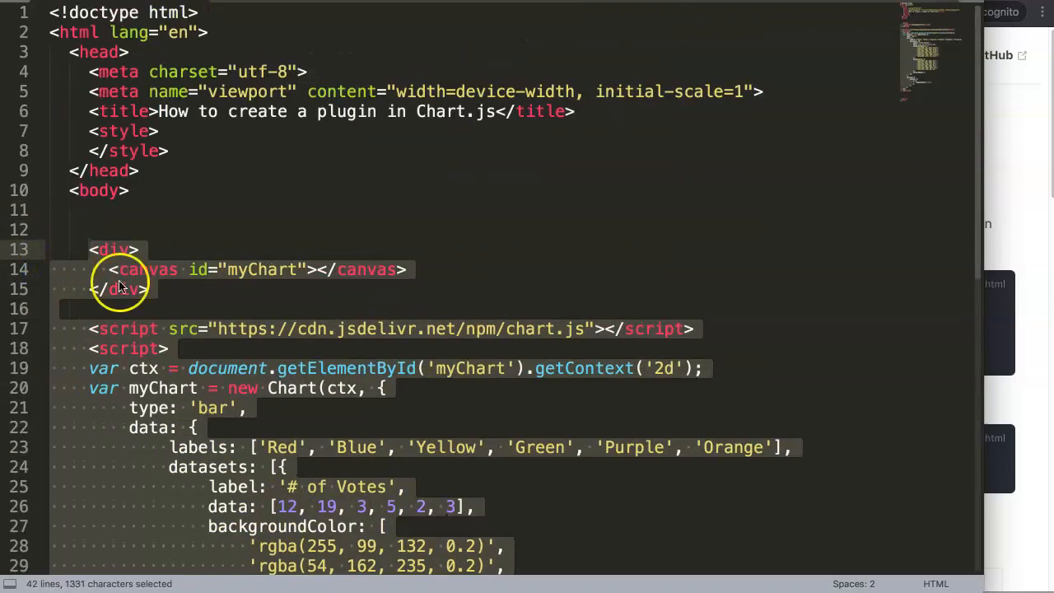
left_click(137, 250)
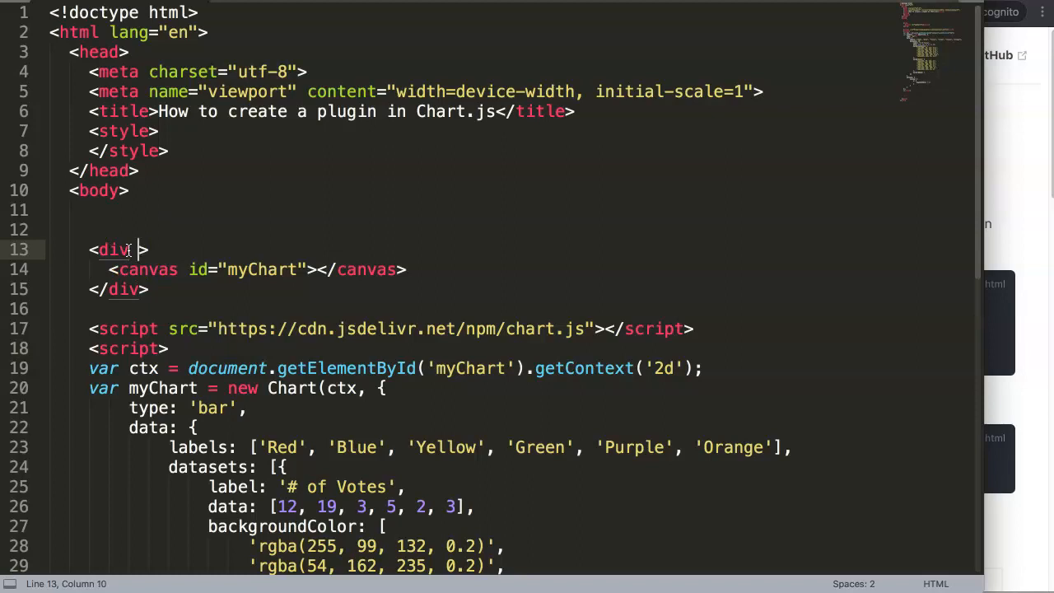
type("class=\"\"")
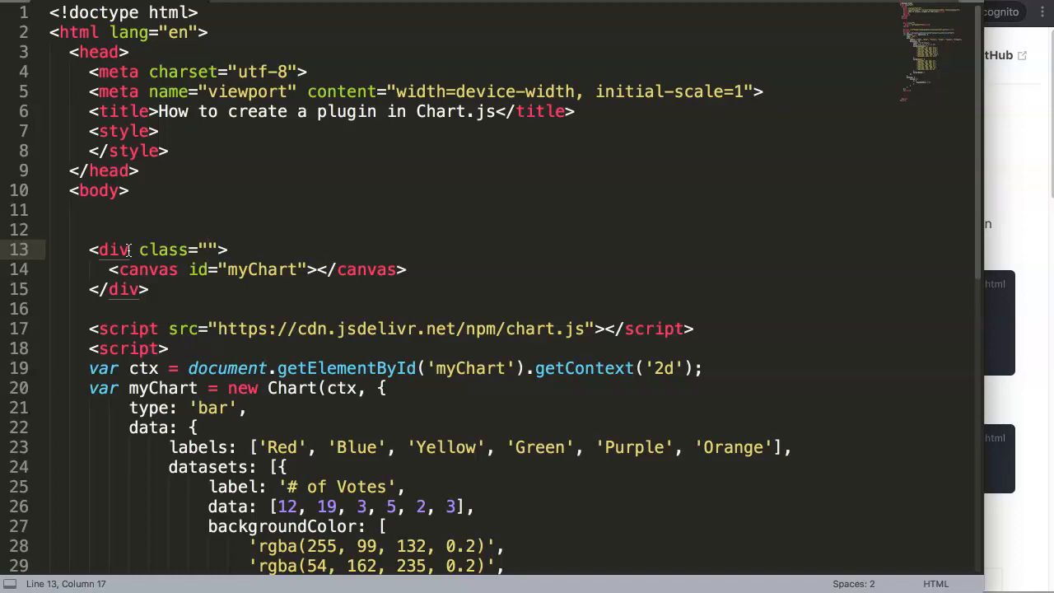
type("chartBo")
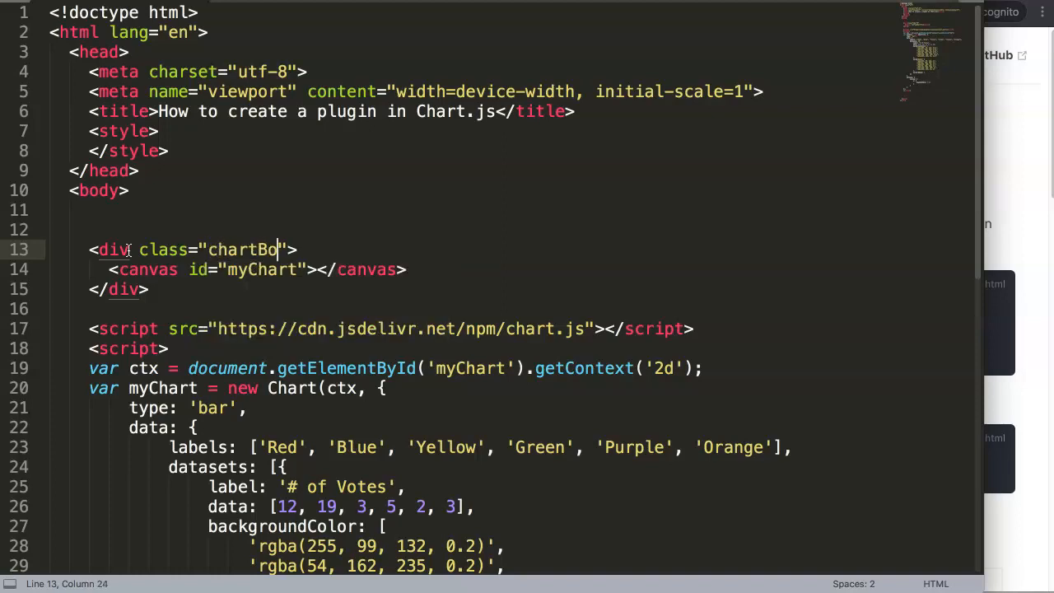
Step: Add a .chartBox { width: 700px; } style rule
double_click(248, 250)
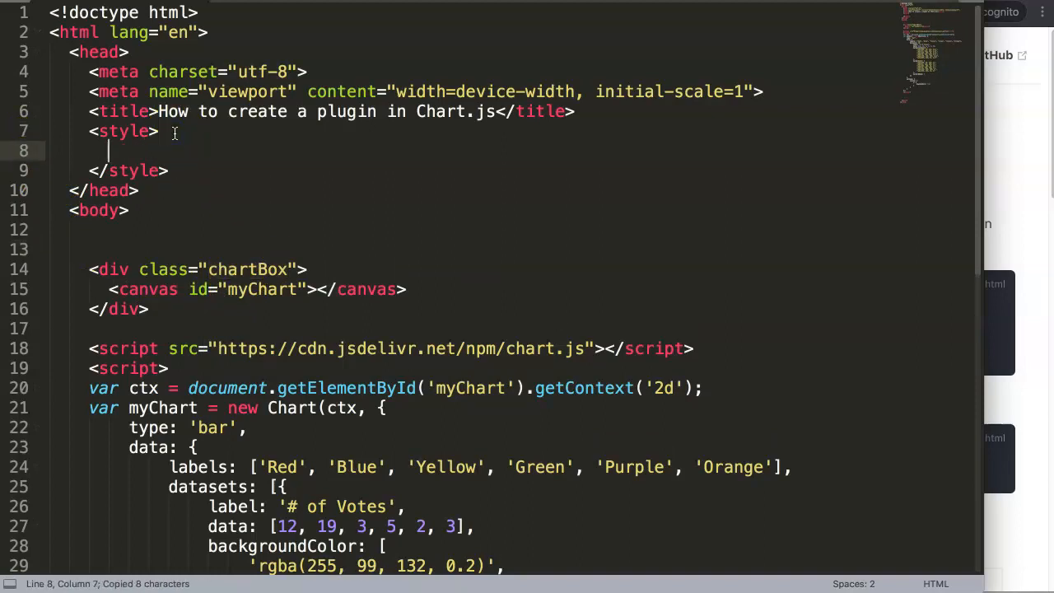
type(".")
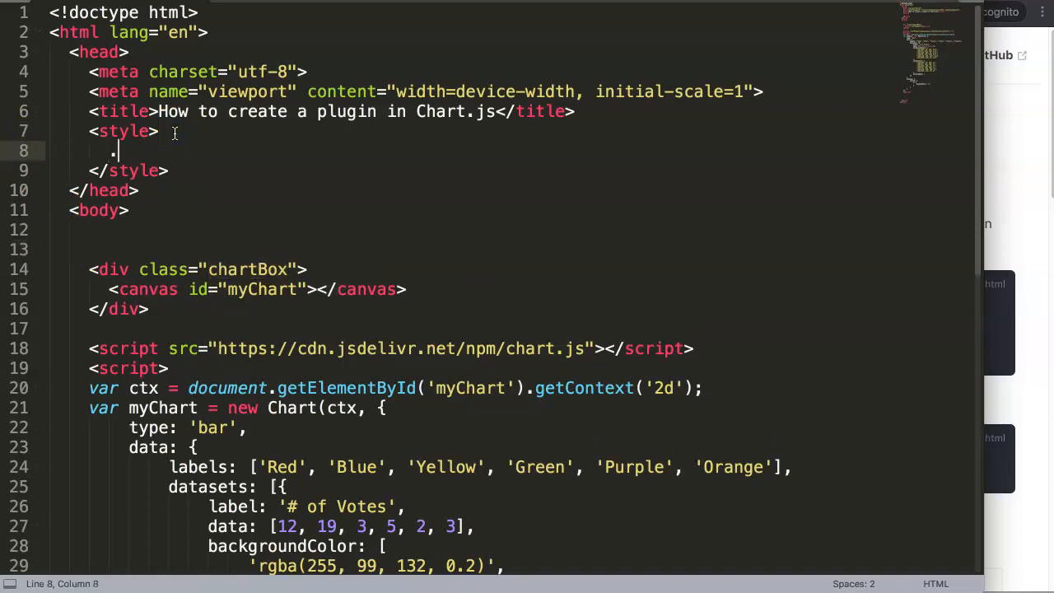
type("chartBox")
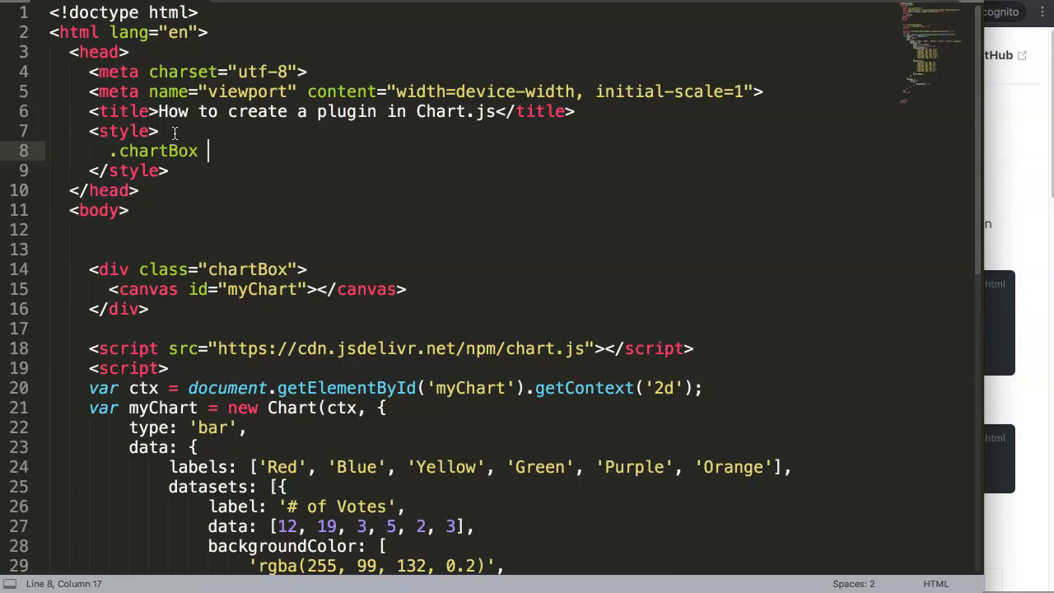
type("{ width")
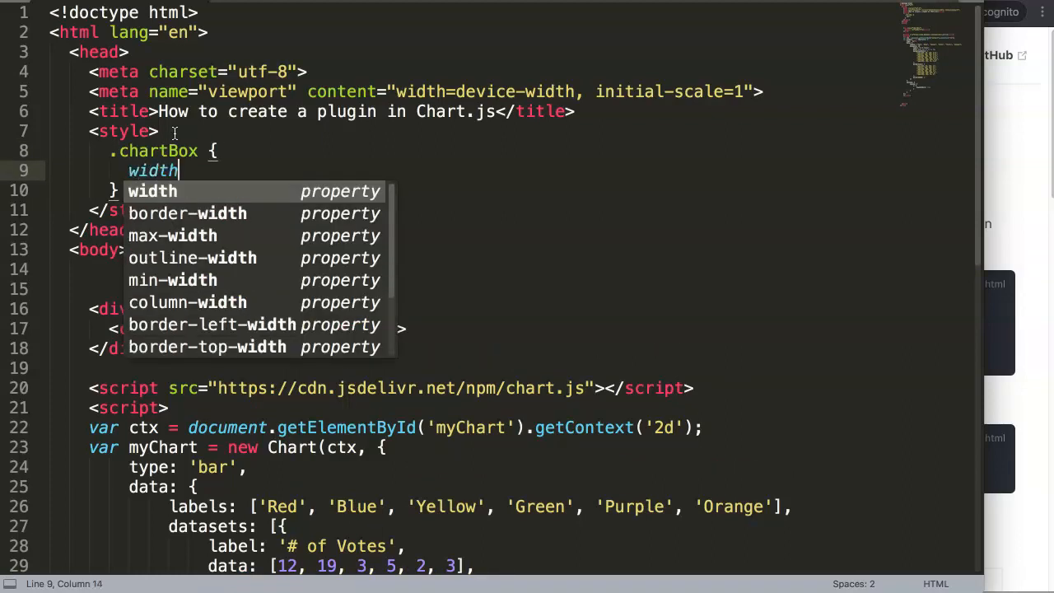
type(": 700px;")
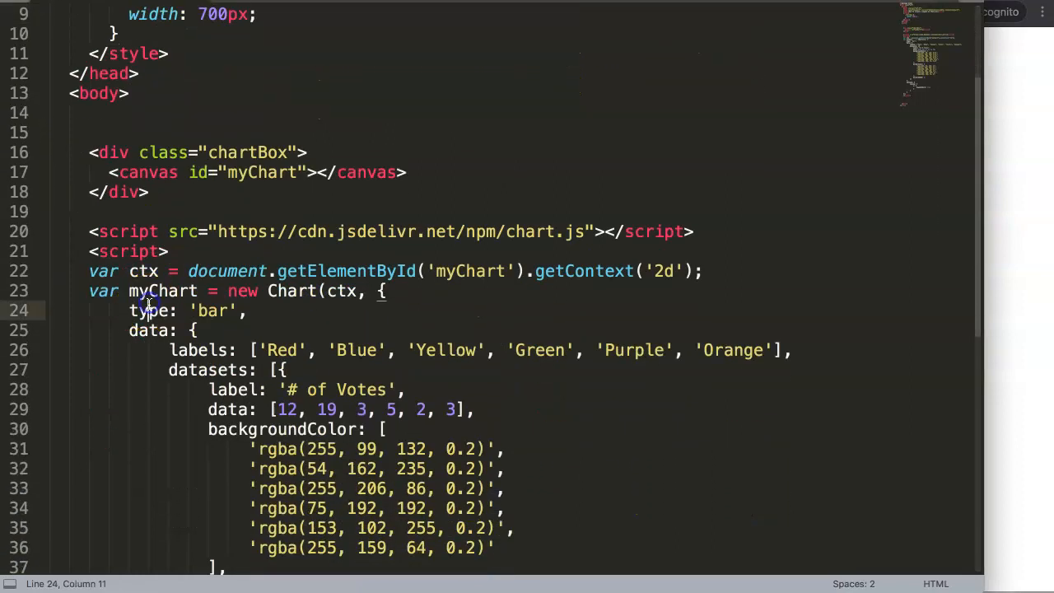
Step: Add setup, config and render init block comments after the opening script tag
left_click(173, 251)
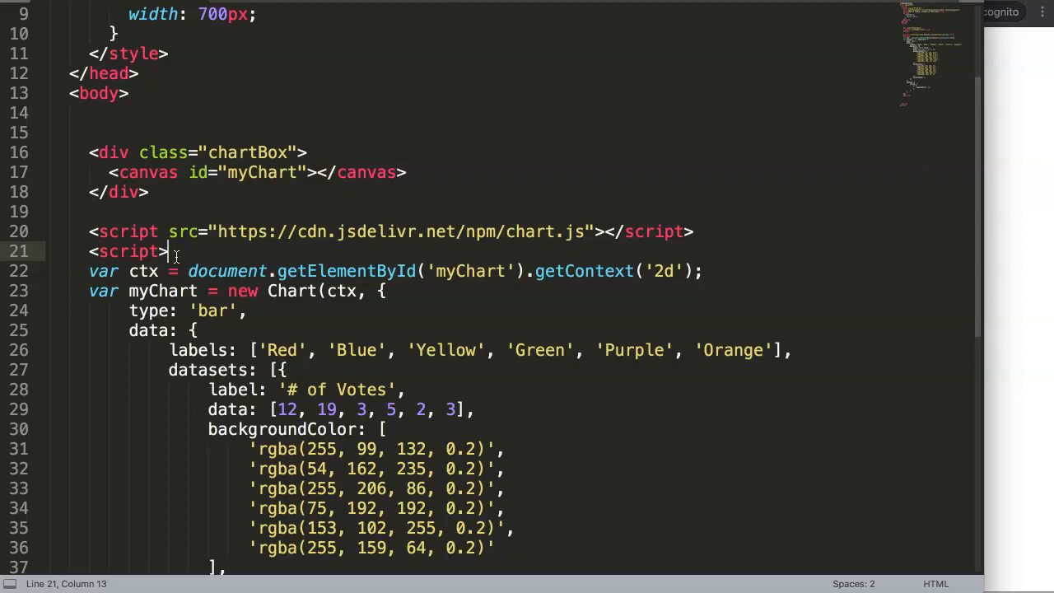
key("Enter")
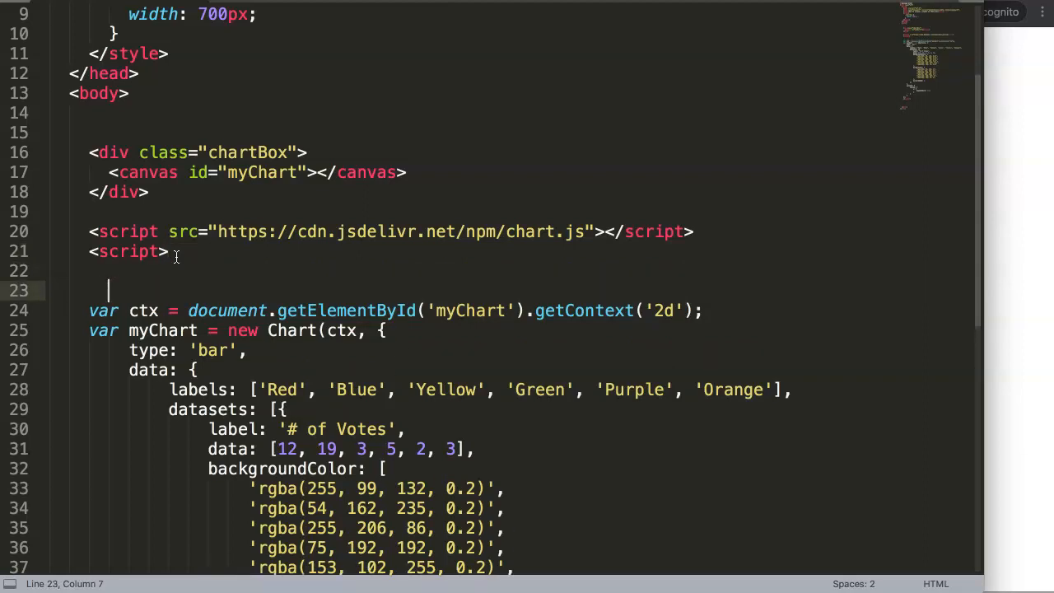
type("//")
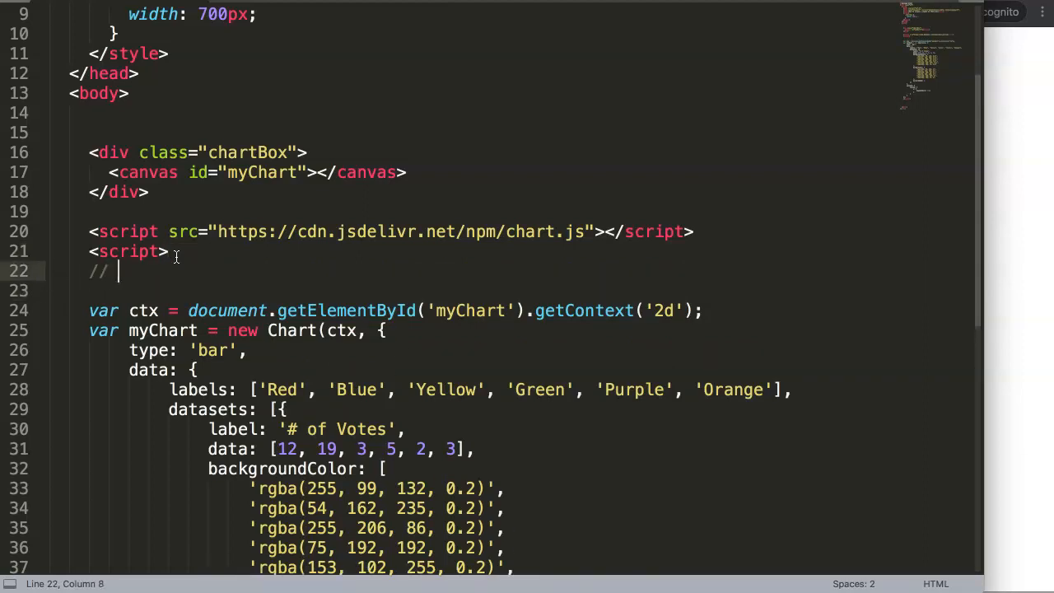
type("setup block")
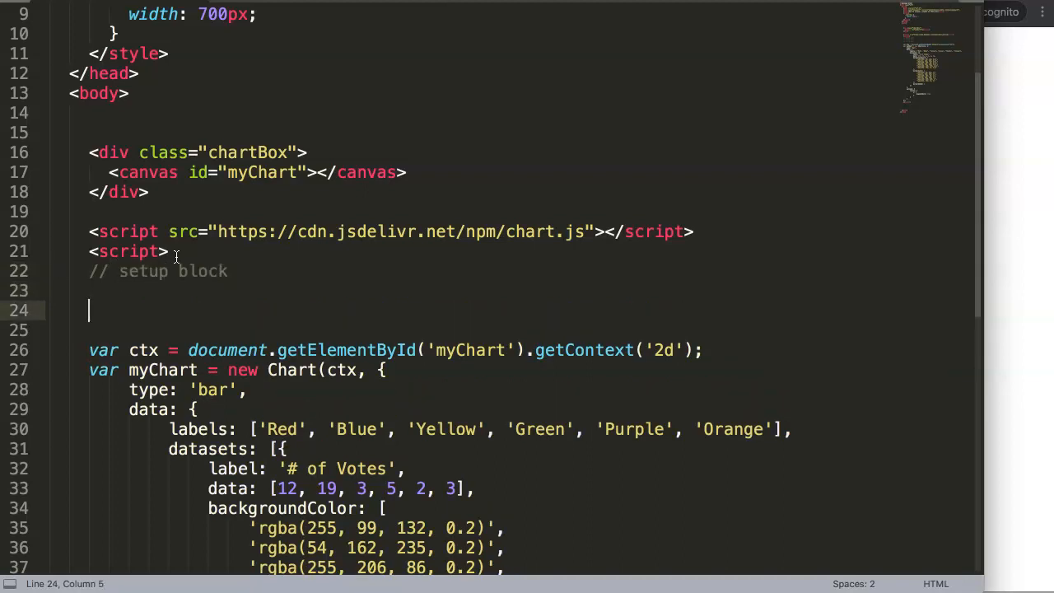
type("// config block")
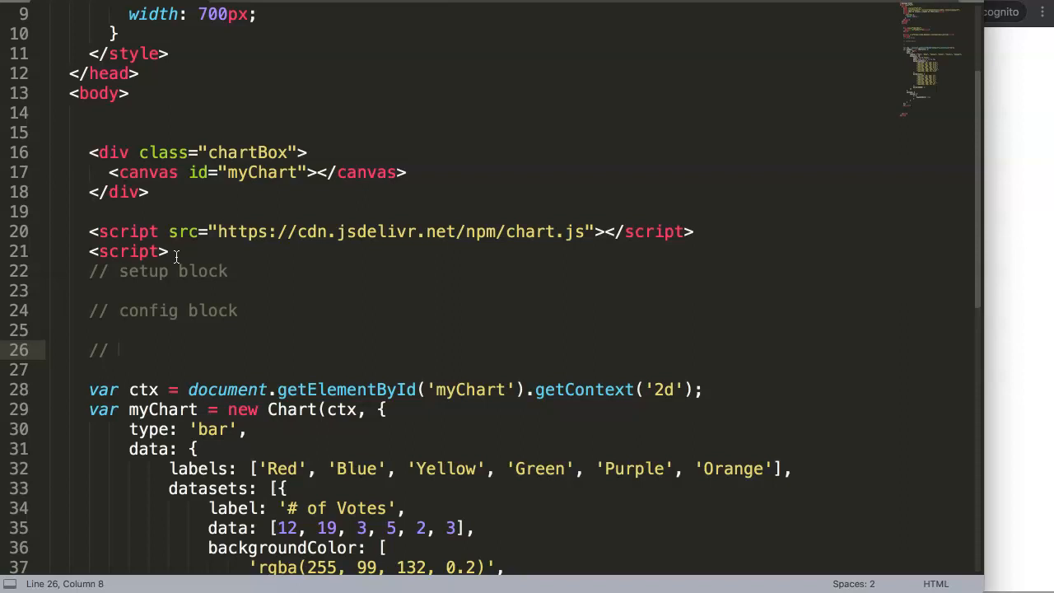
type("render init block")
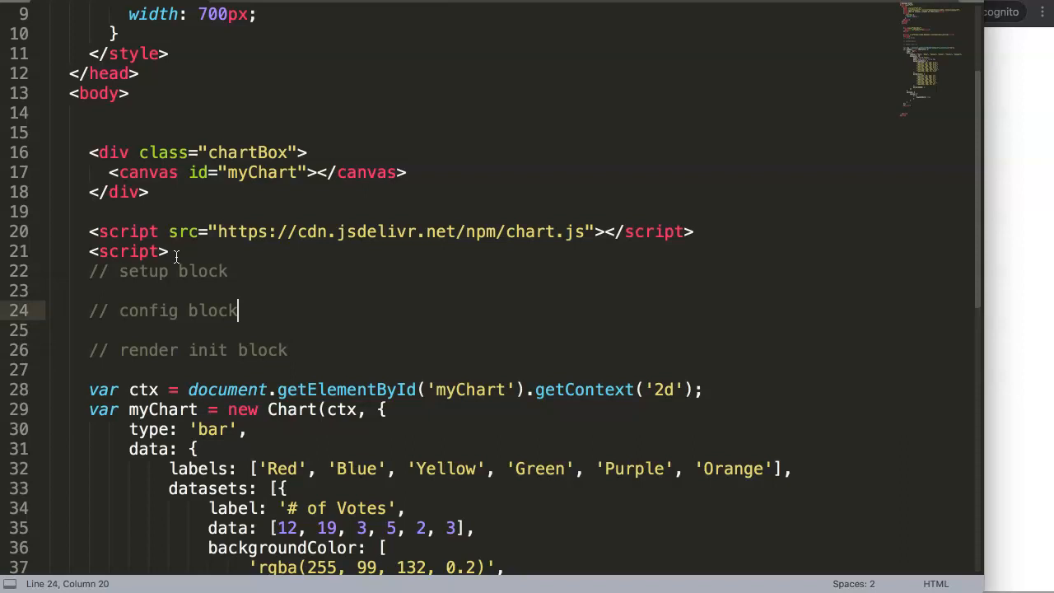
Step: Insert a plugin block comment above the config block comment
left_click(229, 271)
type("//")
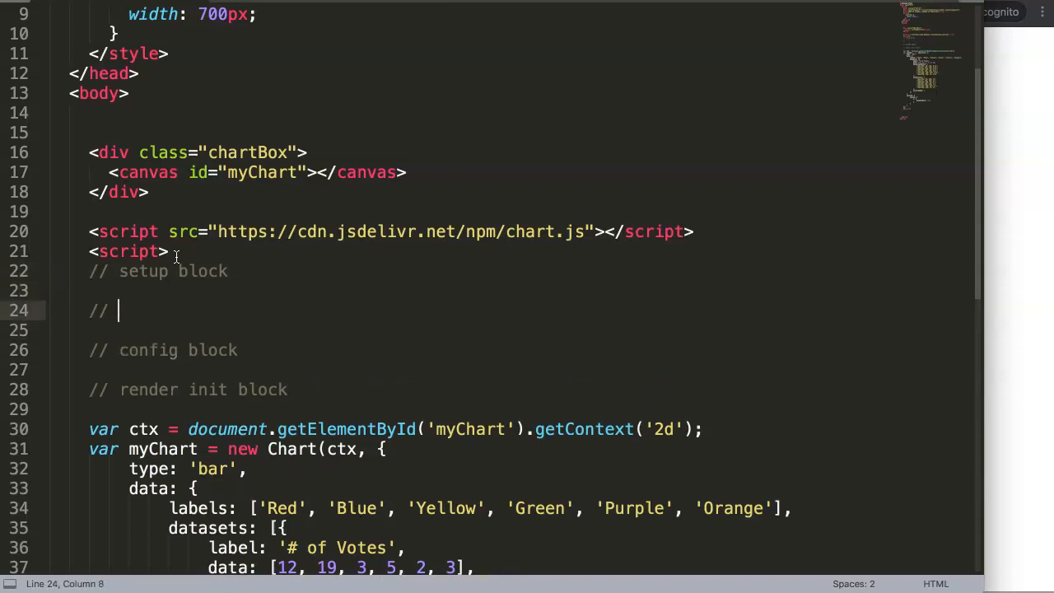
type("plugin block")
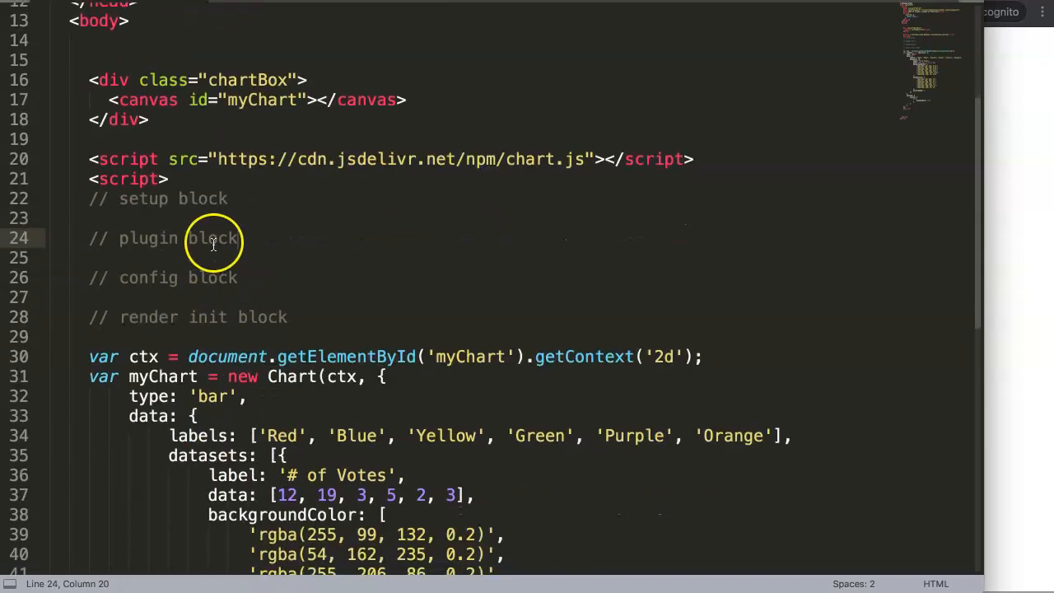
scroll("down", 3)
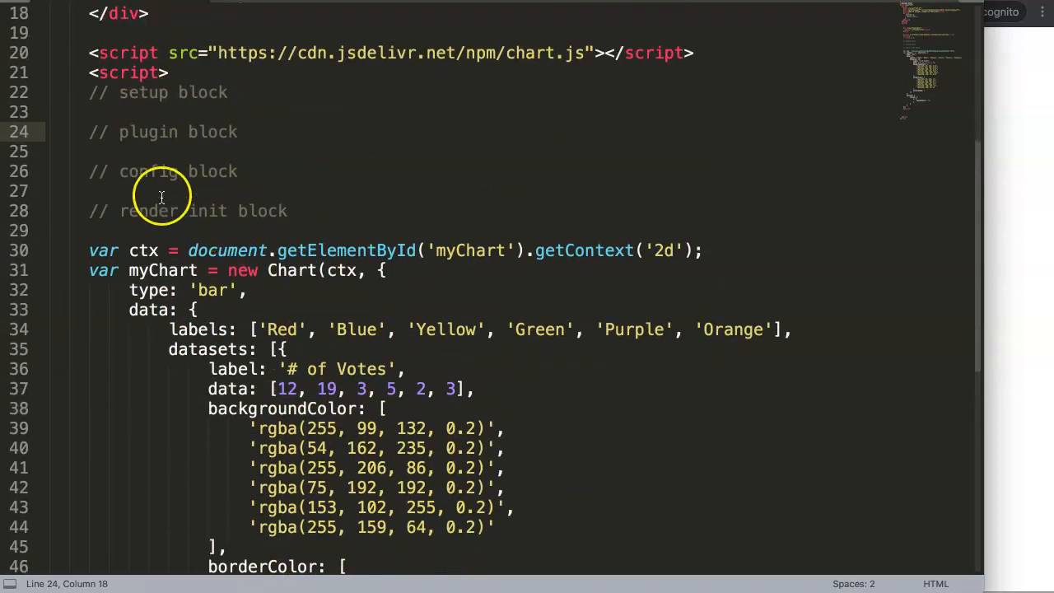
scroll("down", 3)
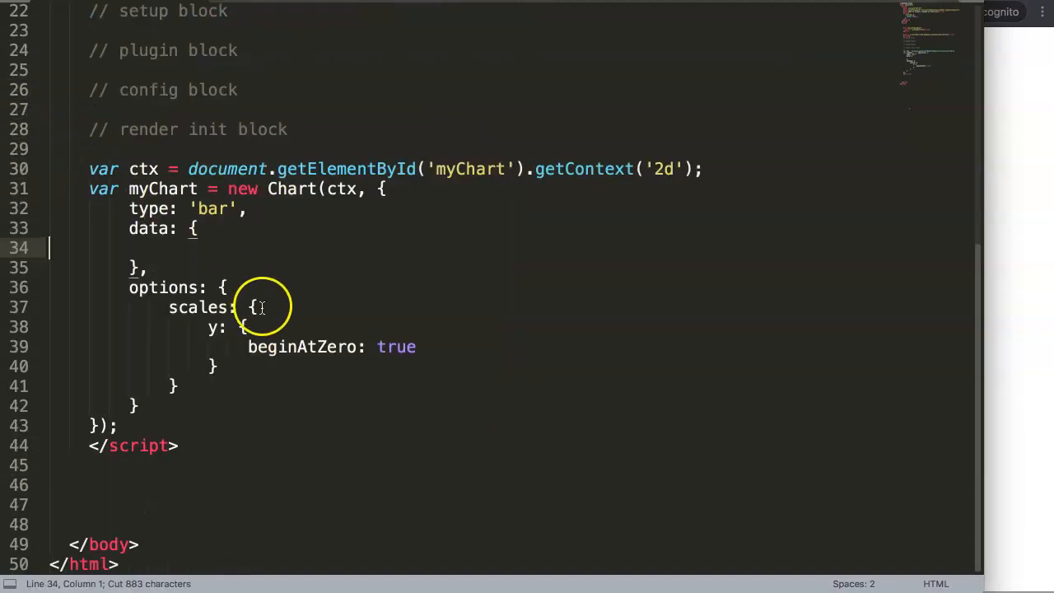
Step: Create const data = { }; under the setup comment holding the pasted labels and datasets
type("c")
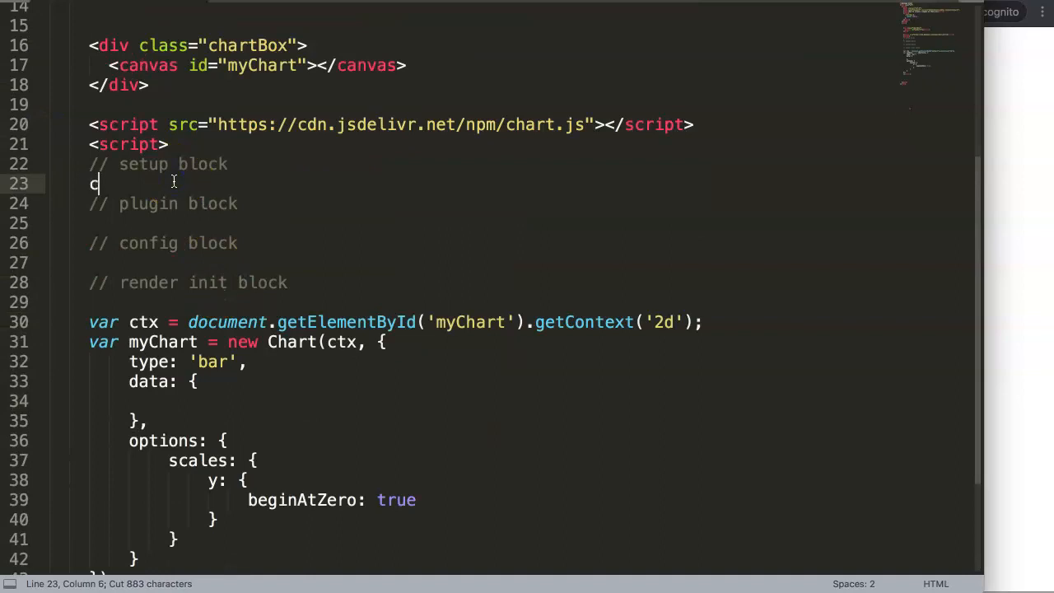
type("onst dat")
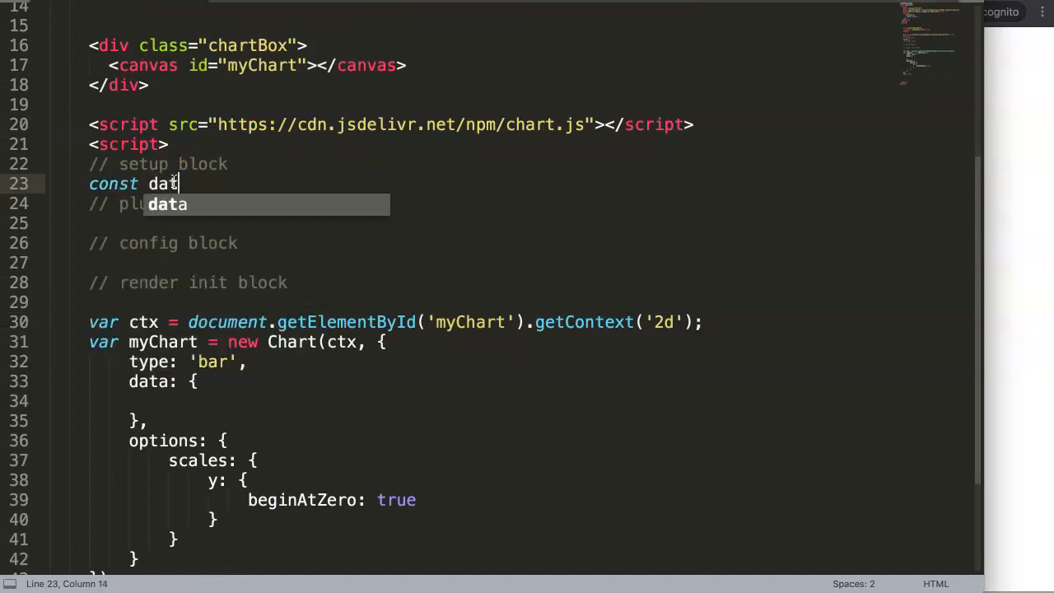
type("= {}")
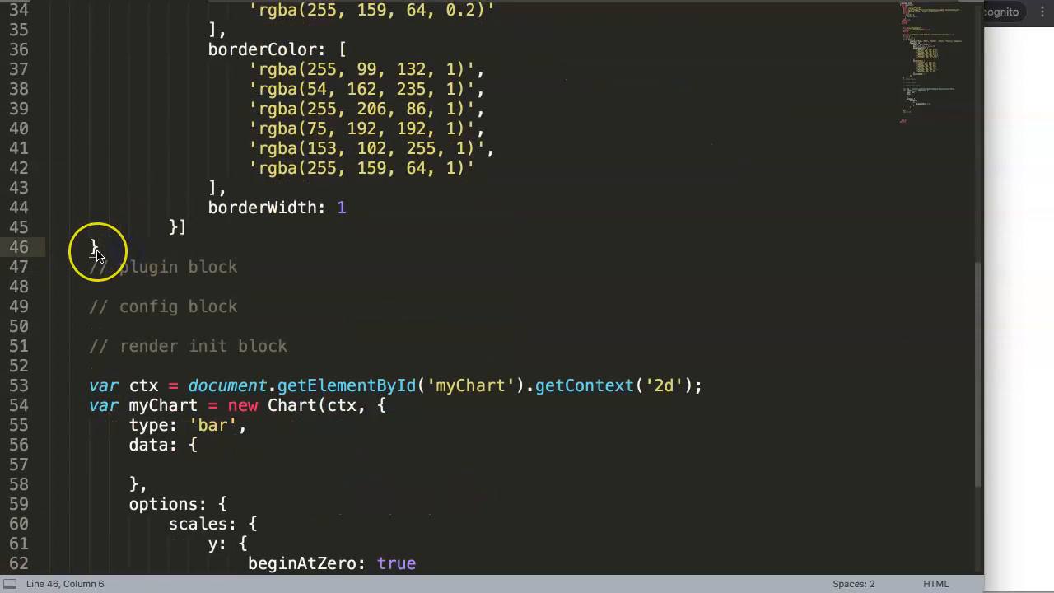
type(";")
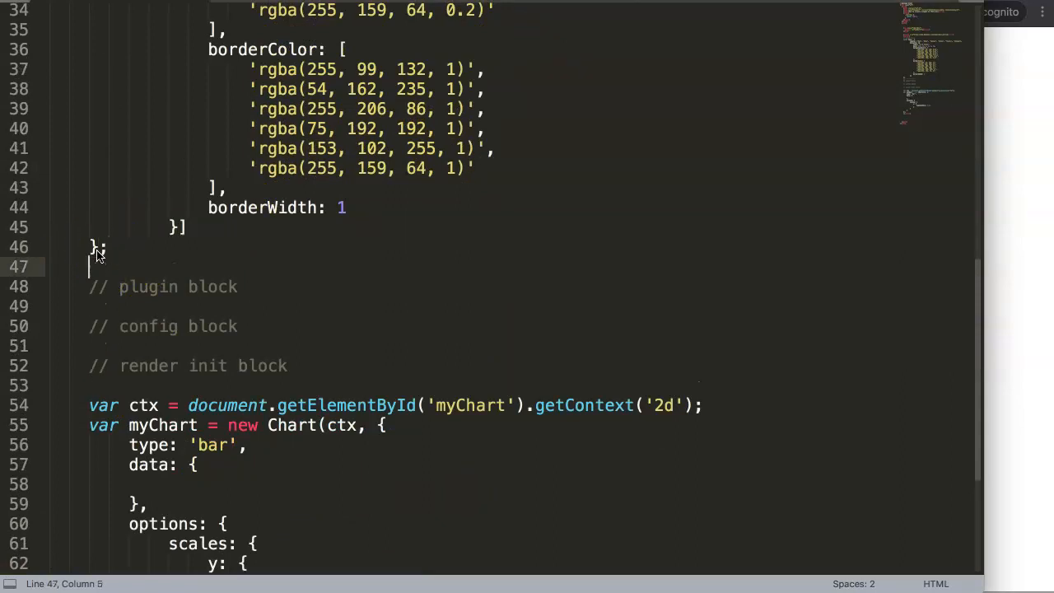
left_click(146, 314)
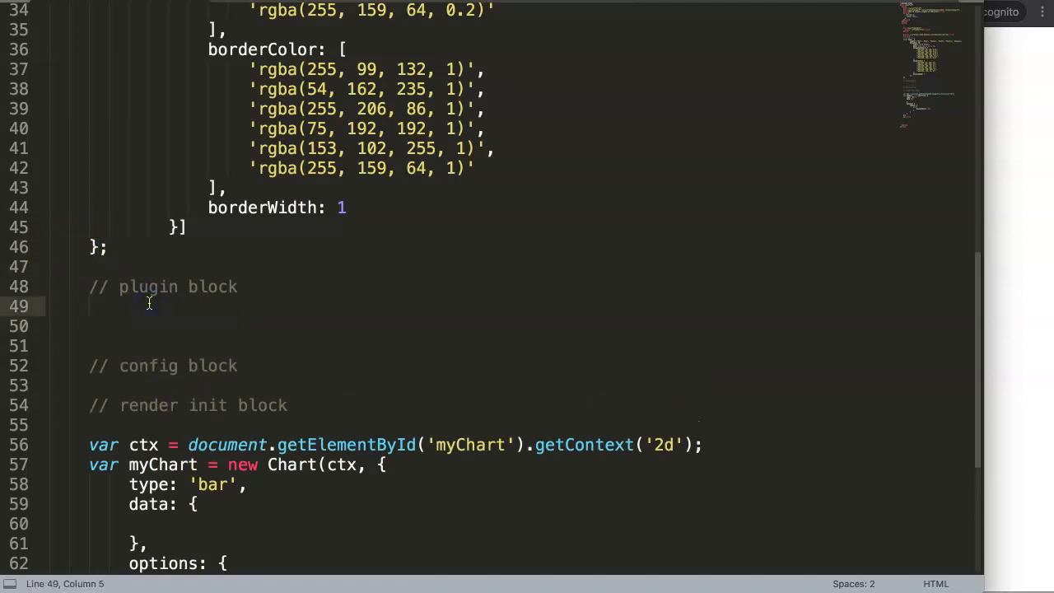
Step: Add a commented const plugin placeholder and a const config object holding type, data and options
type("const")
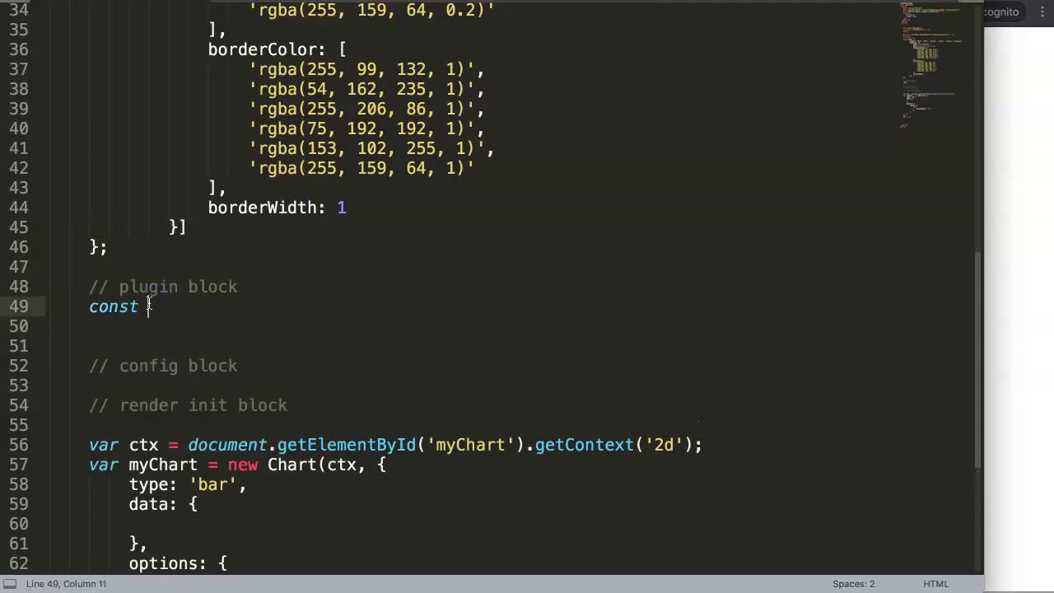
type("plugin")
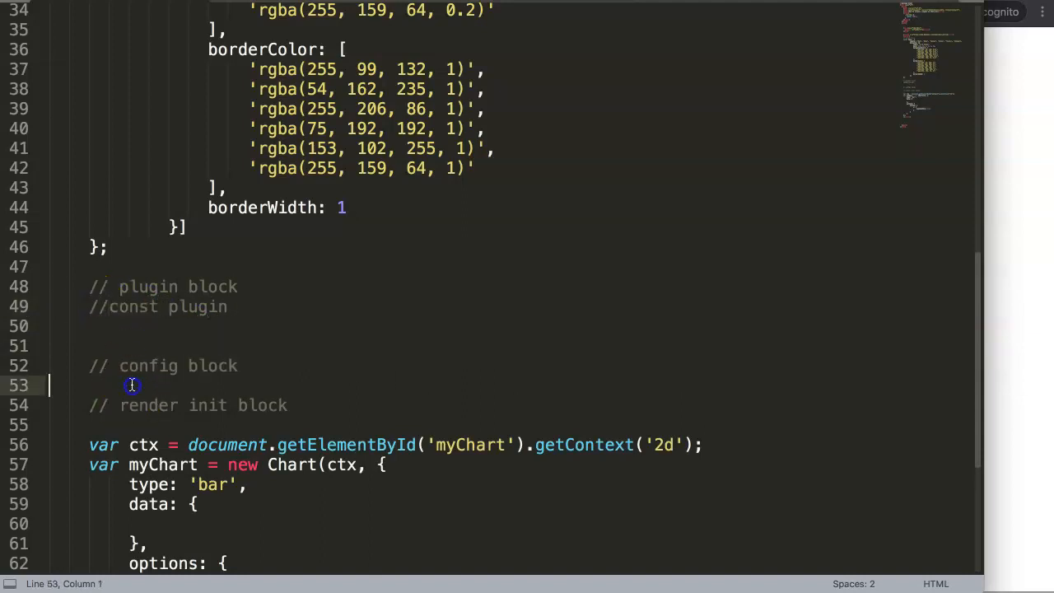
type("const config")
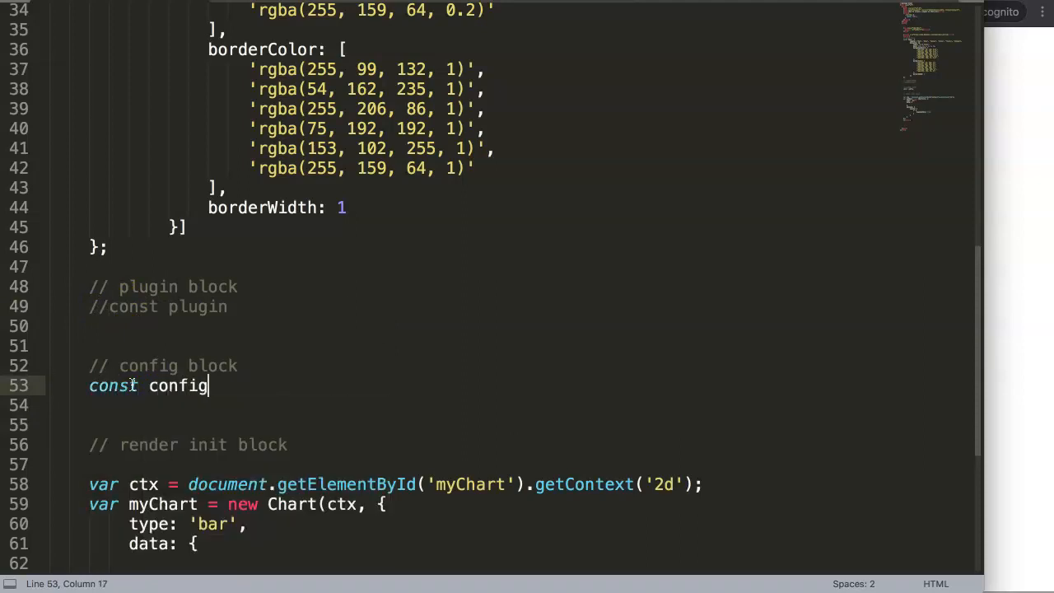
type("= {}")
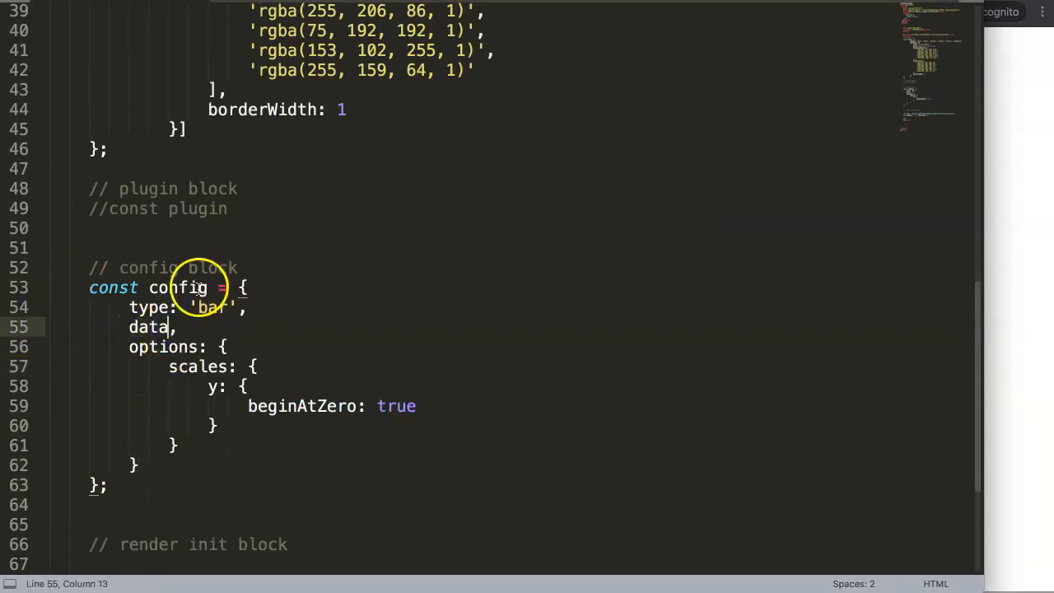
type(": d")
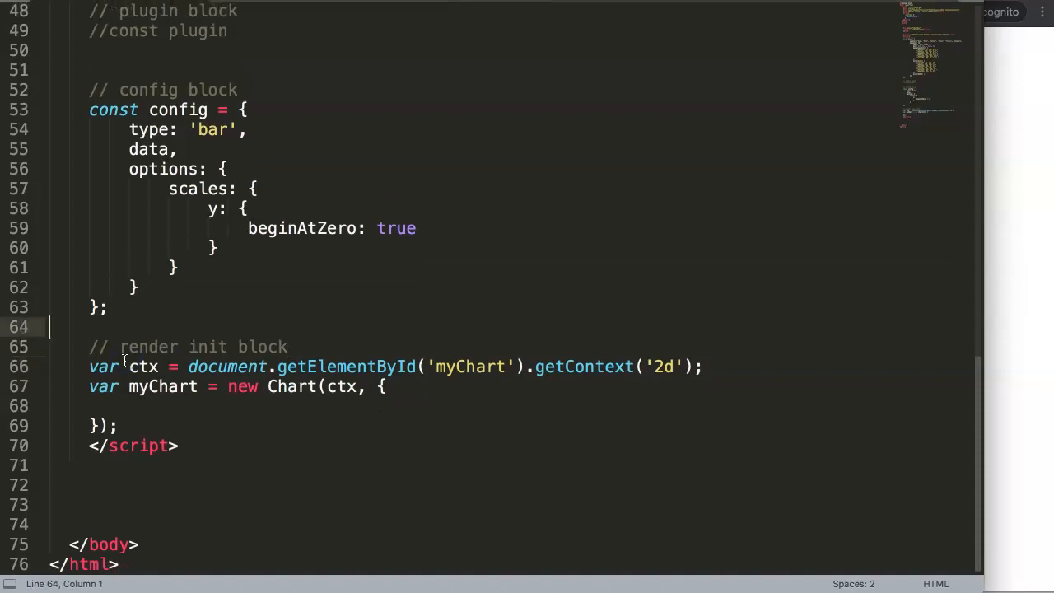
Step: Write const myChart = new Chart(document.getElementById('myChart'), in the render block
type("cons")
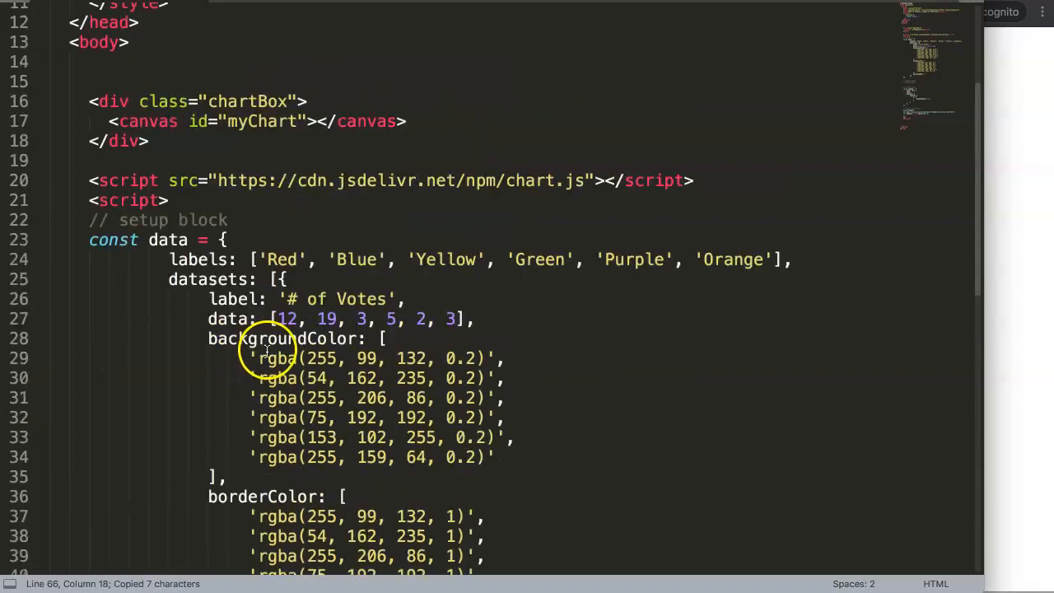
scroll("down", 3)
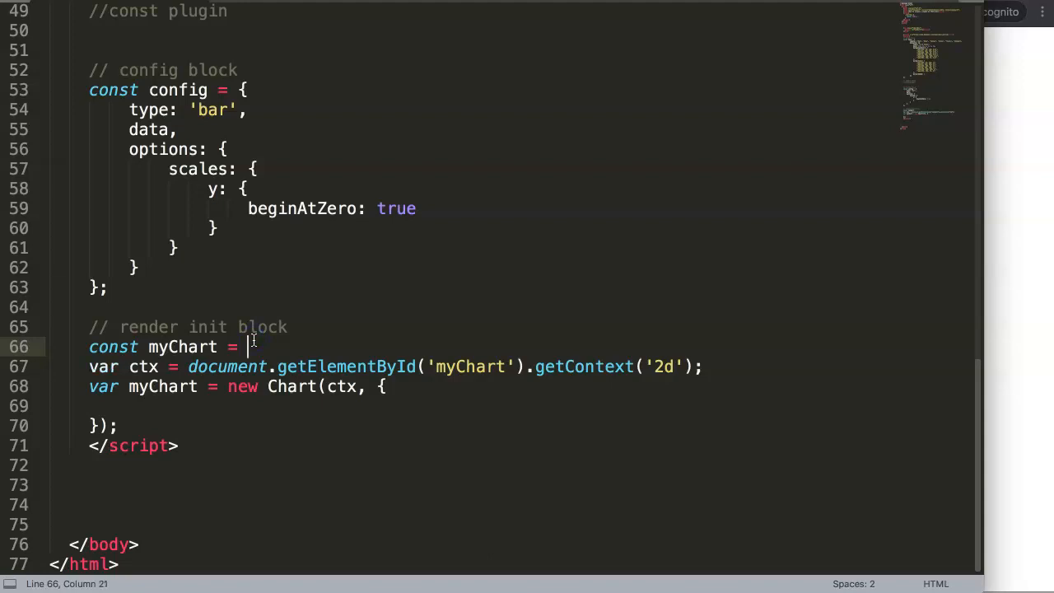
type("new C")
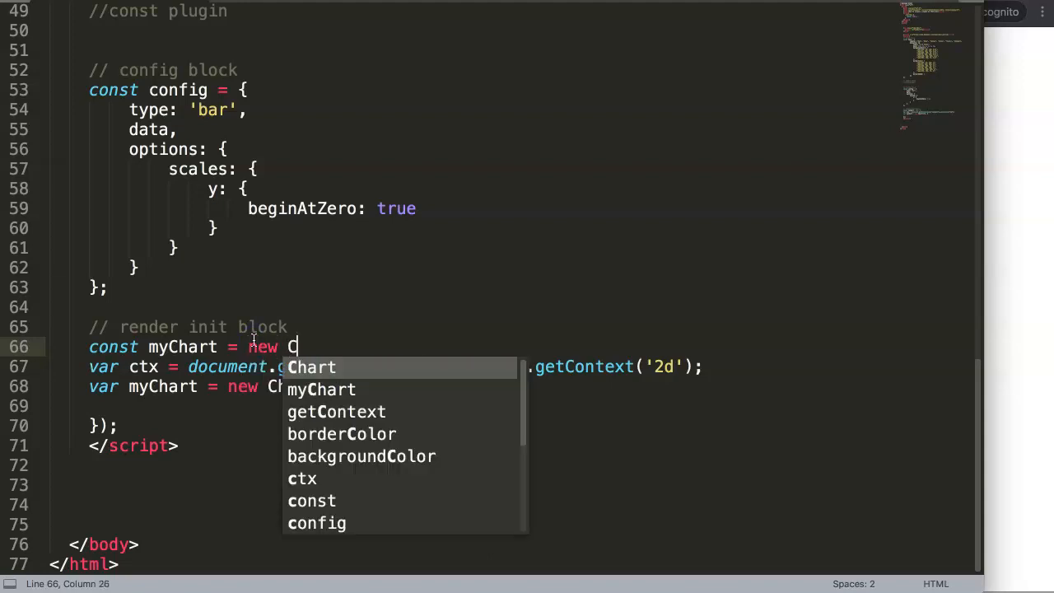
key("Tab")
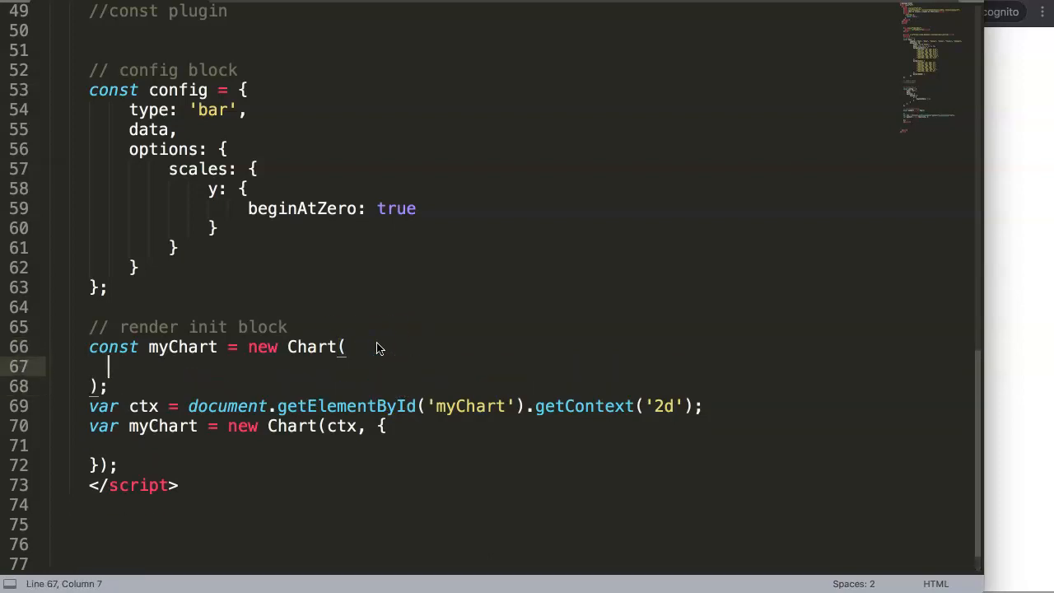
type("docume")
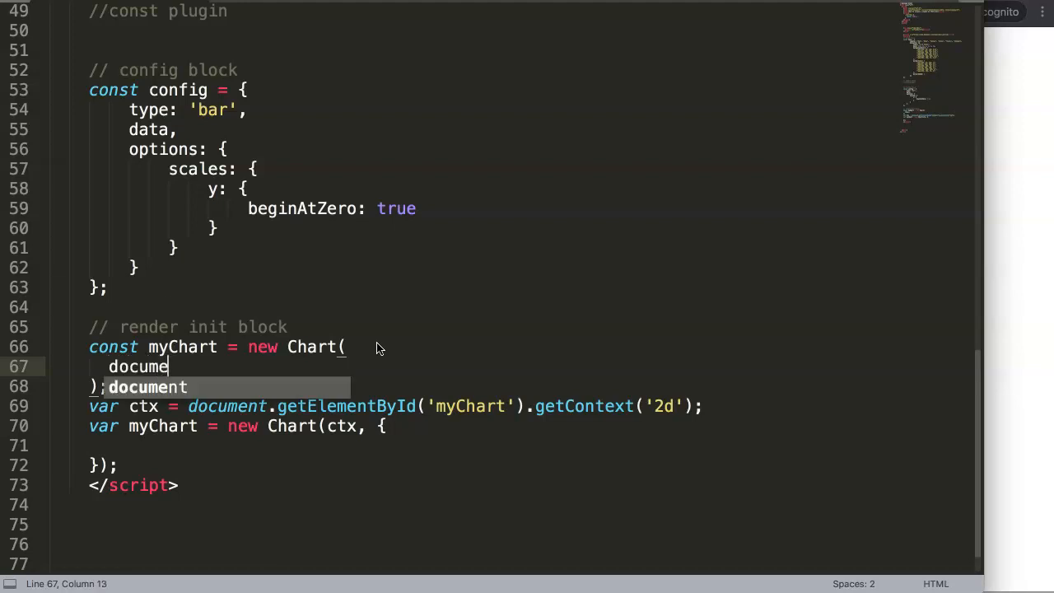
type("nt")
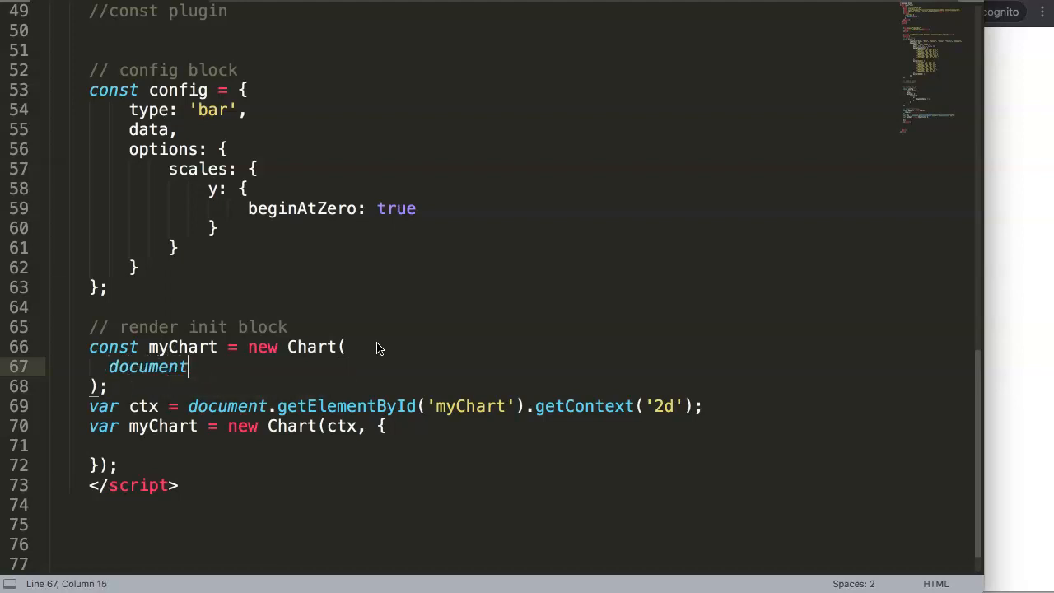
type(".gt")
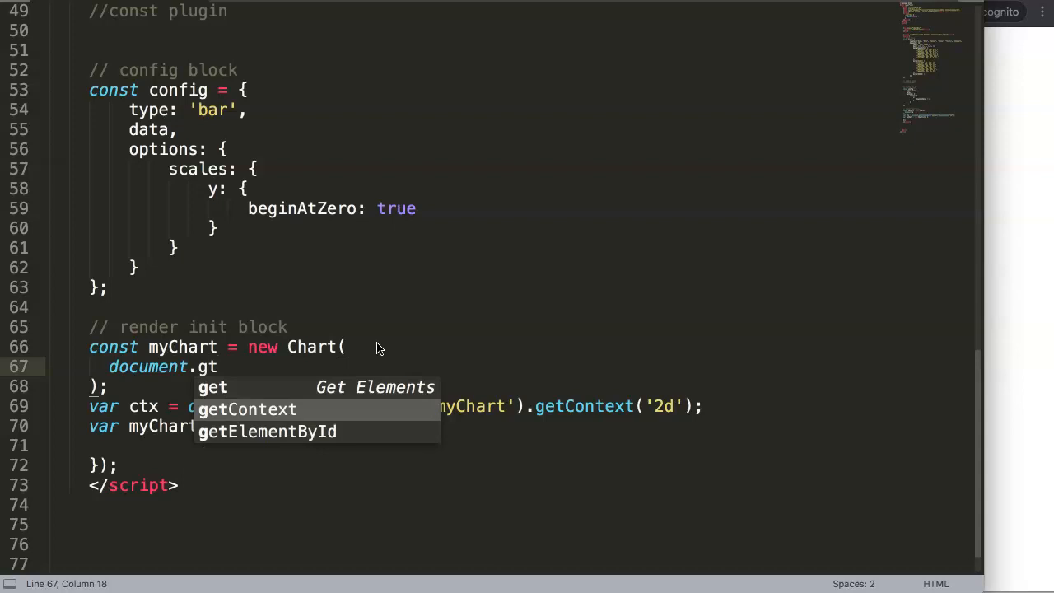
left_click(266, 431)
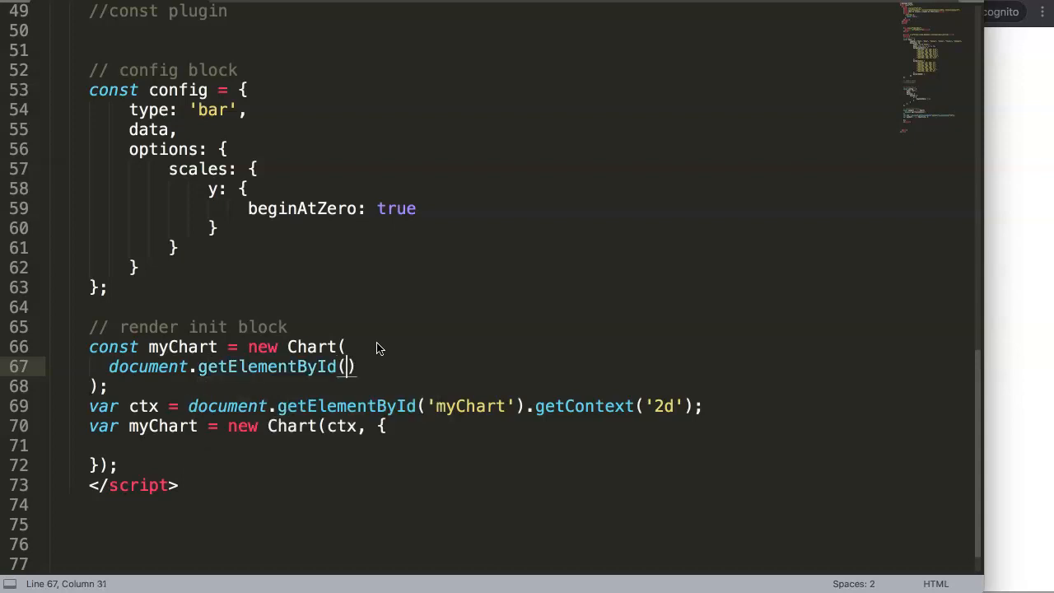
type("'myChart")
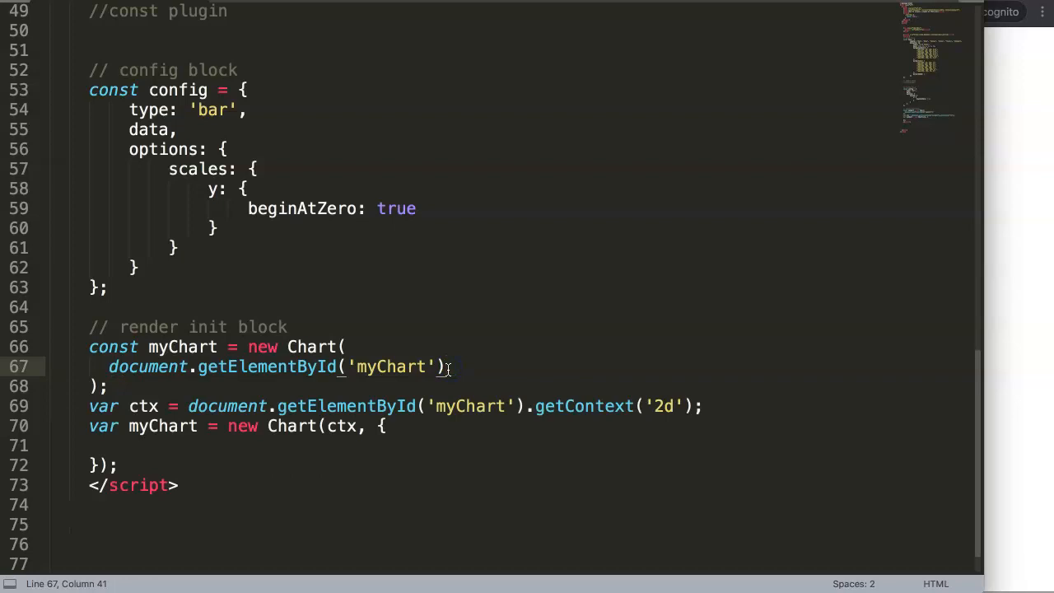
type(",")
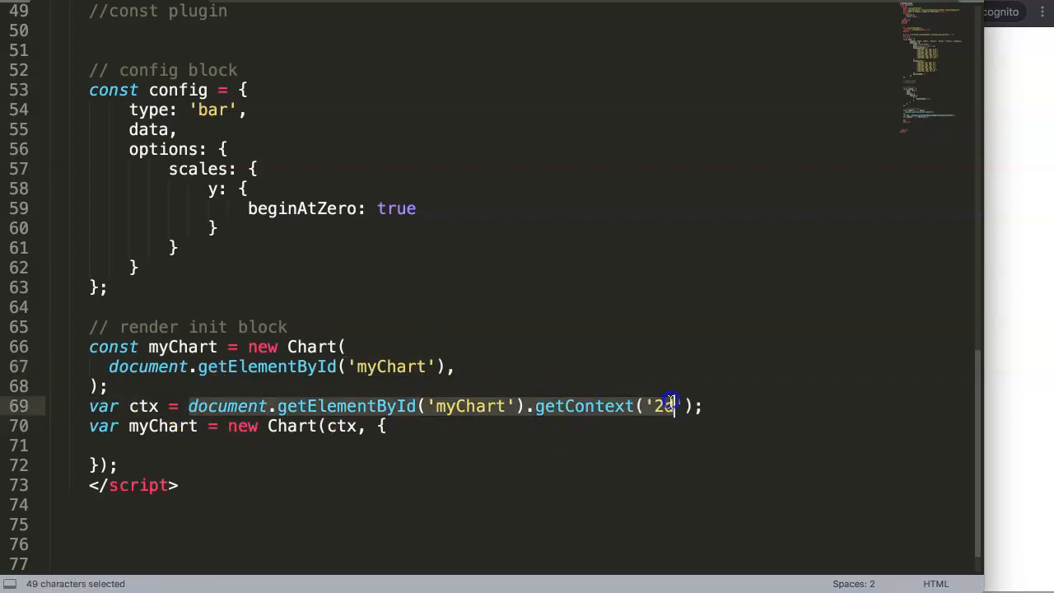
Step: Pass config as the constructor's second argument and remove the old ctx code
left_click(694, 406)
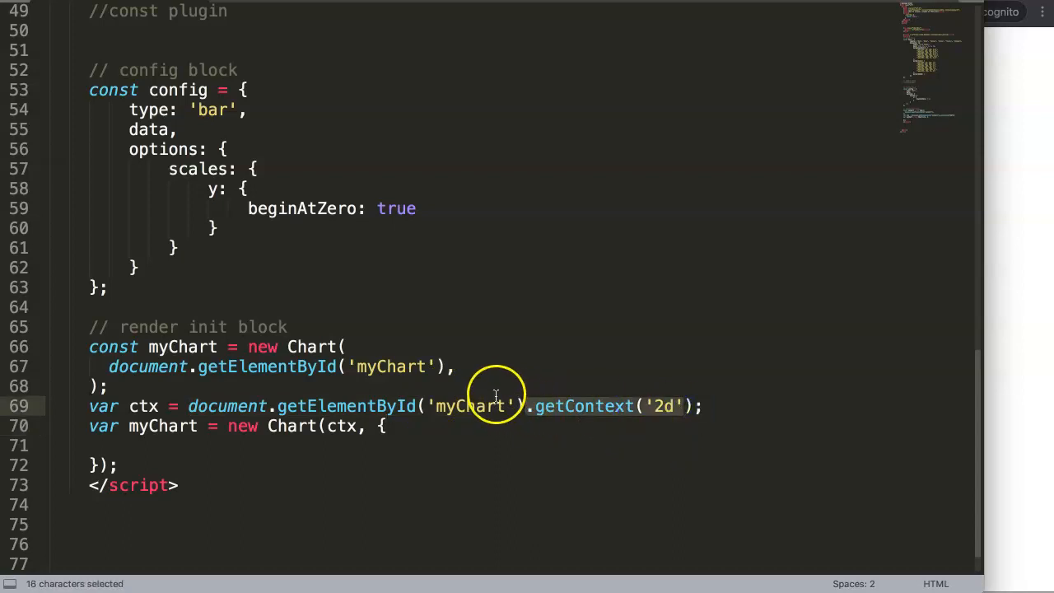
type("c")
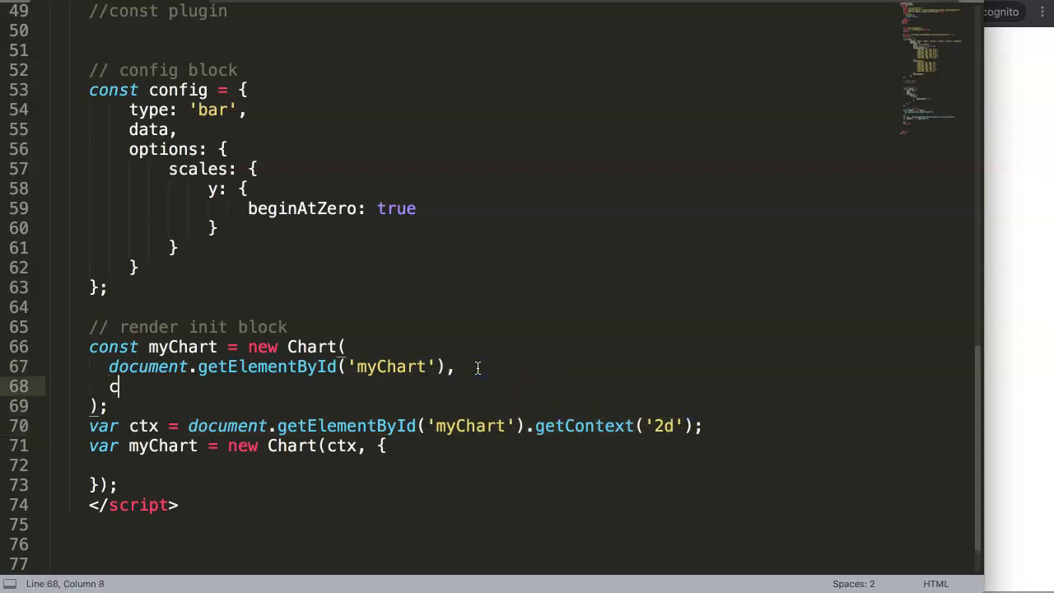
type("onfig")
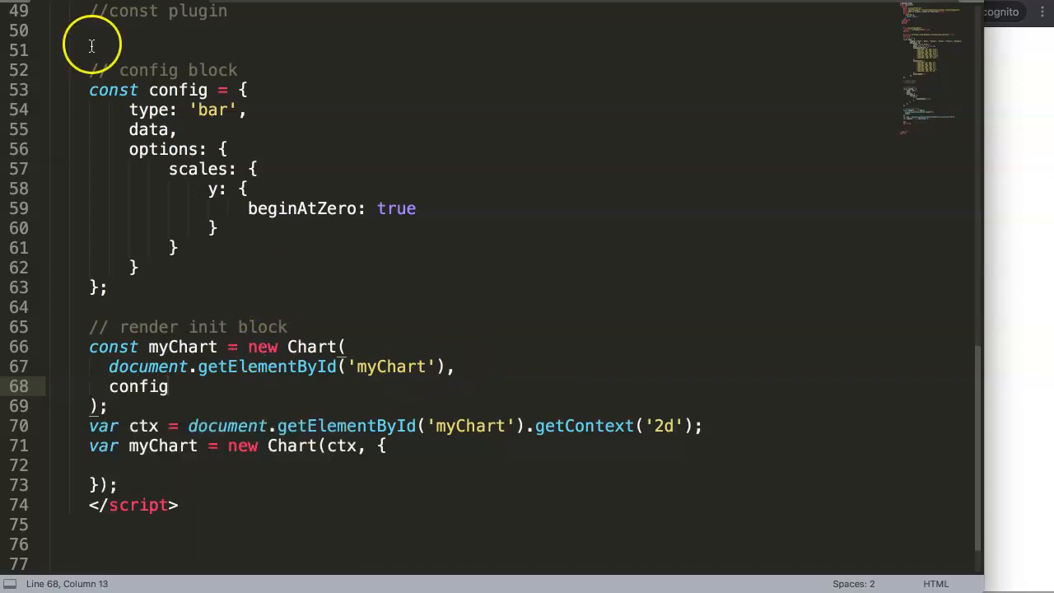
double_click(177, 90)
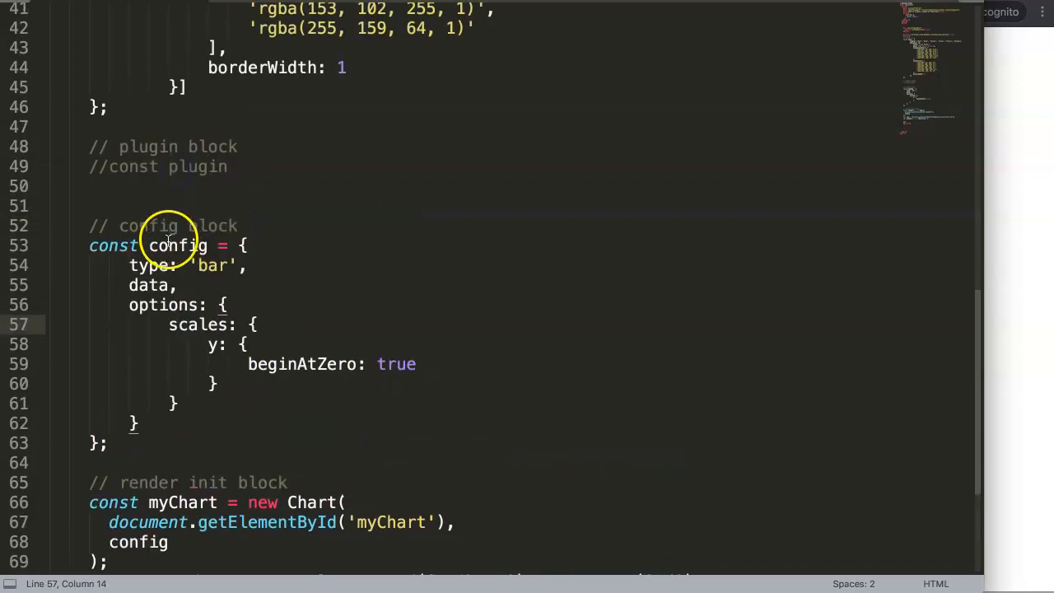
scroll("down", 3)
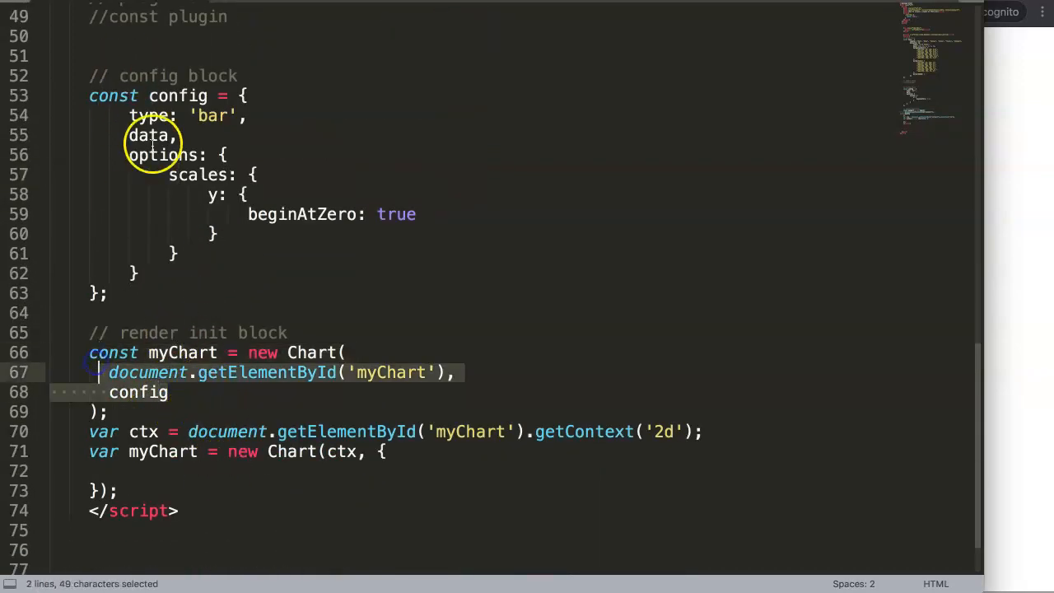
scroll("down", 3)
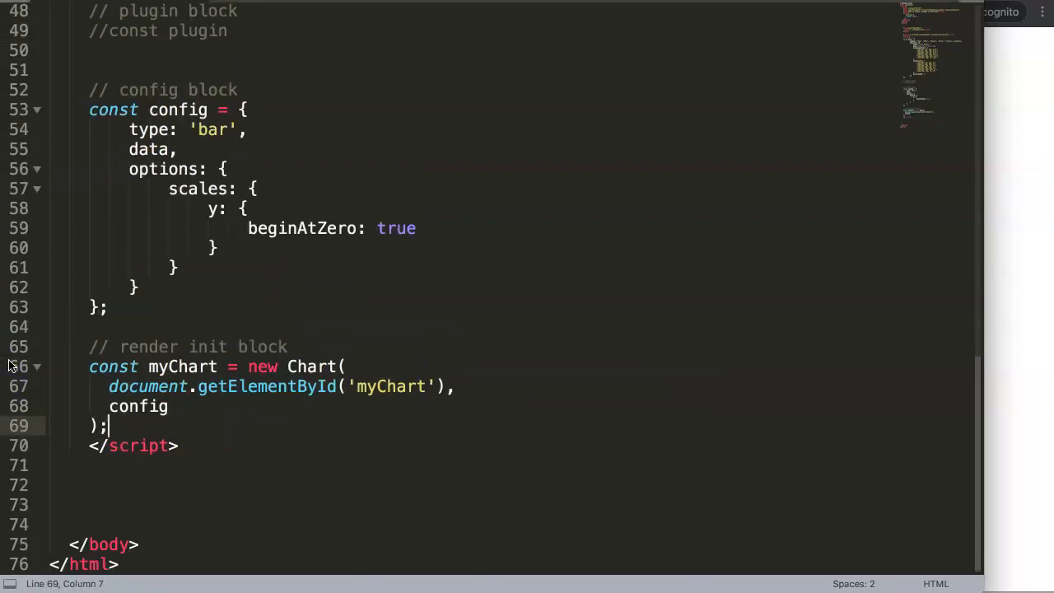
left_click(169, 307)
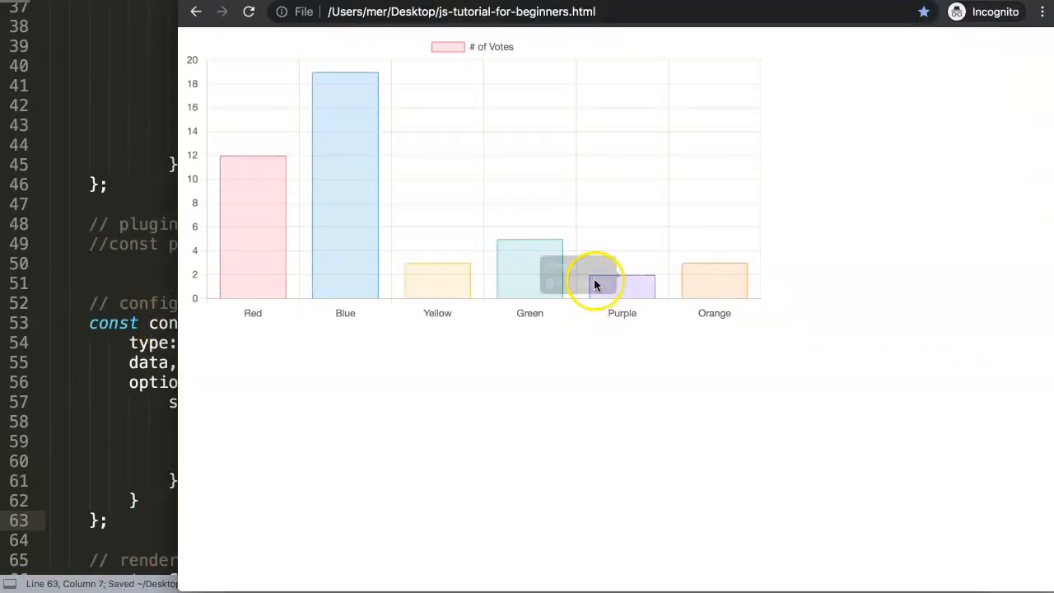
mouse_move(585, 244)
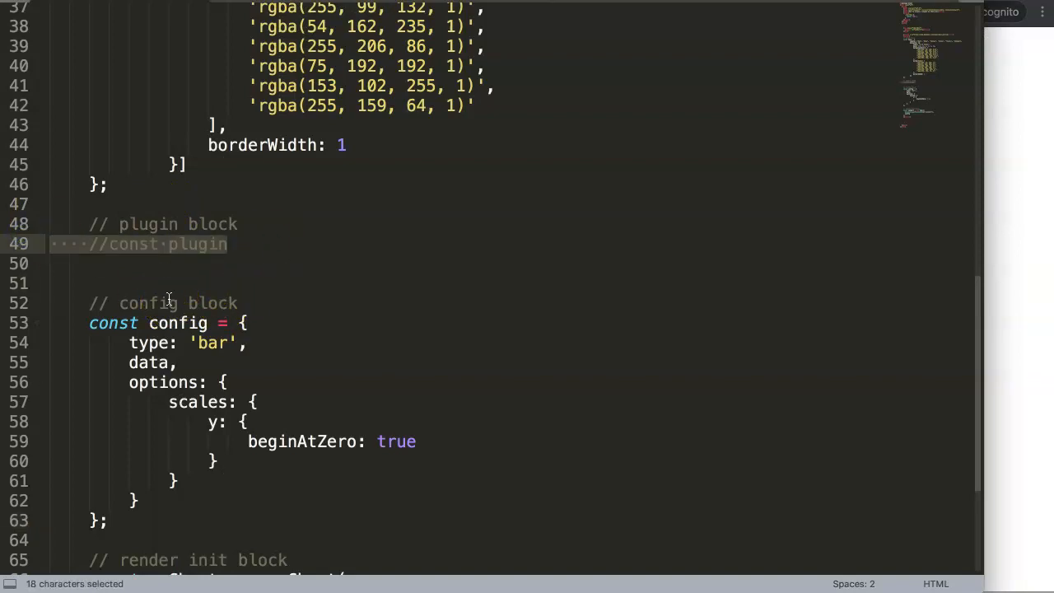
Step: Replace the plugin placeholder with const drawTest = { id: 'drawTest' };
type("c")
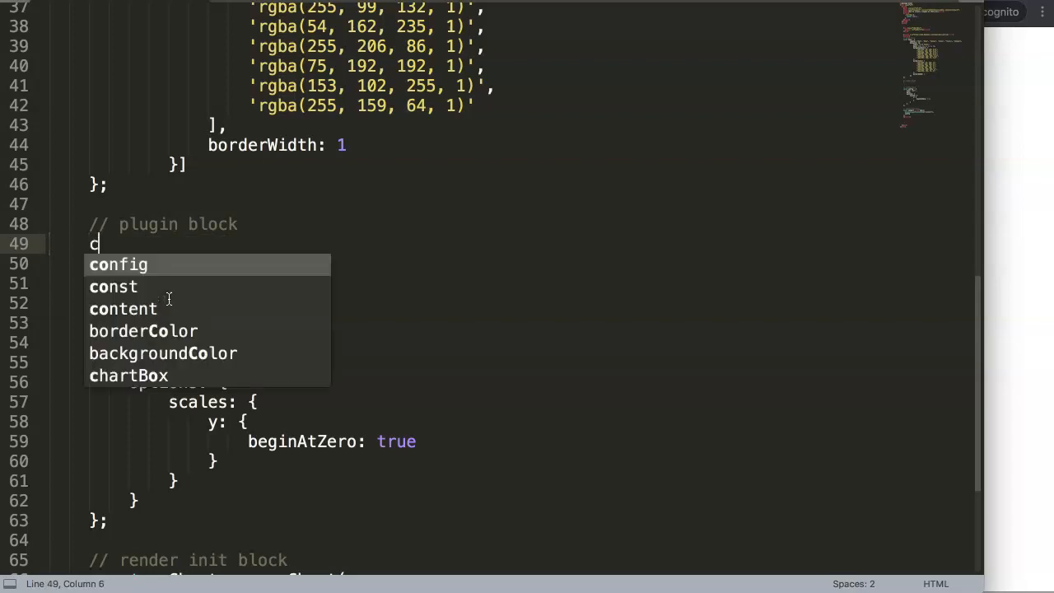
type("onst")
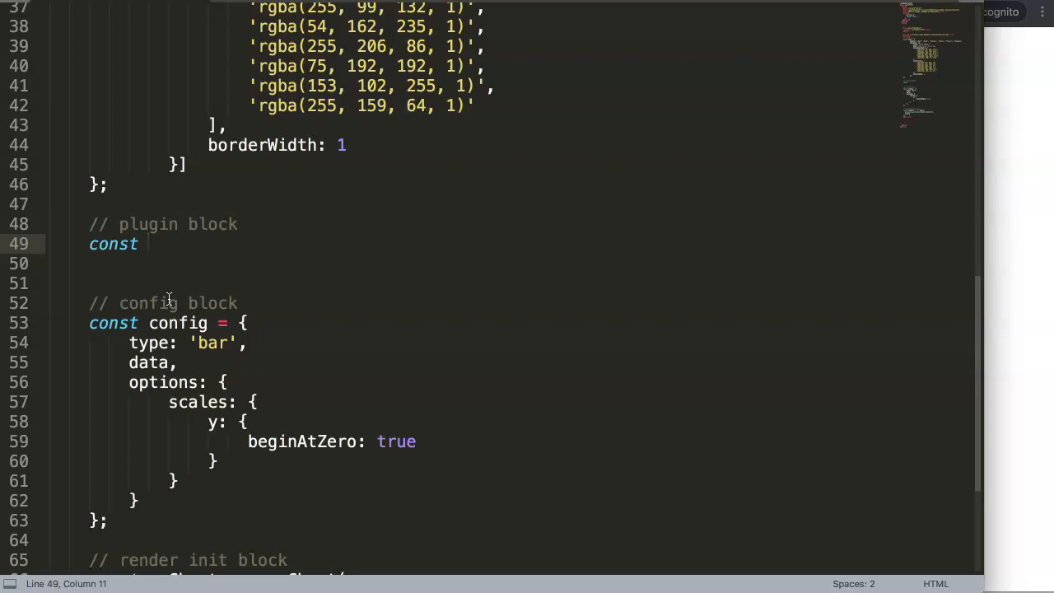
type("draw")
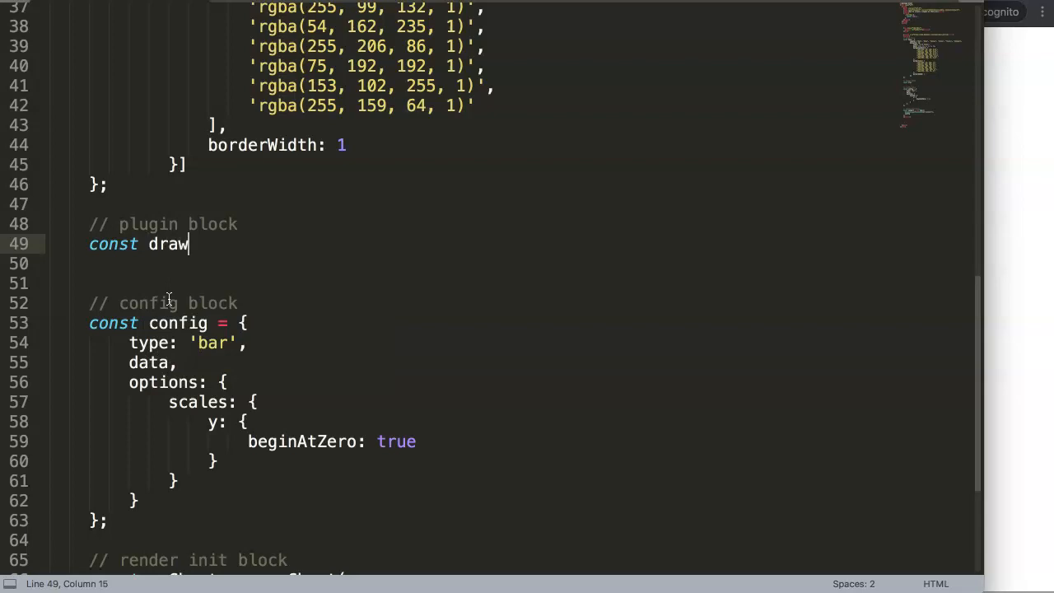
type("Test =")
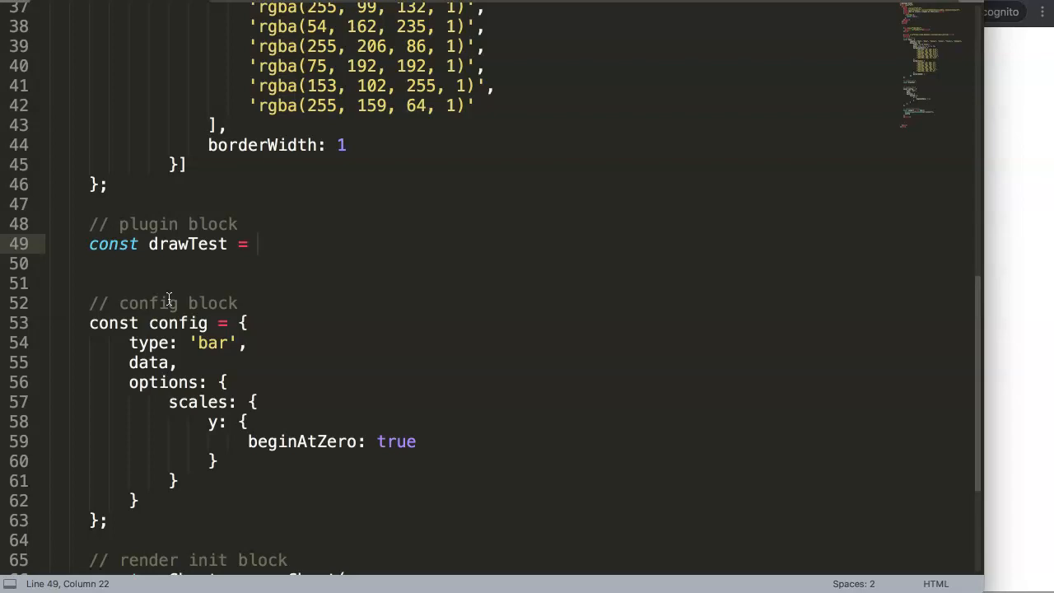
type("{};")
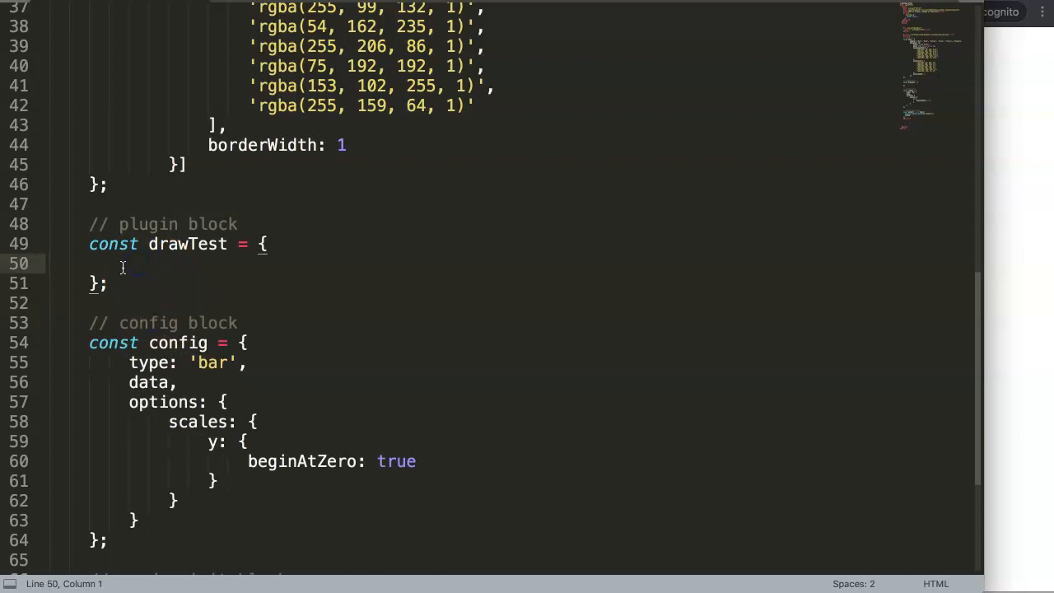
type("id:")
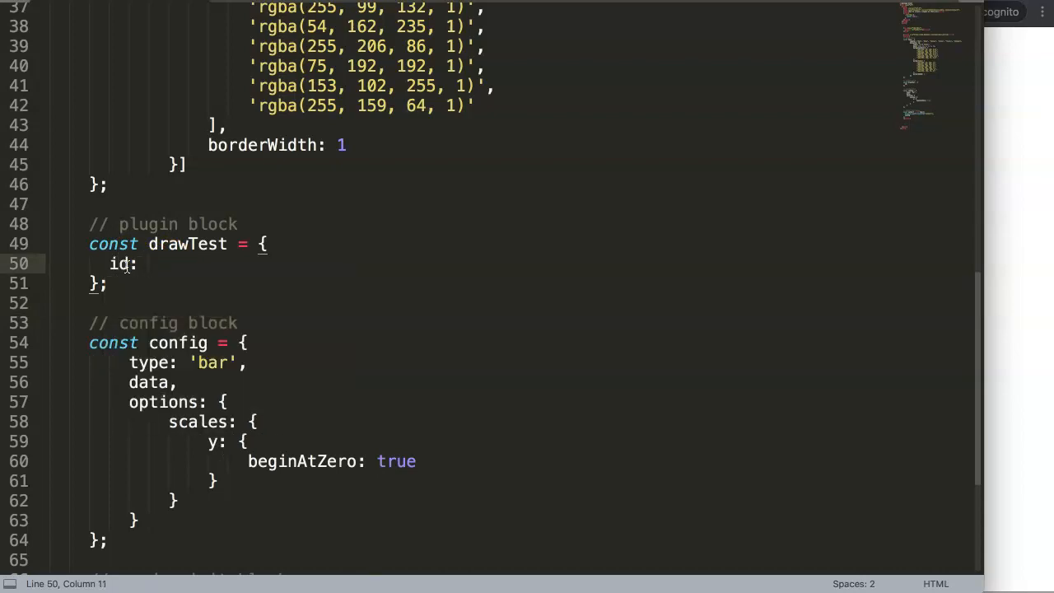
type("'")
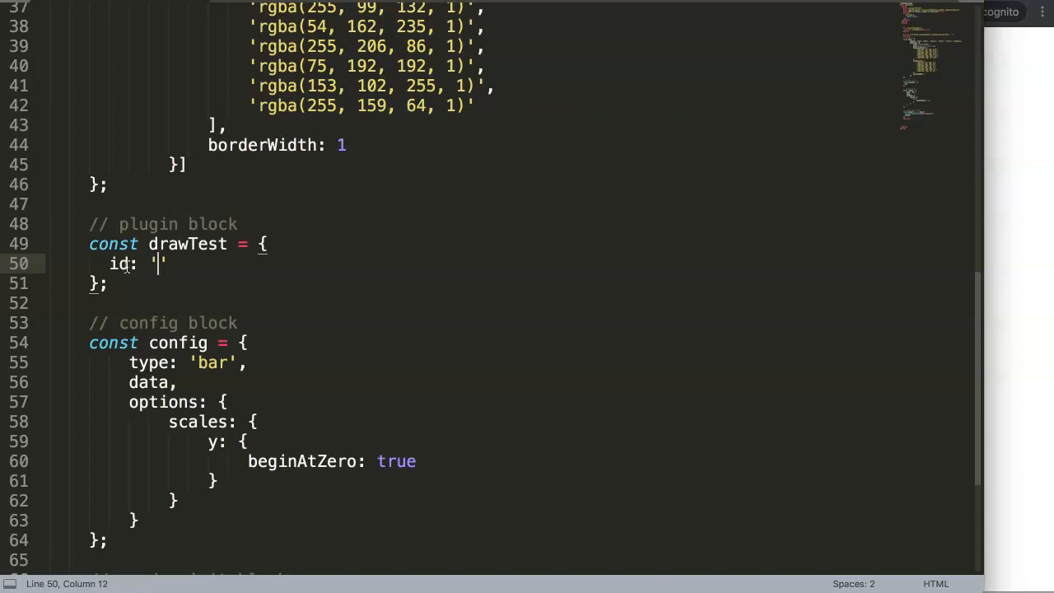
double_click(187, 244)
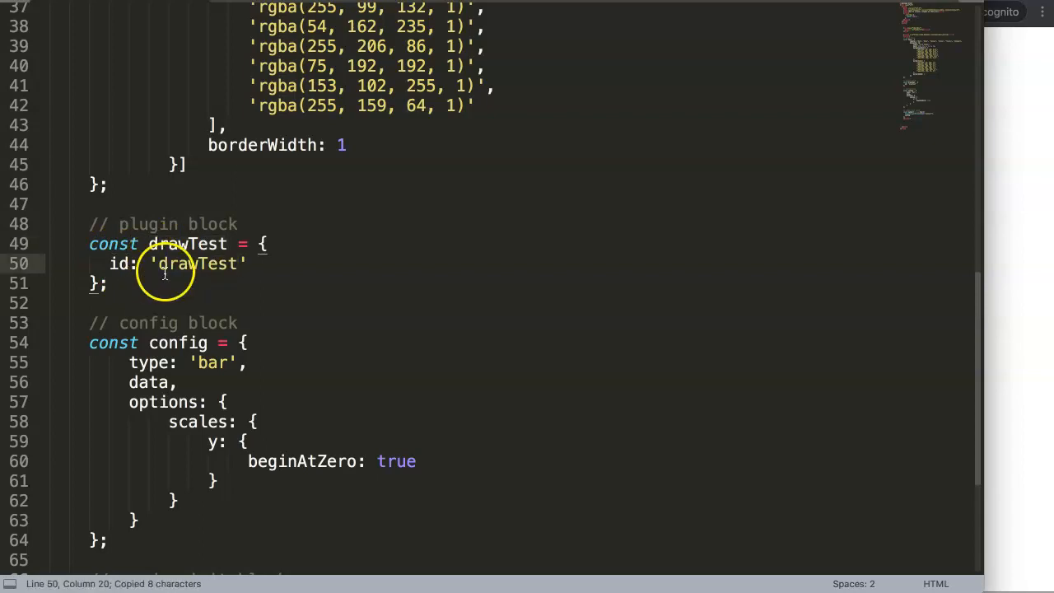
double_click(195, 263)
type(",")
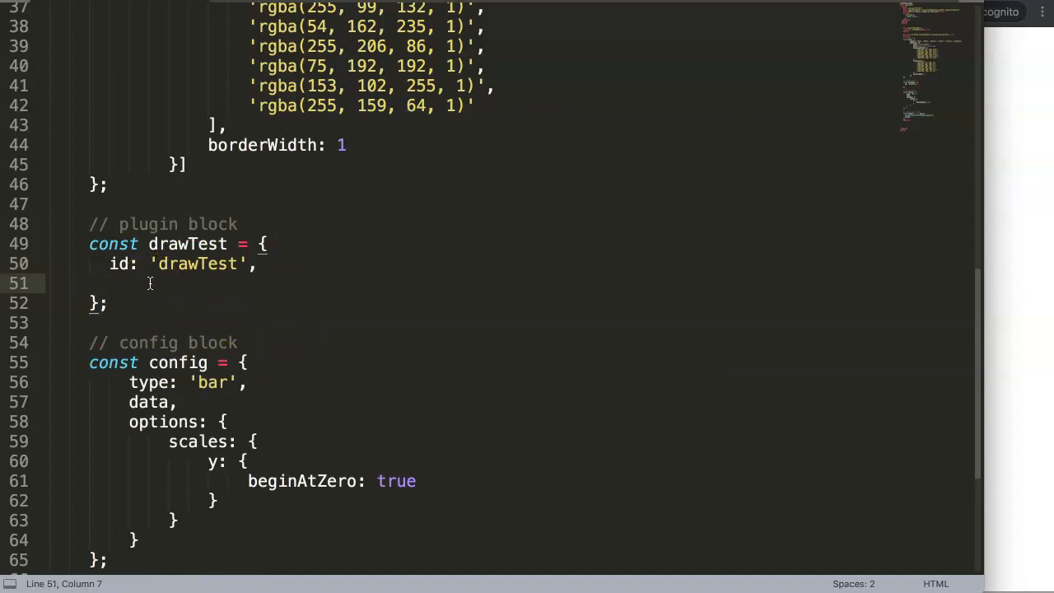
Step: Give drawTest a beforeDraw(chart, args, options) { } method with an empty body
type("befo")
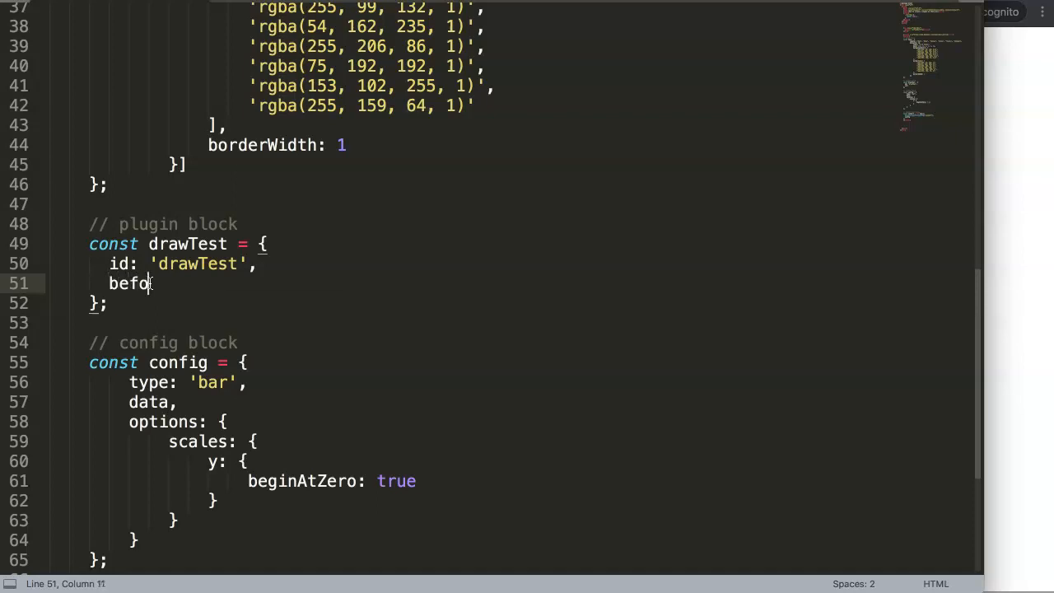
type("reDraw")
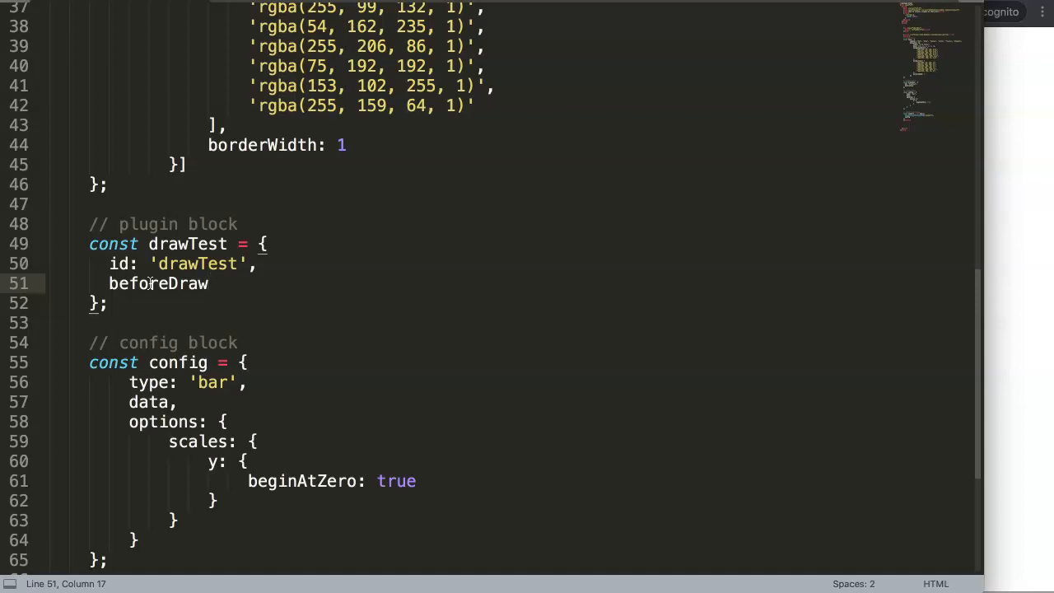
type("()")
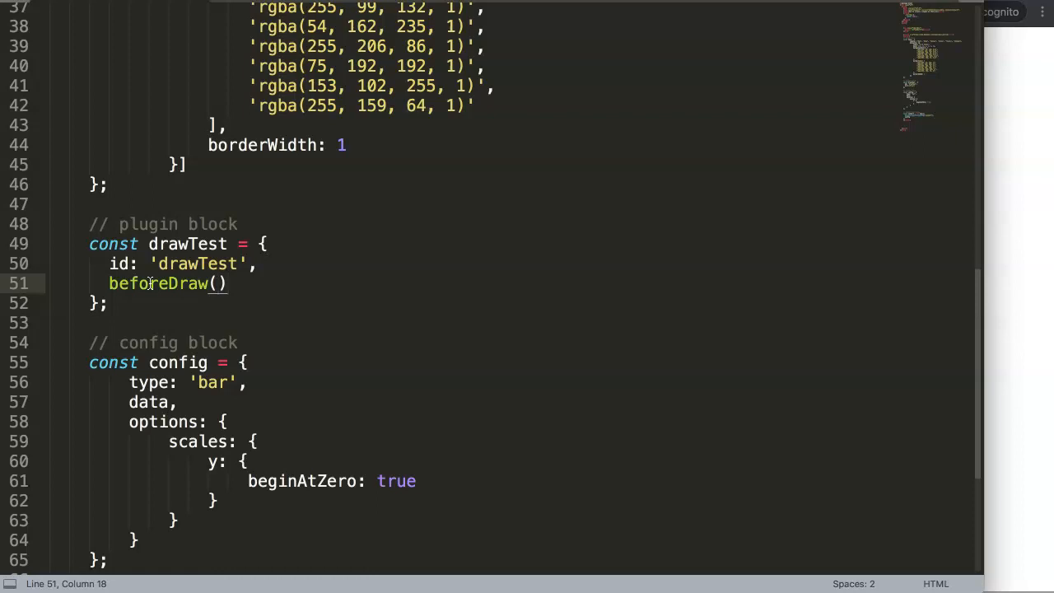
type("chart,")
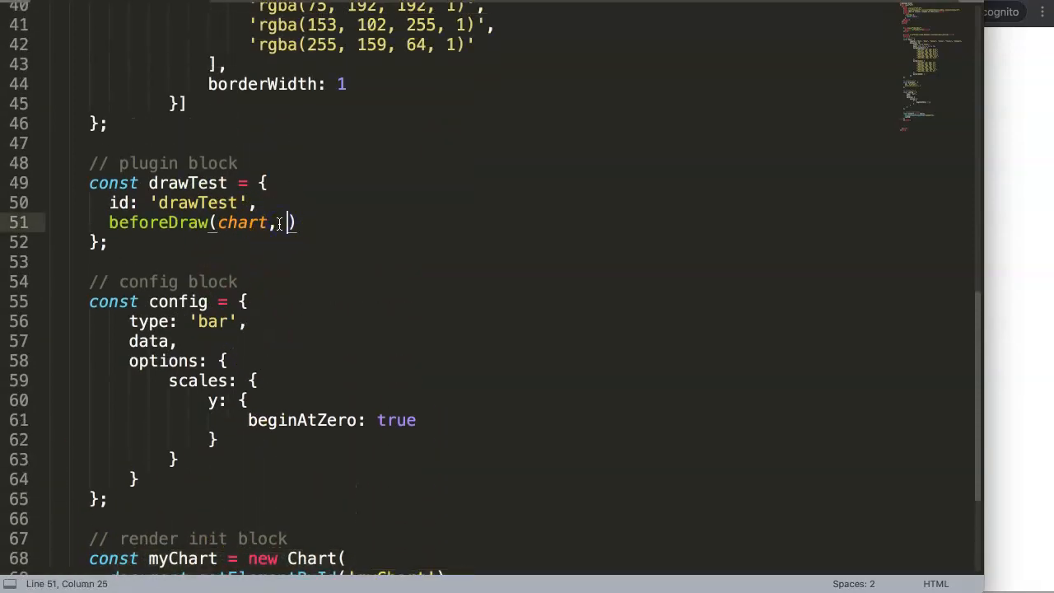
type("args")
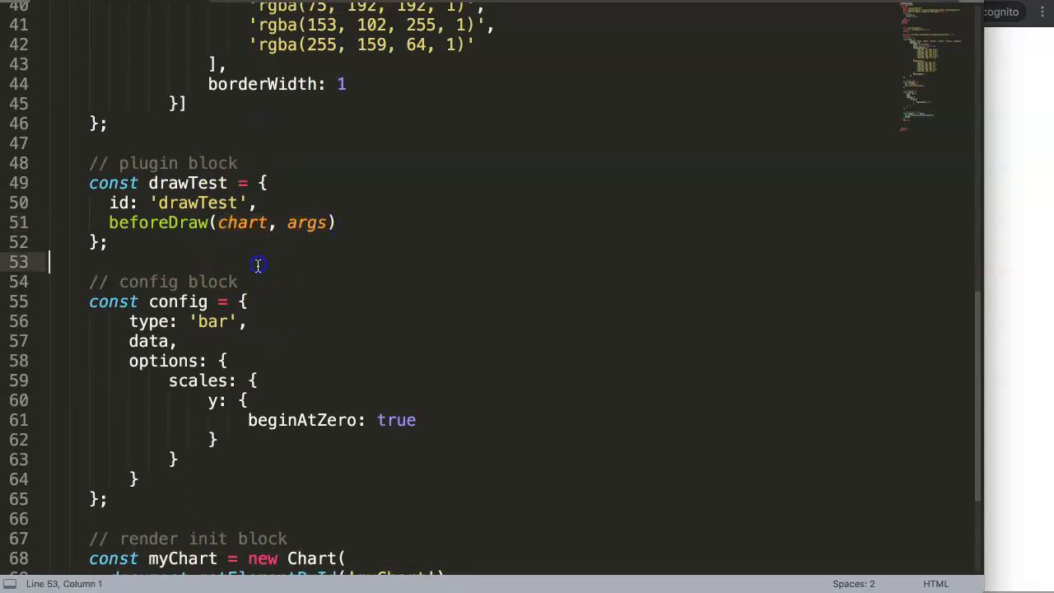
left_click_drag(218, 222, 327, 223)
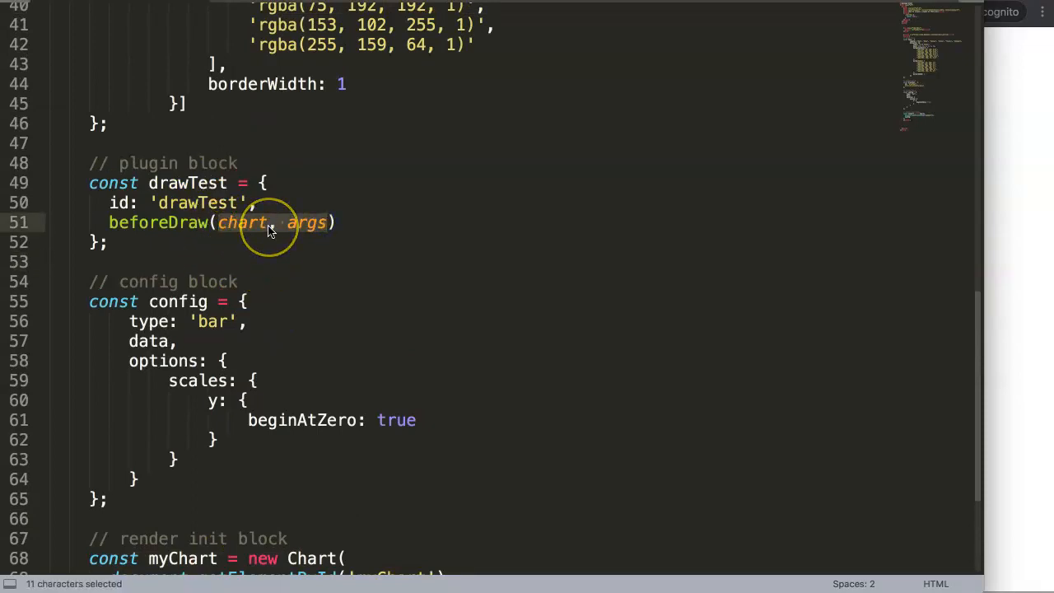
left_click(271, 222)
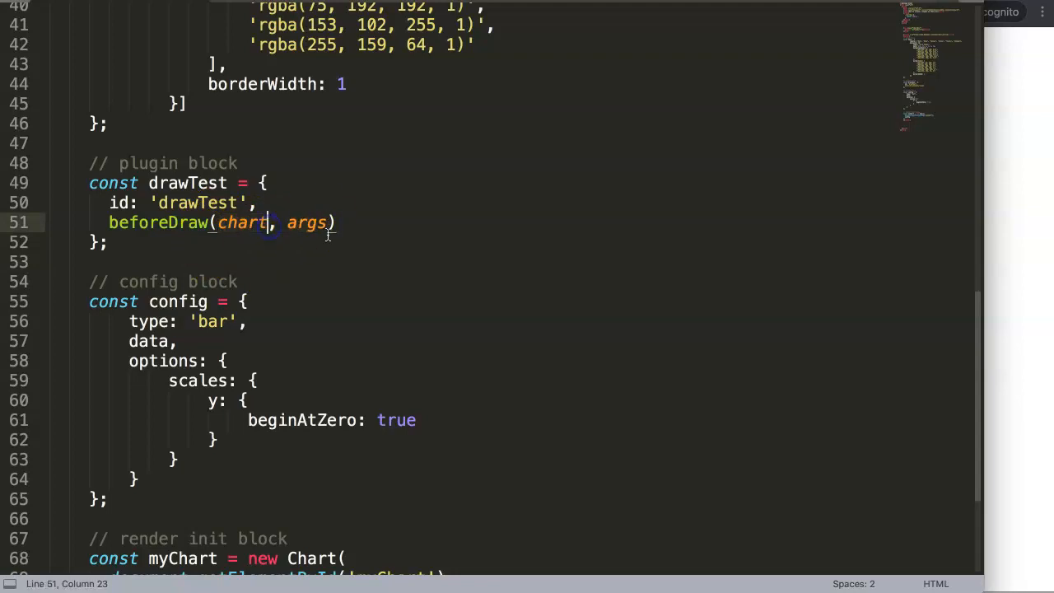
type(", options")
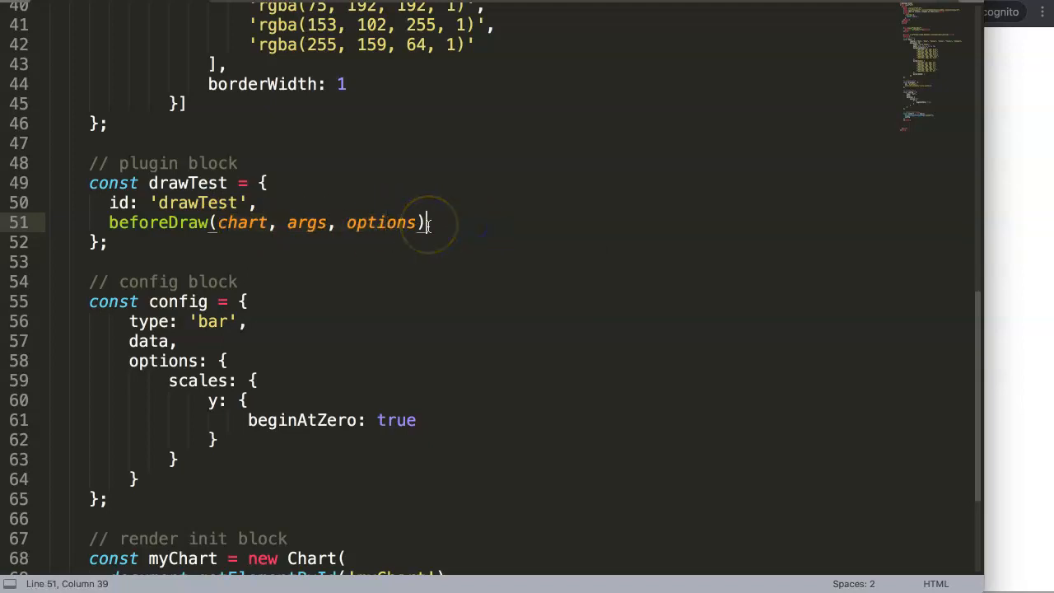
type("{")
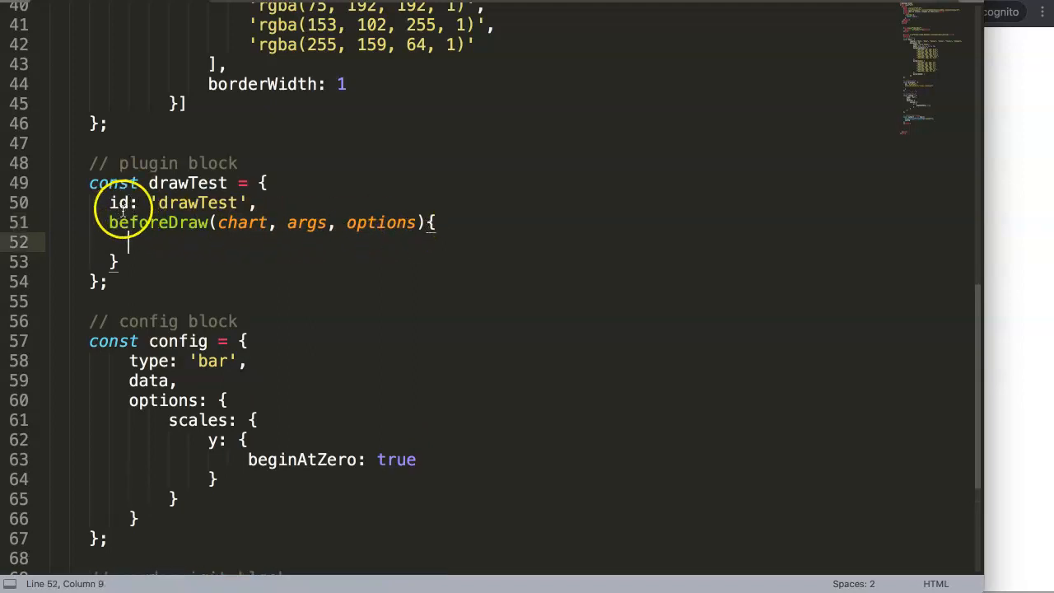
left_click_drag(108, 222, 435, 222)
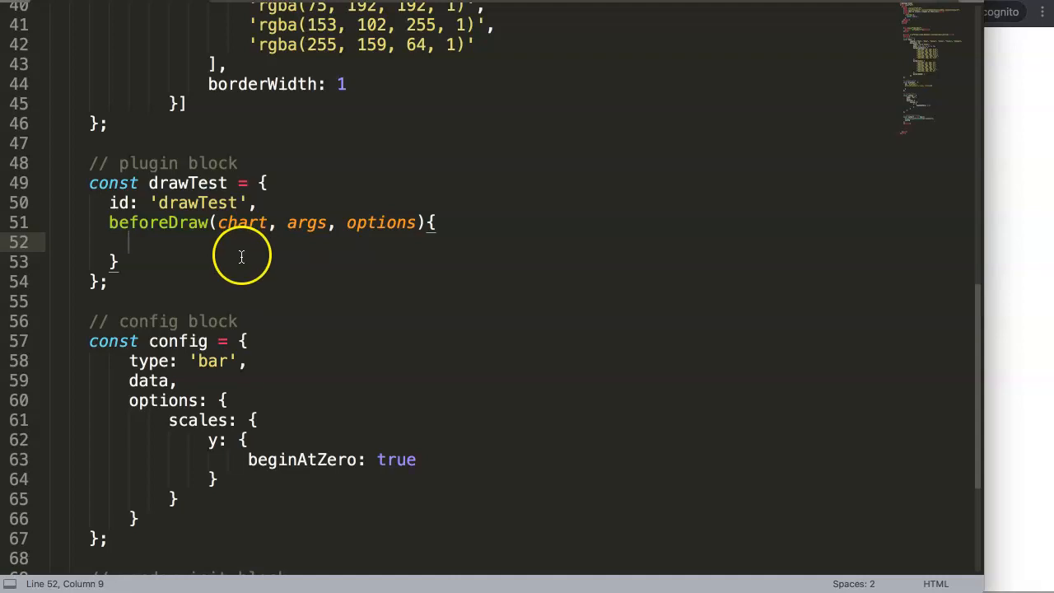
mouse_move(239, 268)
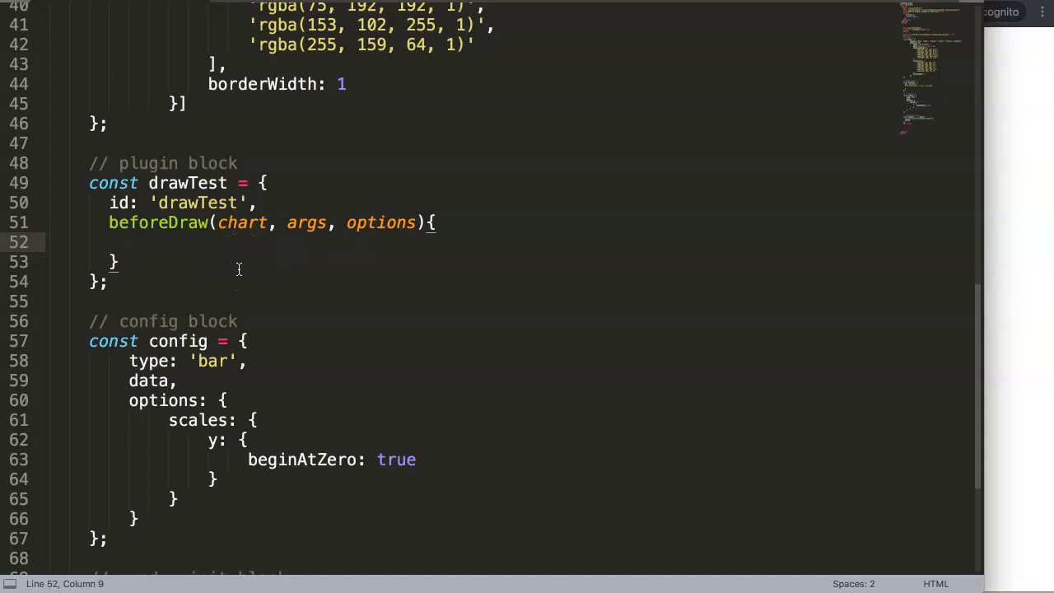
Step: Start a const destructuring of ctx and chartArea: { in beforeDraw
type("//")
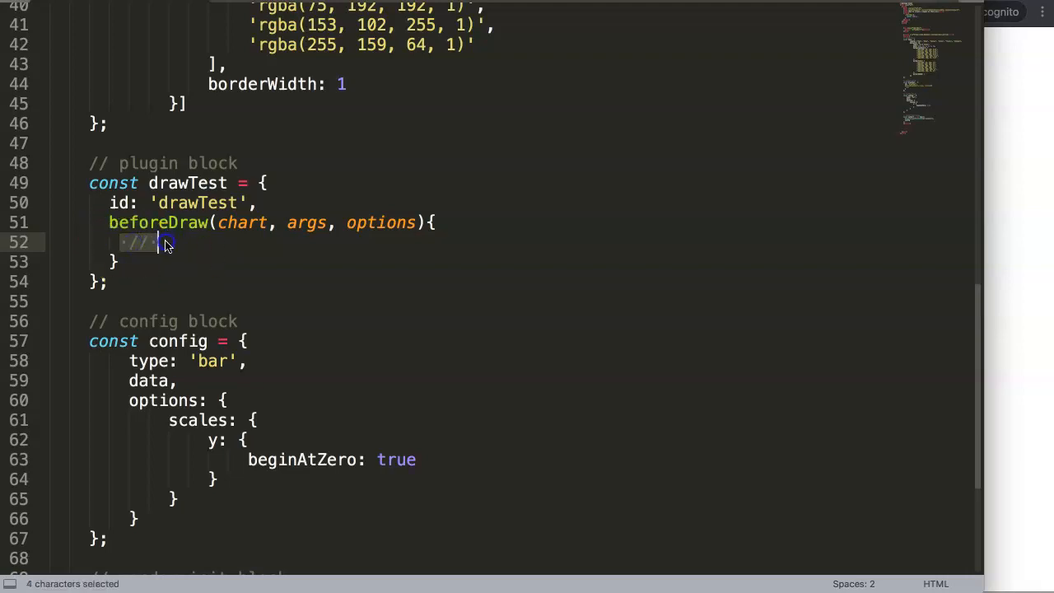
type("const {")
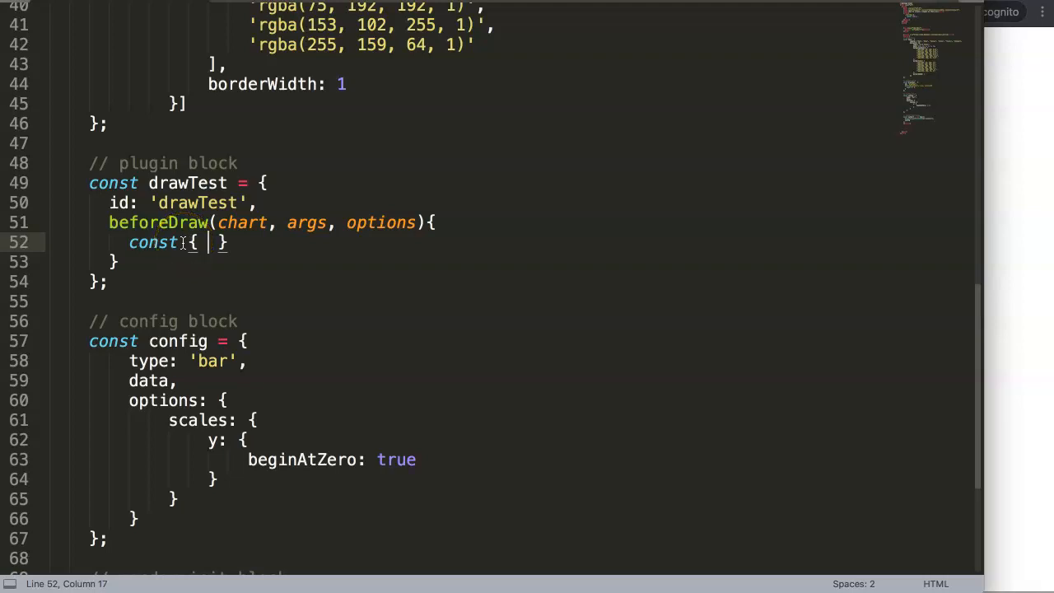
type("c")
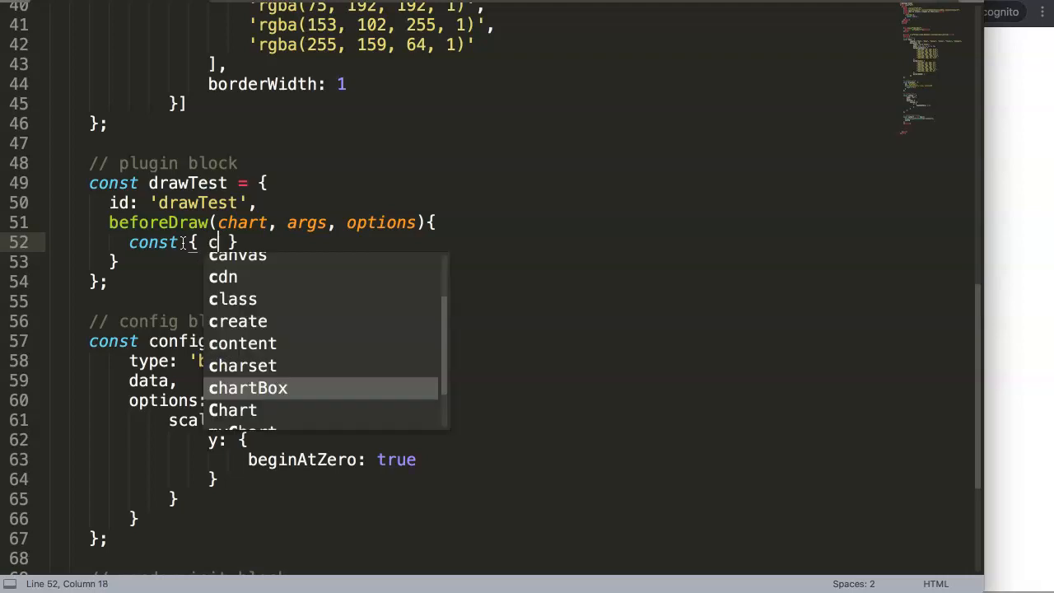
type("tx,")
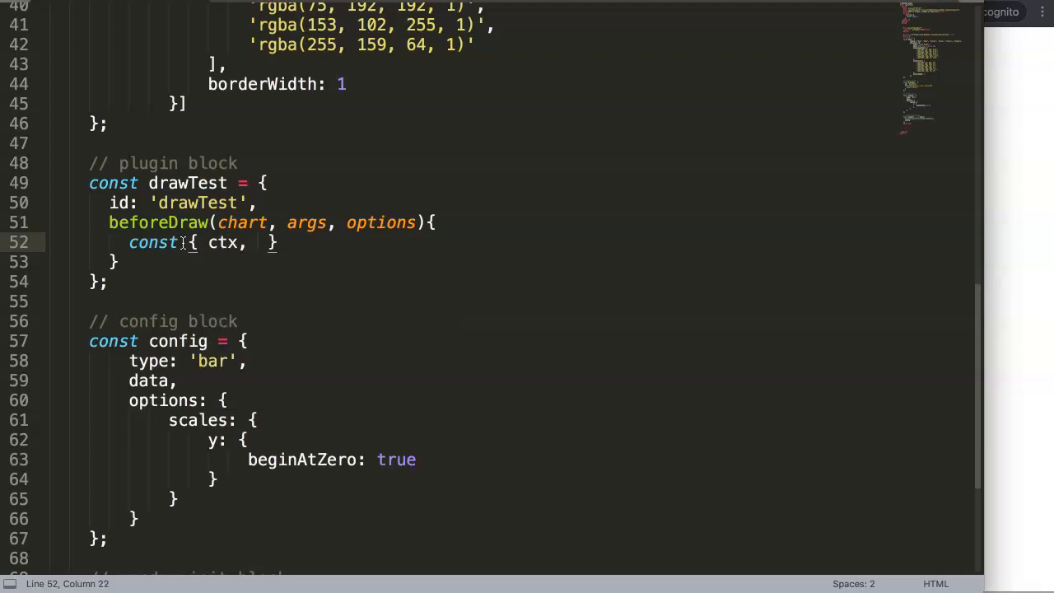
type("chart")
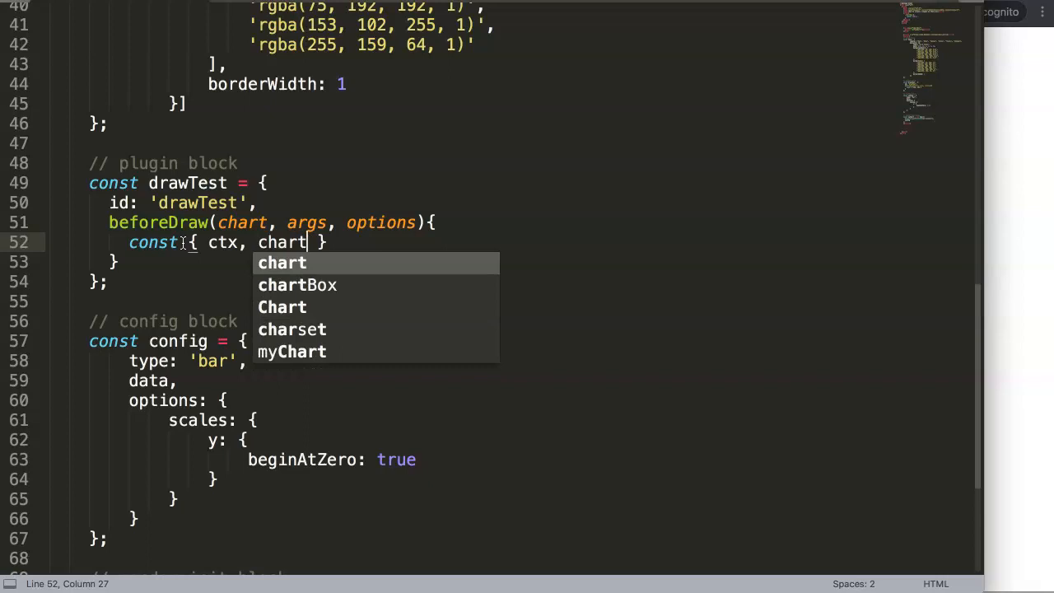
type("Area")
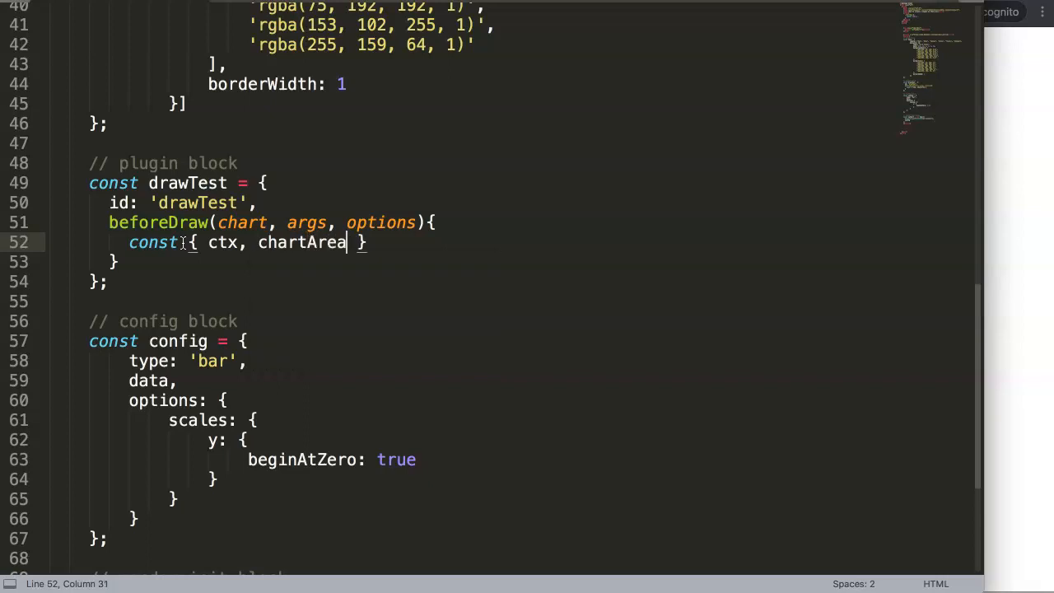
type(":")
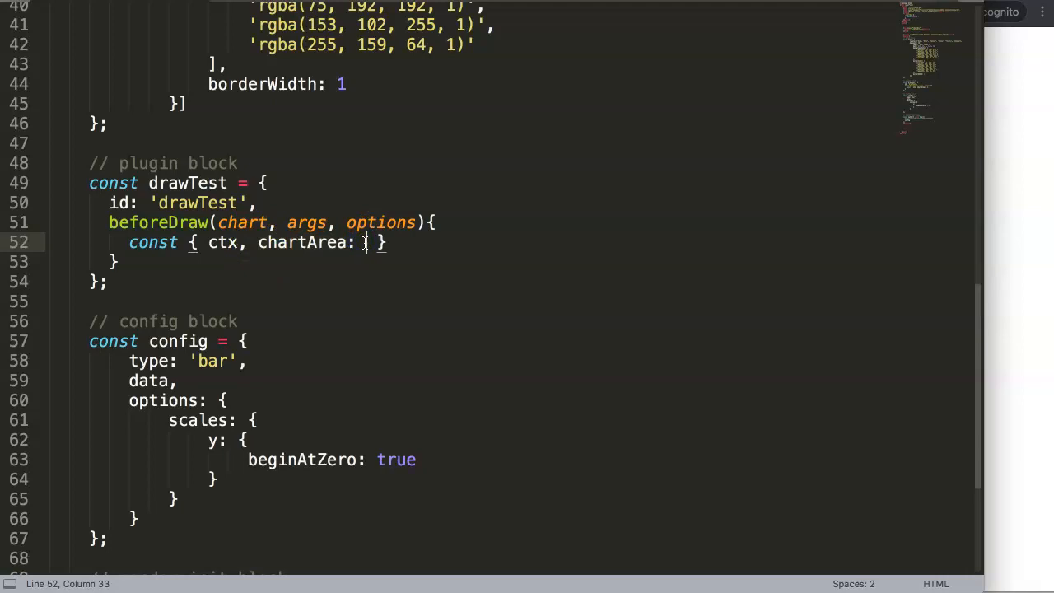
type("{")
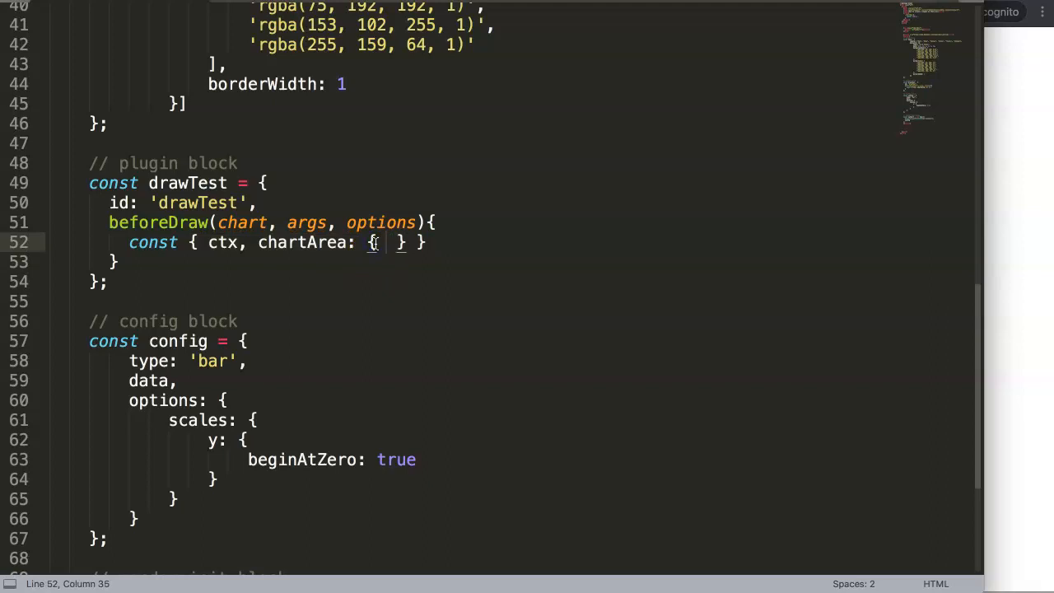
Step: List top, bottom, left, right, width, height and scales x, y, assigned from chart
type("top, bo")
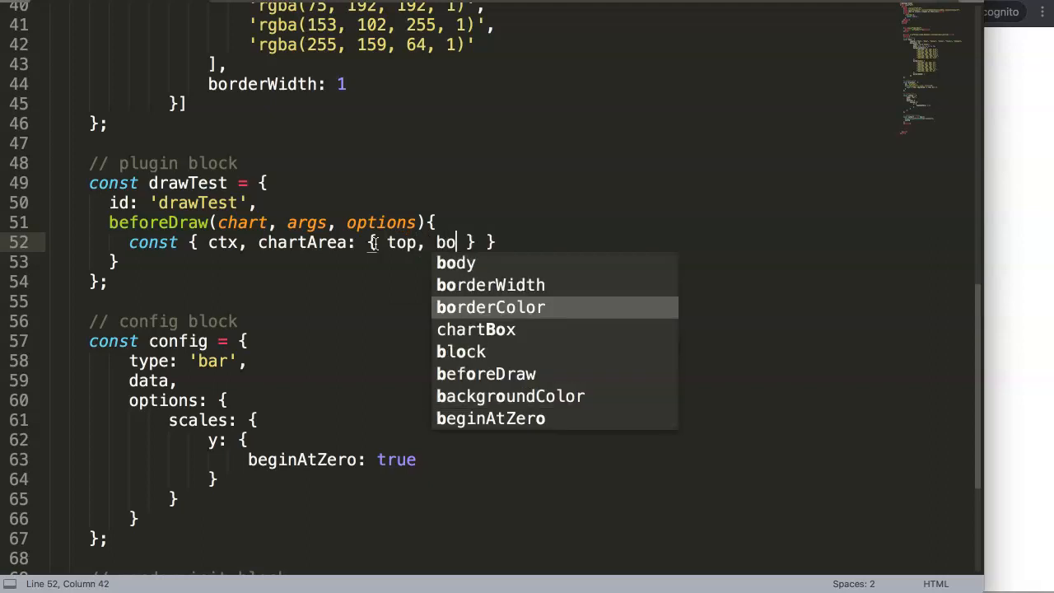
type("ttom, left, r")
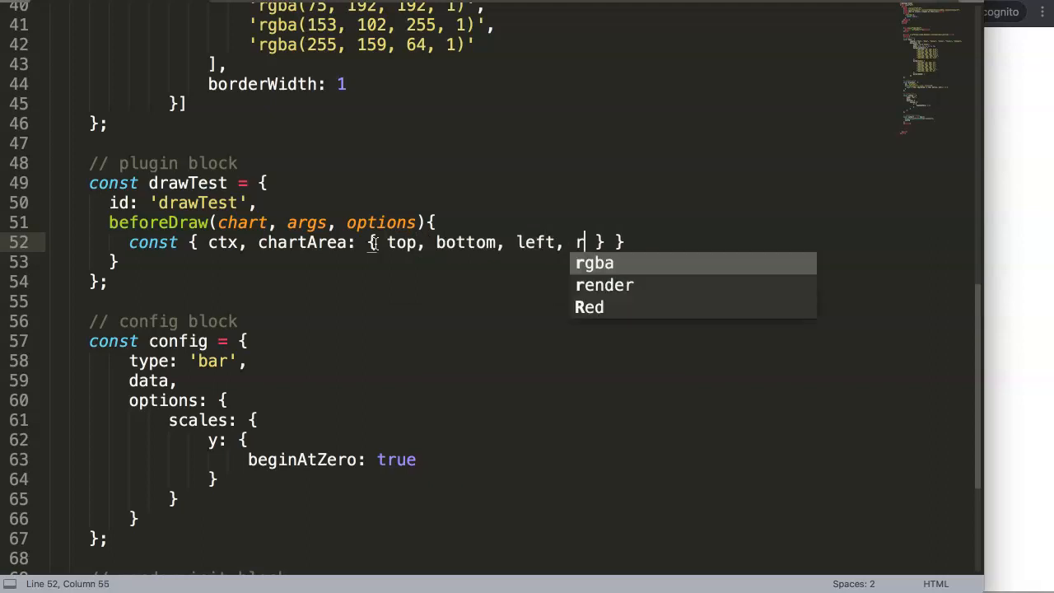
type("ight,")
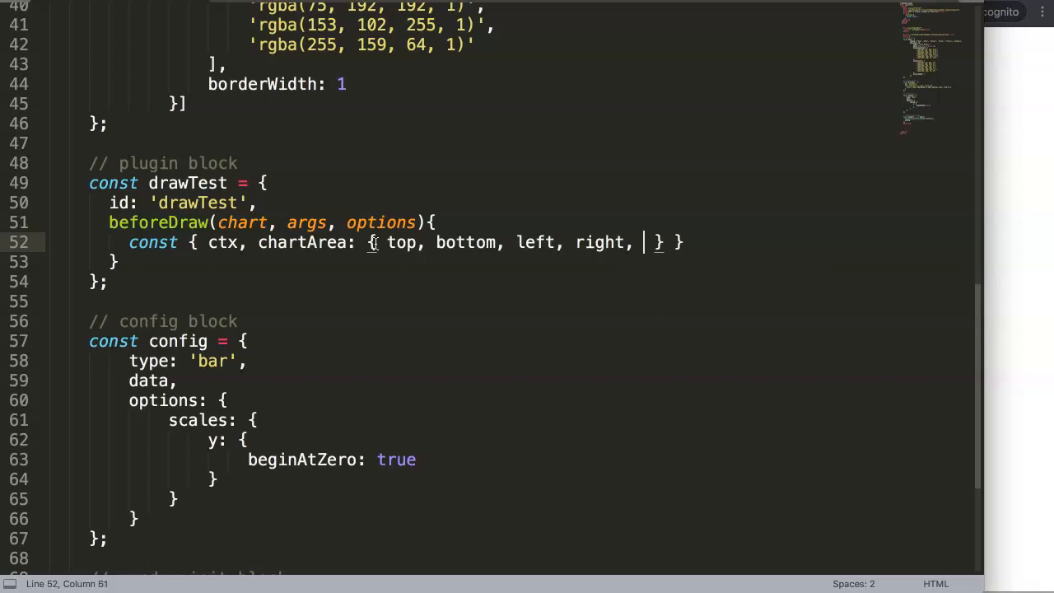
type("width,")
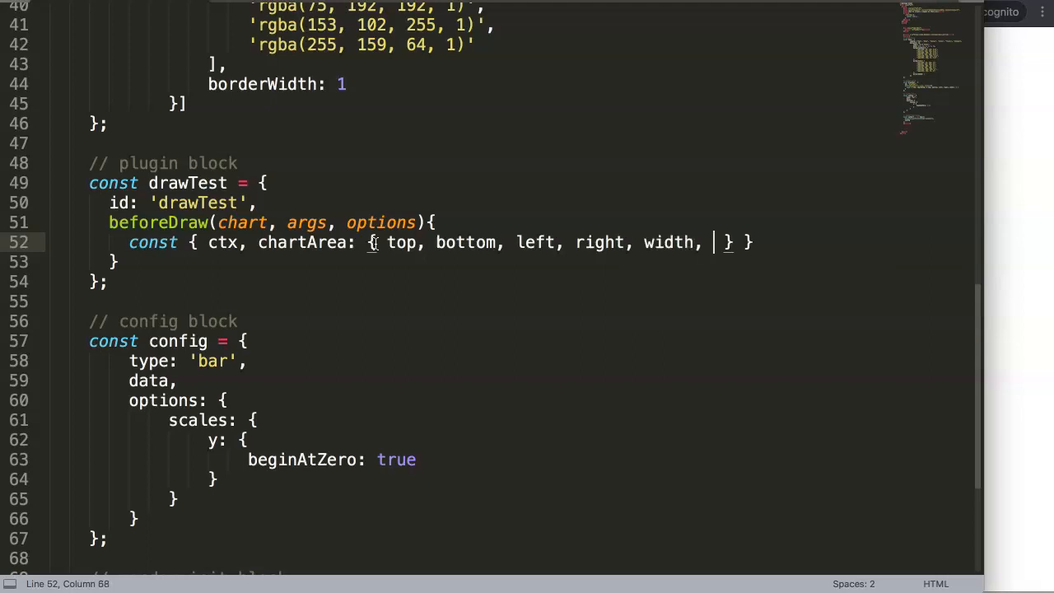
type("height")
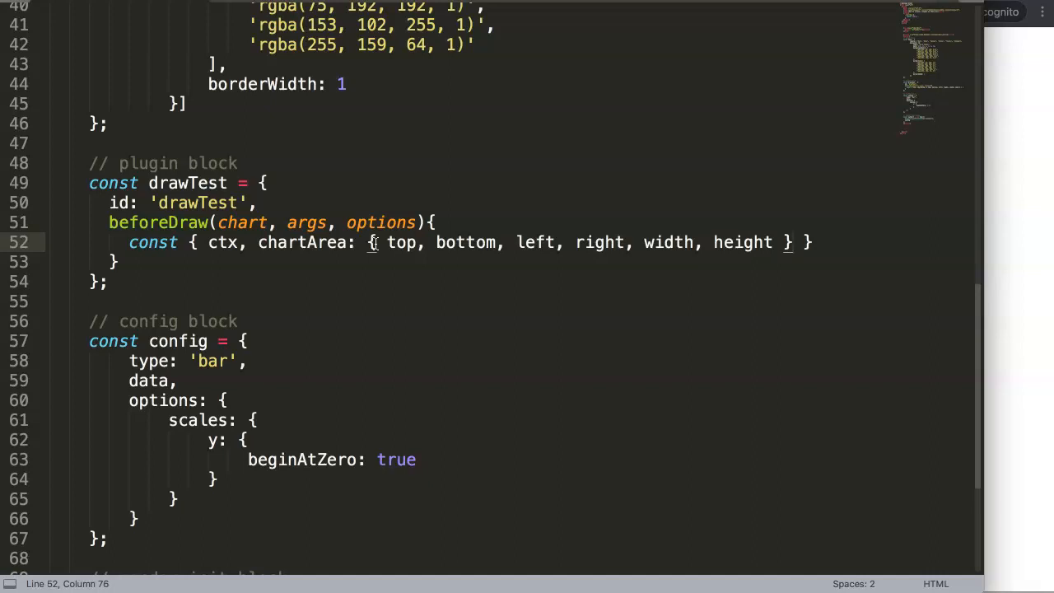
type(",")
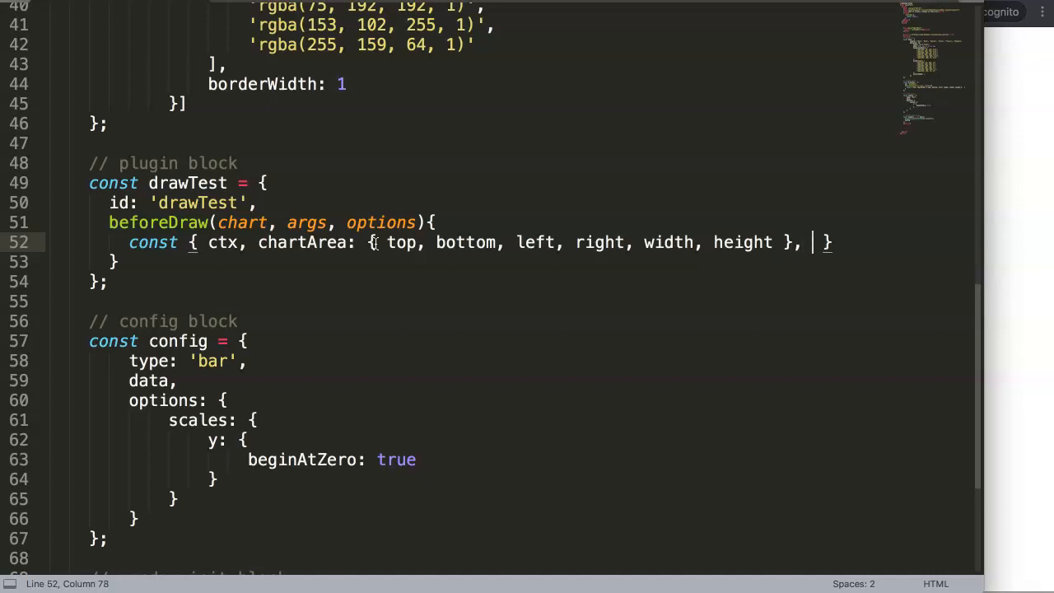
type("scales {")
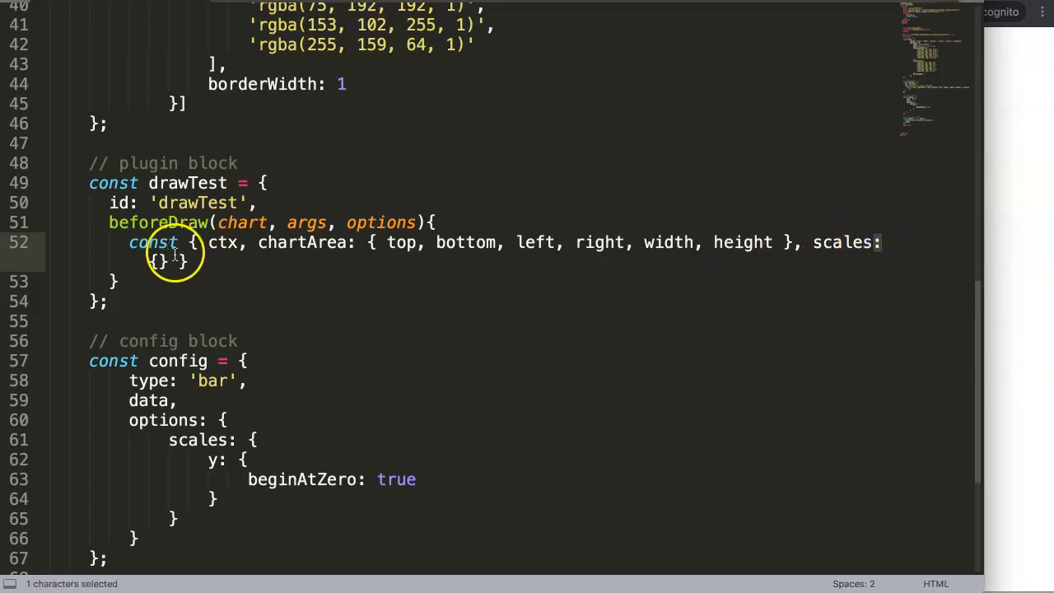
type("x,")
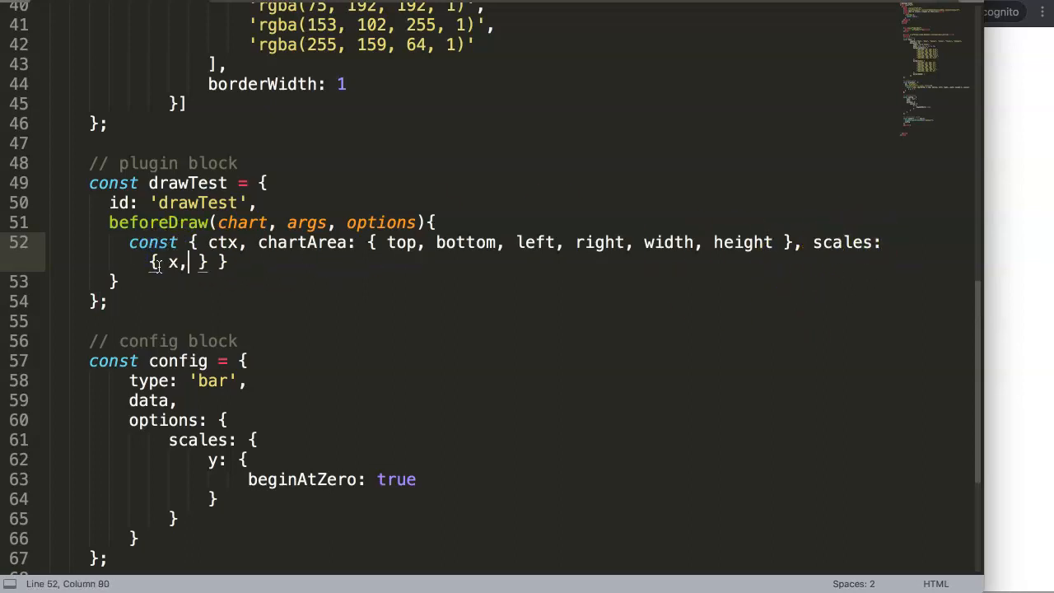
type("y")
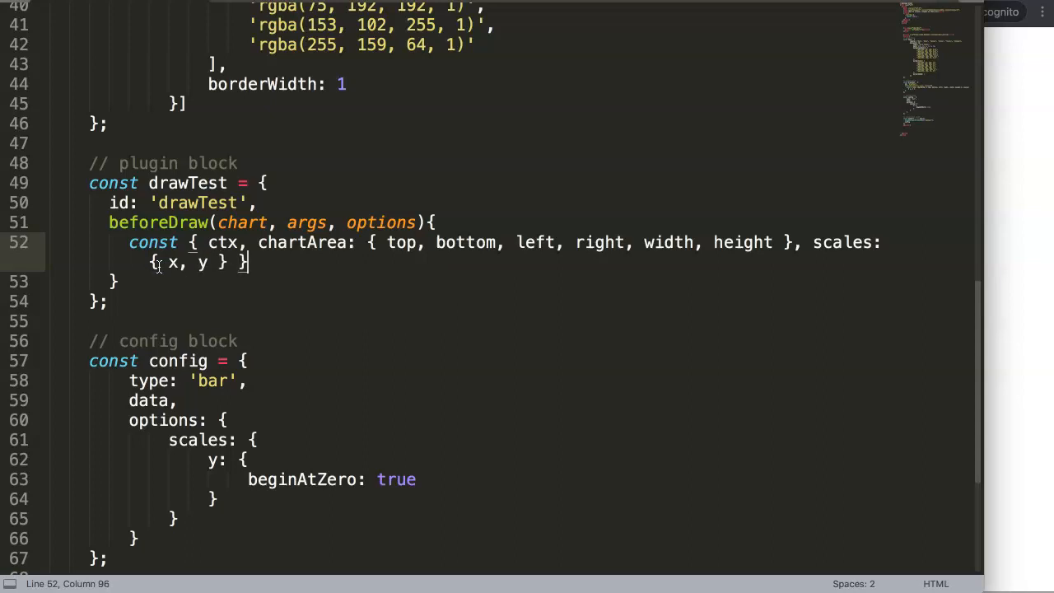
type("= chart;")
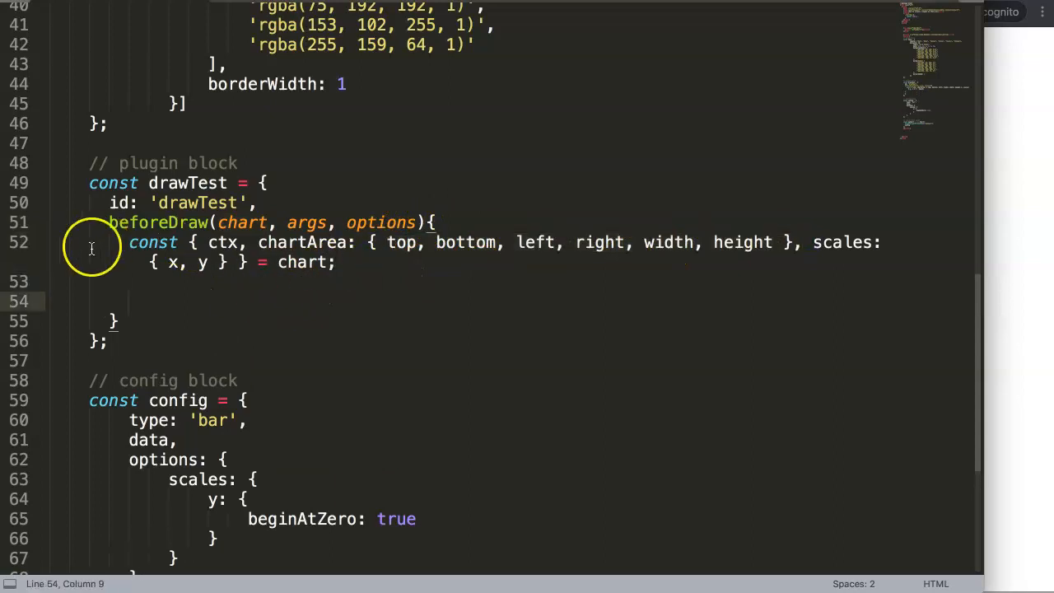
Step: Comment out the destructuring line, save, and start console.log() and ctx. lines below
key("ctrl+/")
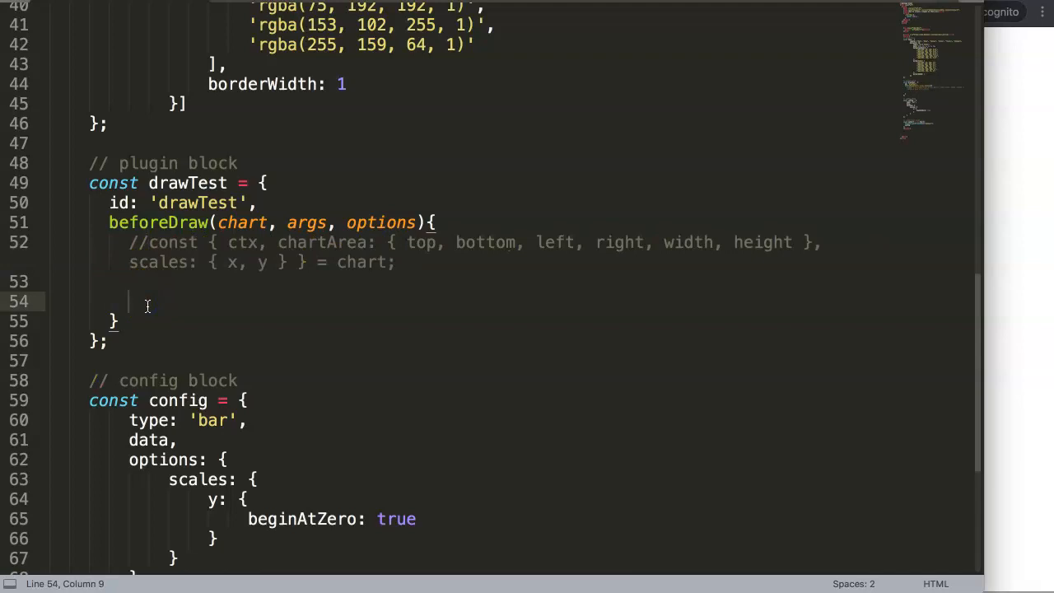
key("ctrl+s")
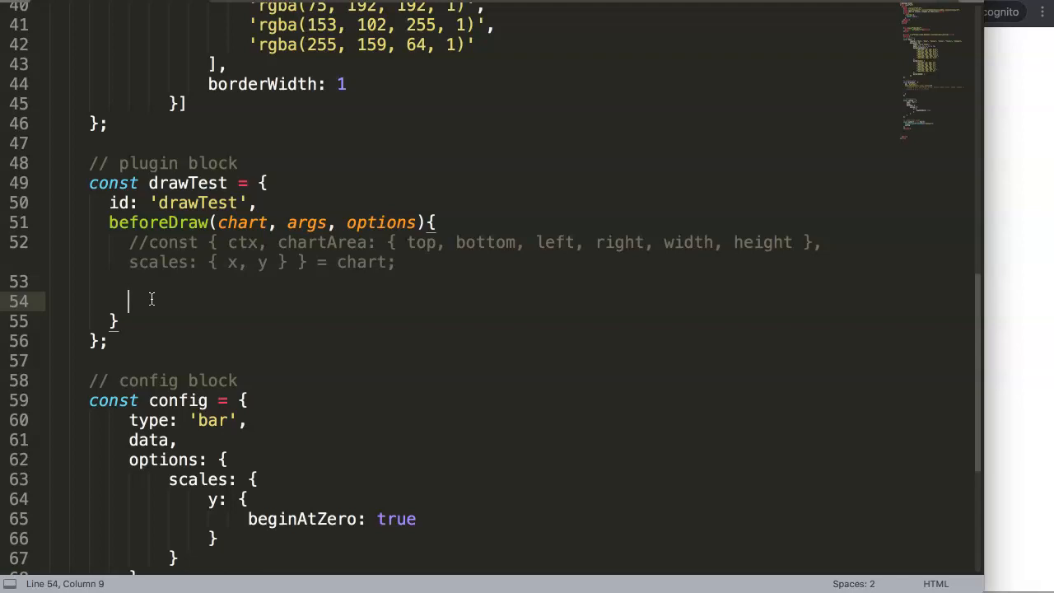
type("ctx")
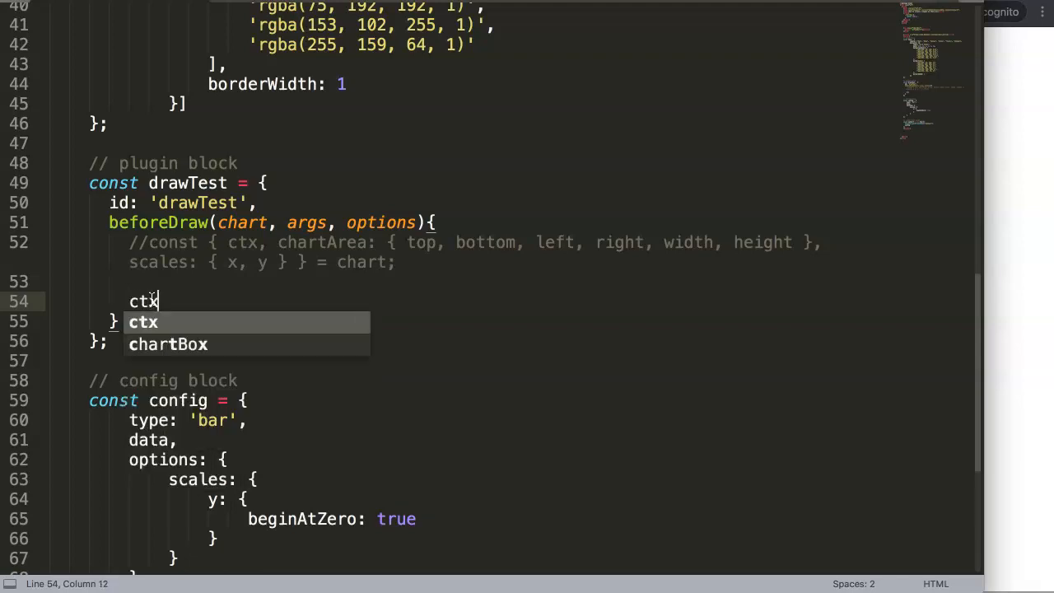
type(".")
left_click(473, 281)
type("console.log(")
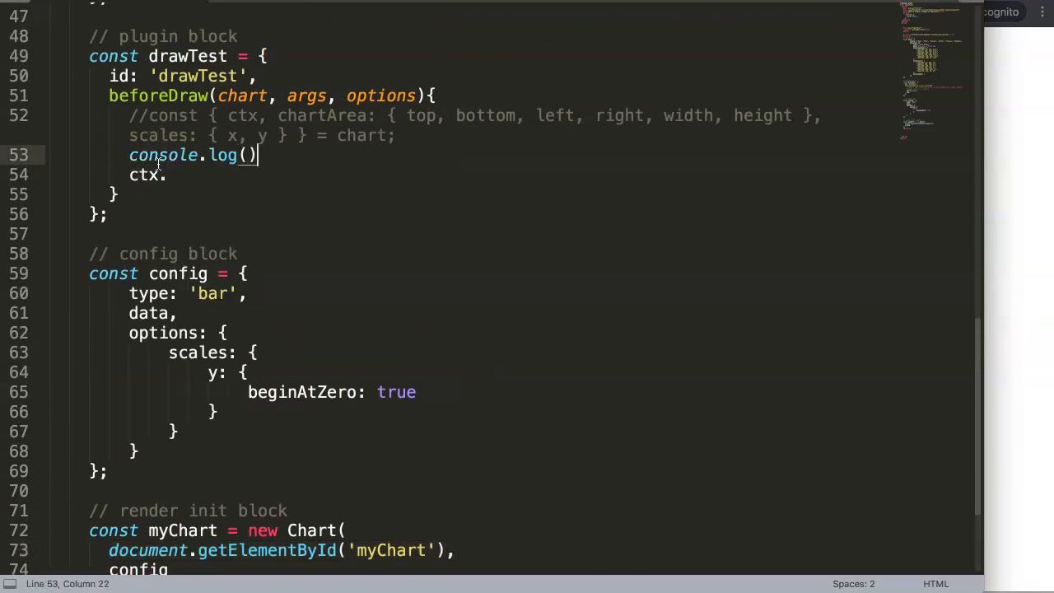
Step: Log ctx in beforeDraw and register drawTest in the config's plugins: [] array
type("ctx")
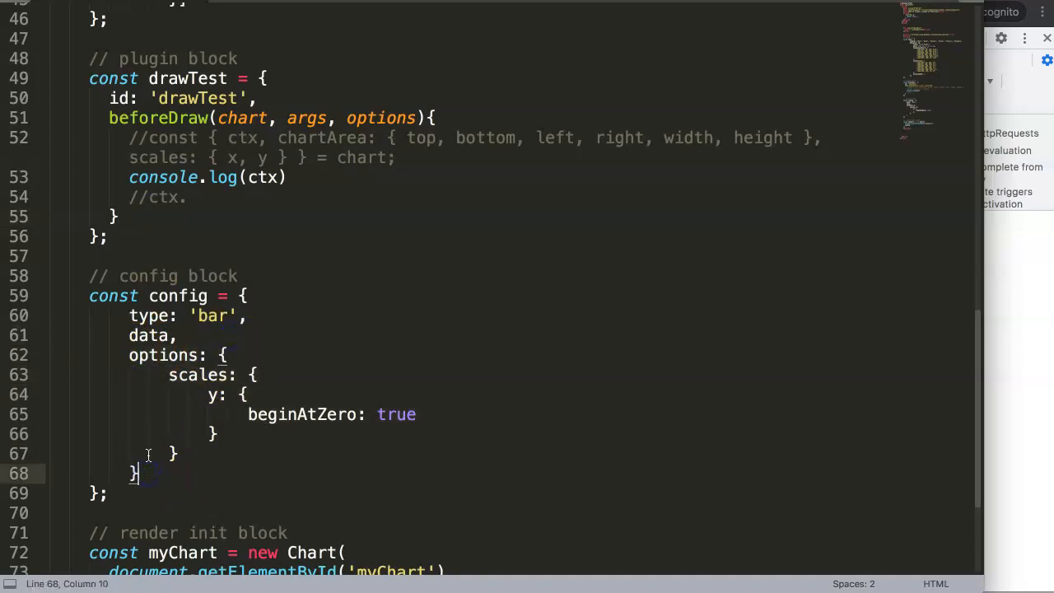
type("plugins:")
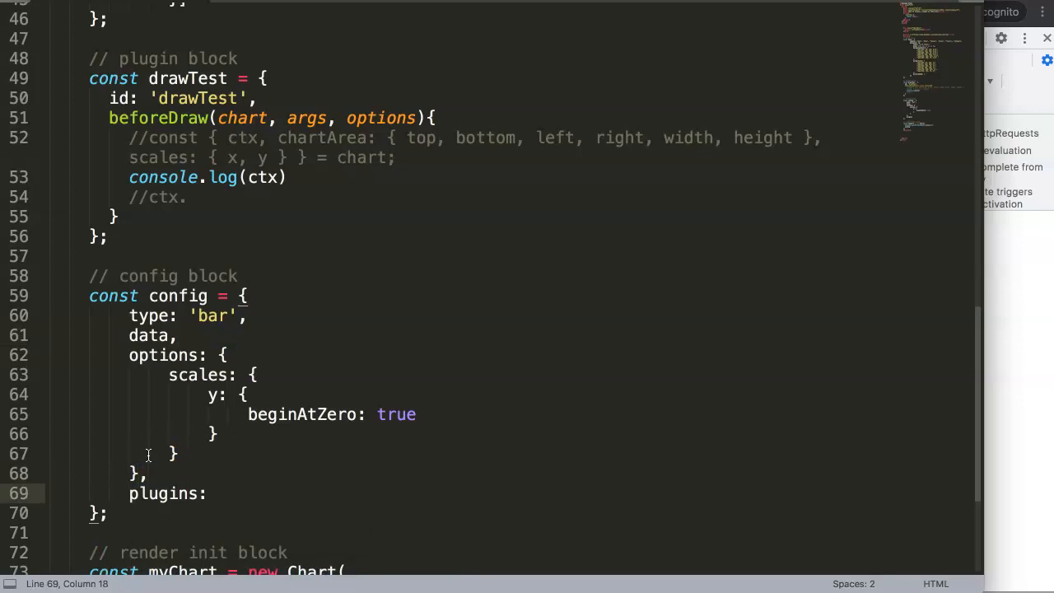
type("[]")
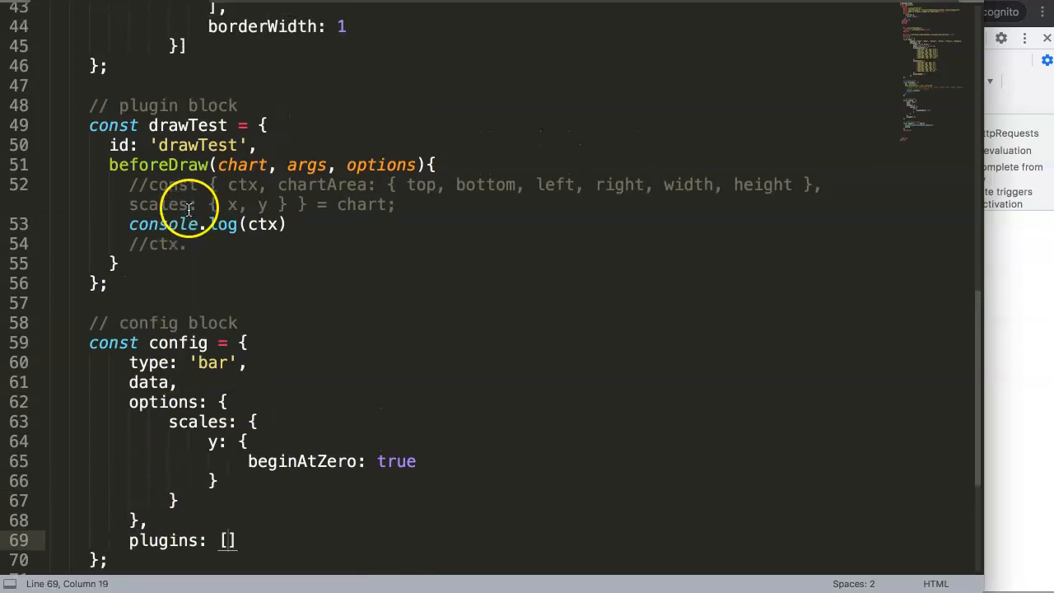
double_click(198, 145)
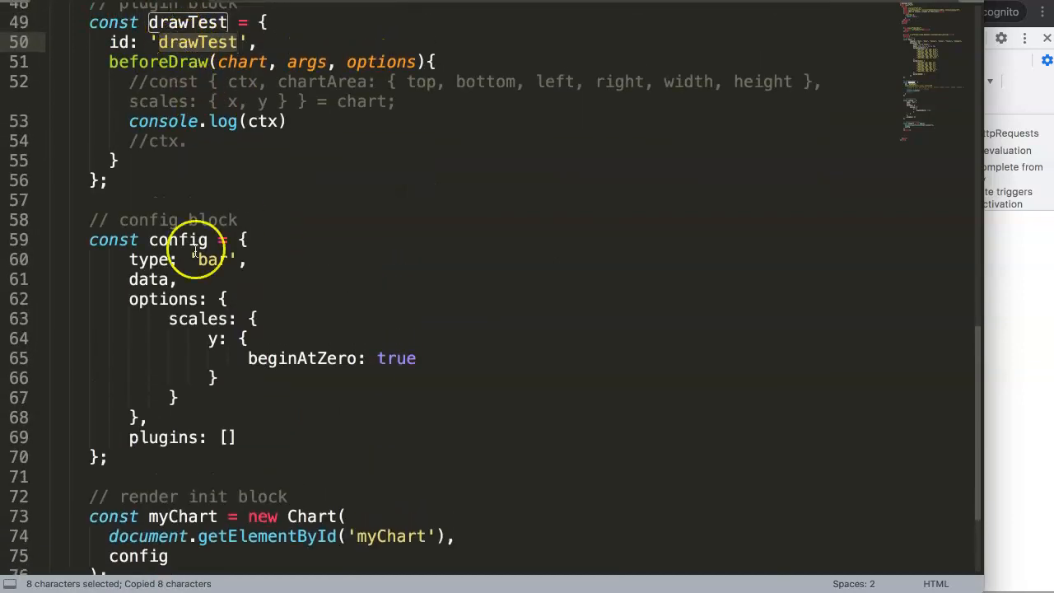
type("drawTest")
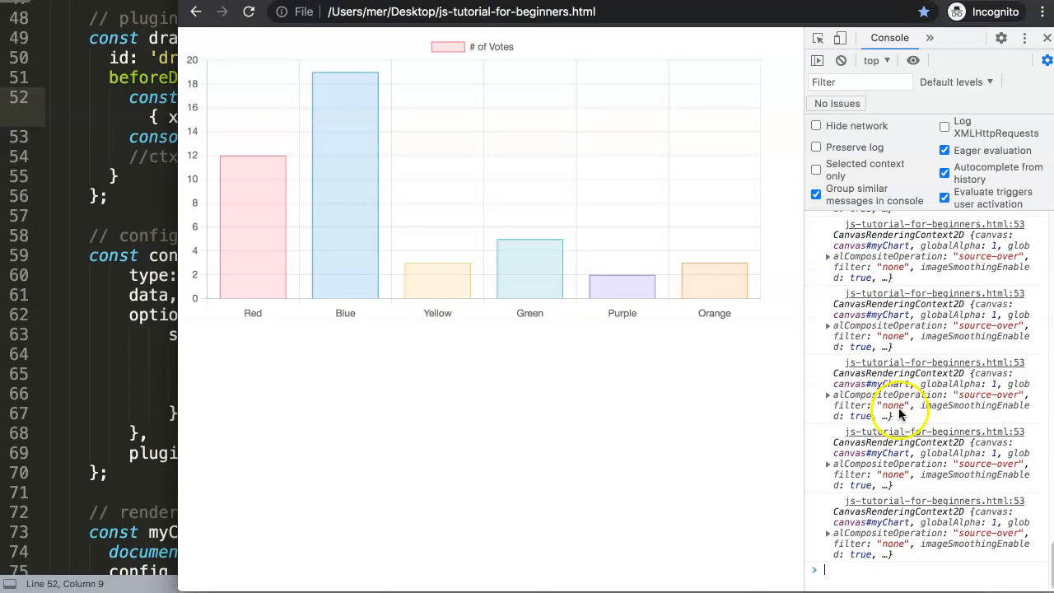
mouse_move(156, 229)
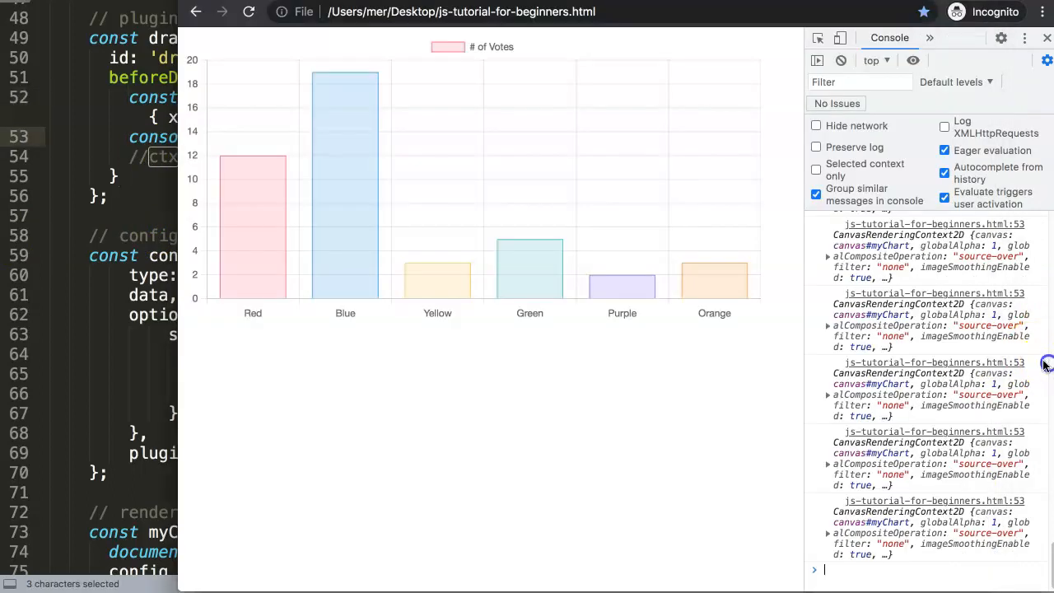
mouse_move(835, 377)
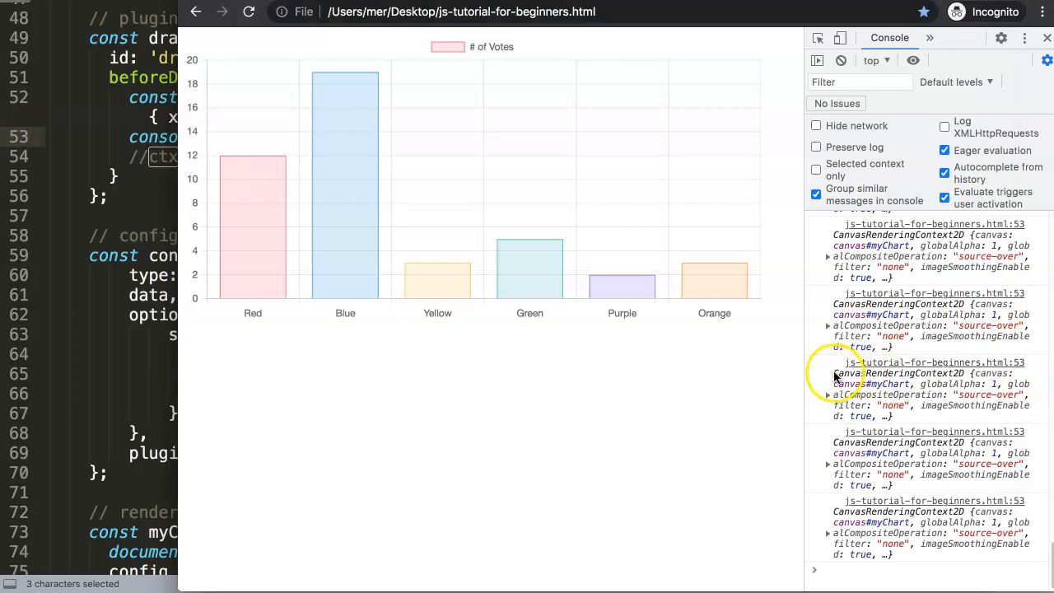
Step: Reload the chart page in Chrome and check the logged CanvasRenderingContext2D entries
double_click(898, 373)
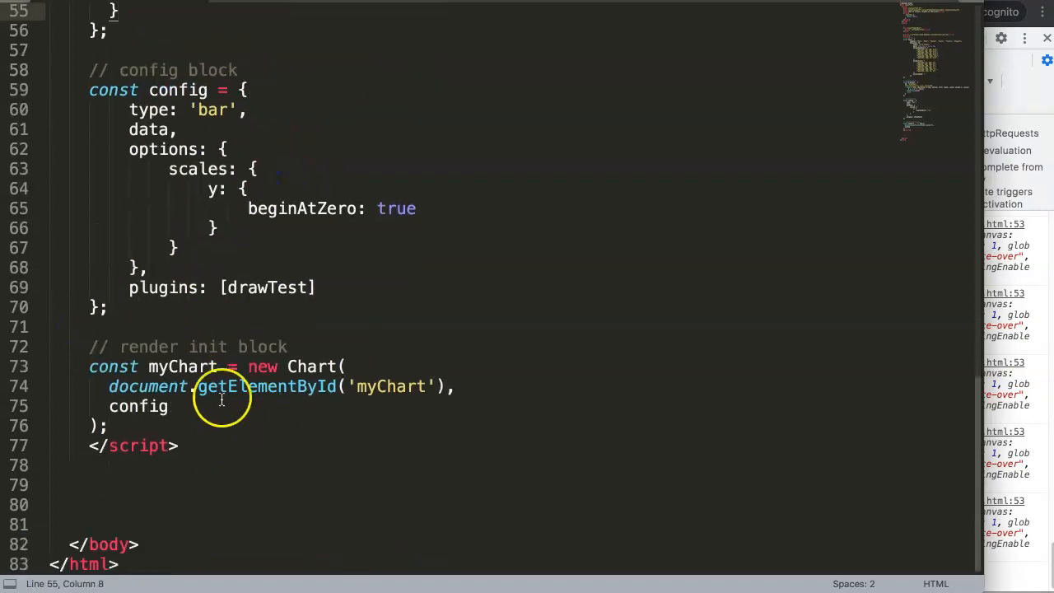
Step: Append .getContext('2d') to the getElementById('myChart') canvas lookup
type(".")
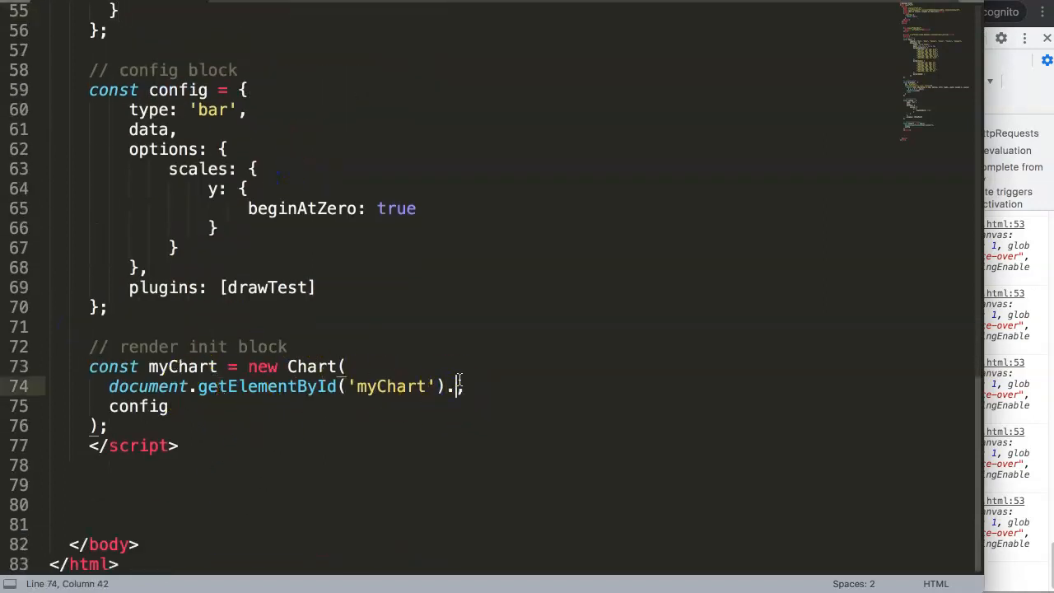
type("getC")
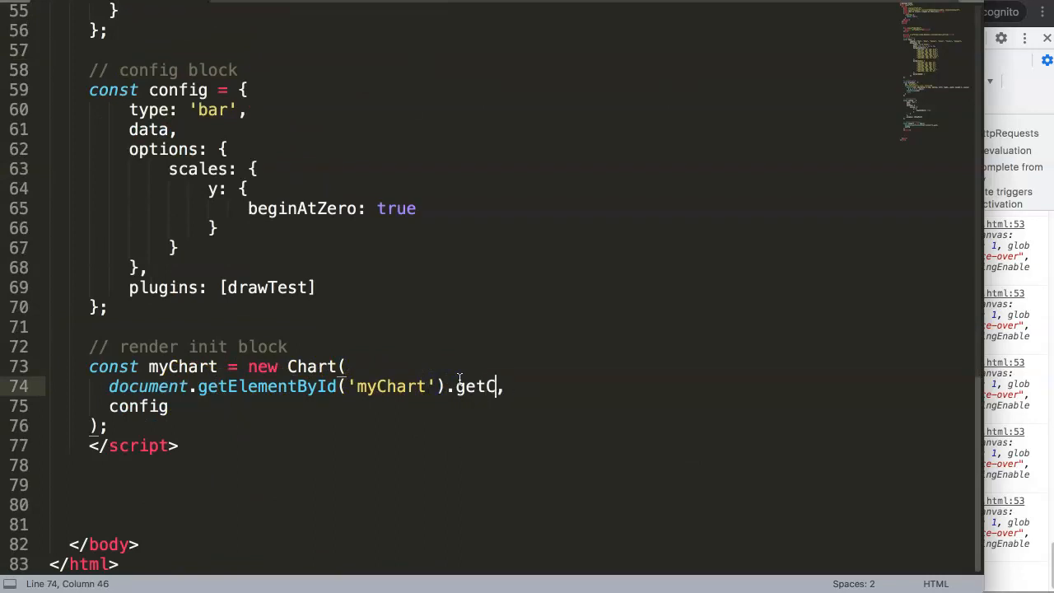
type("ontext()")
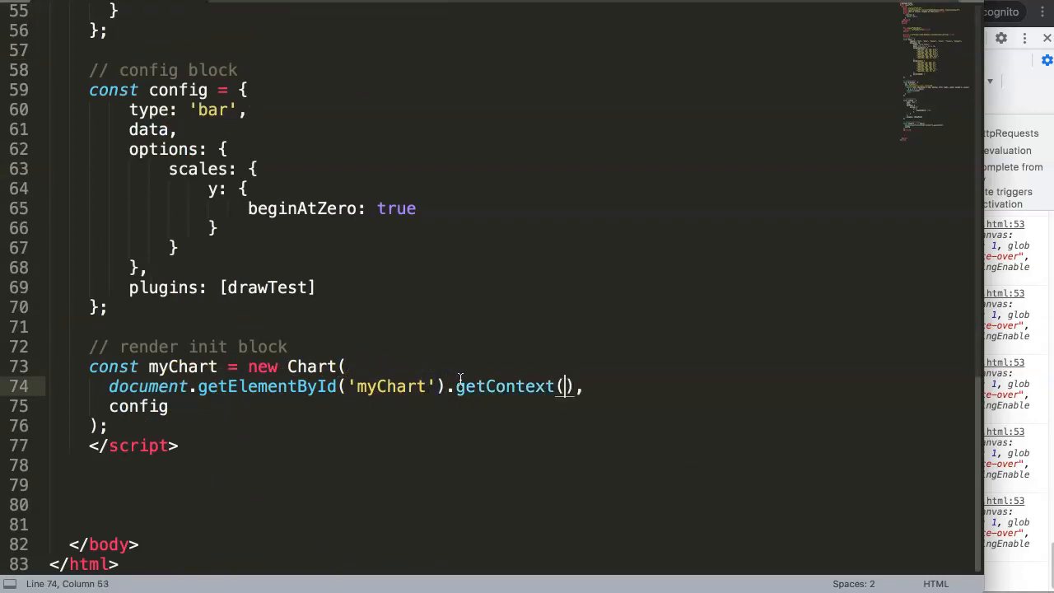
type("2d")
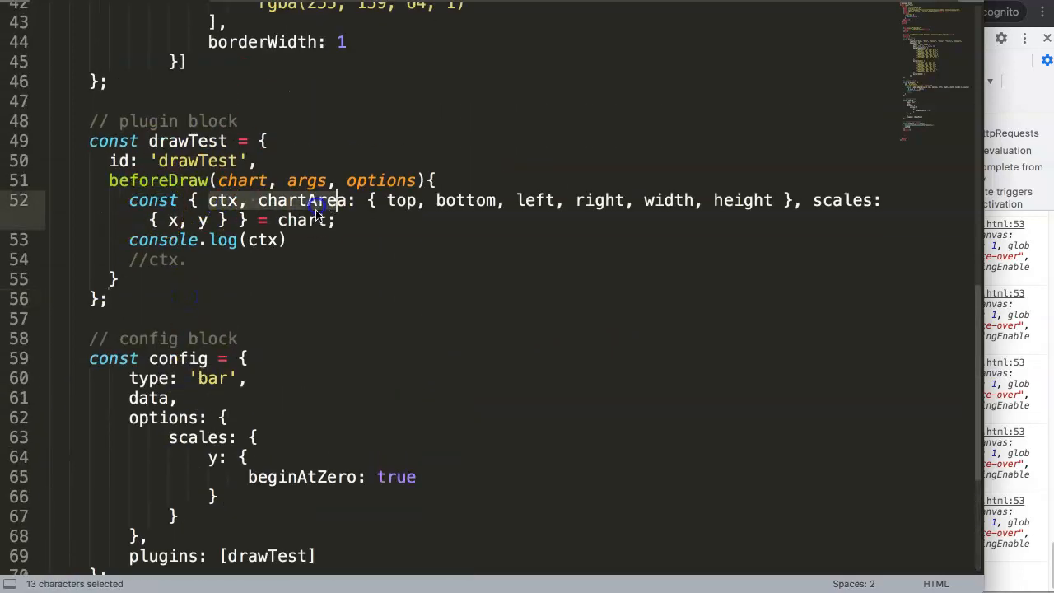
Step: Uncomment the ctx line and set ctx.fillStyle to 'blue' in beforeDraw
left_click(322, 259)
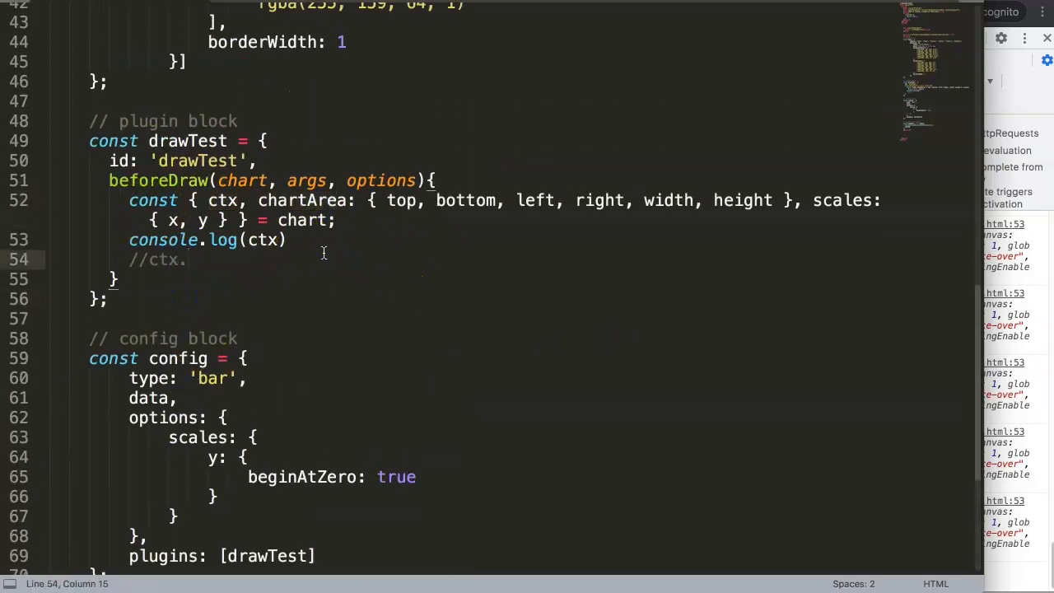
double_click(262, 240)
type(";")
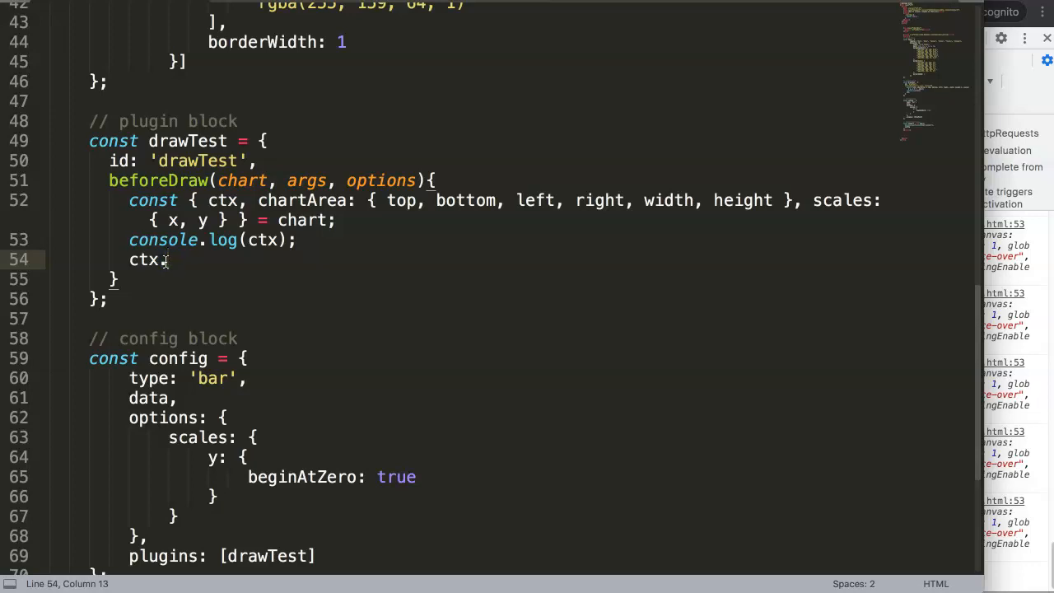
type("fil")
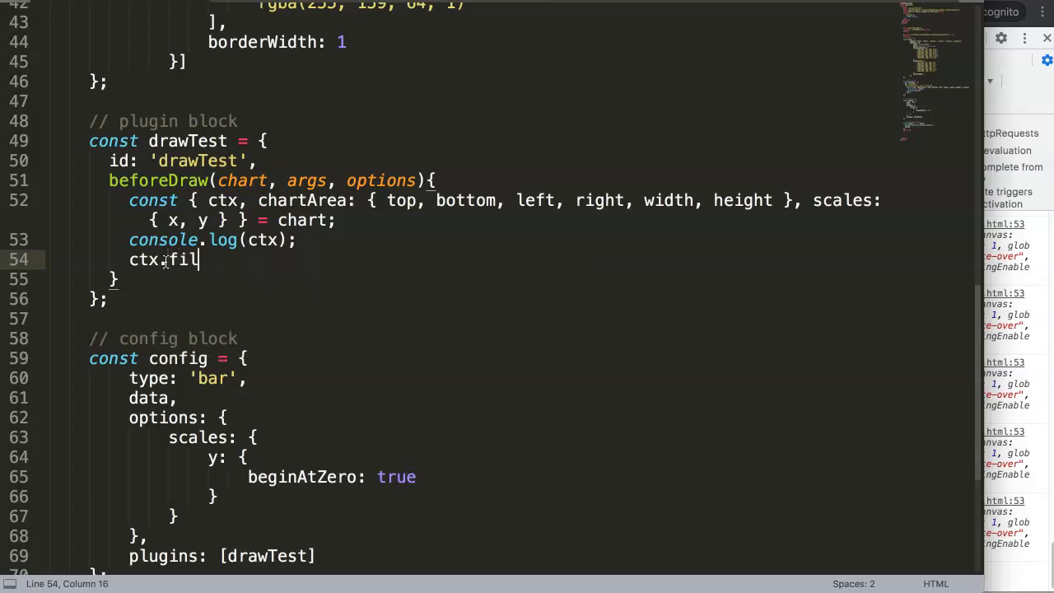
type("lStyle")
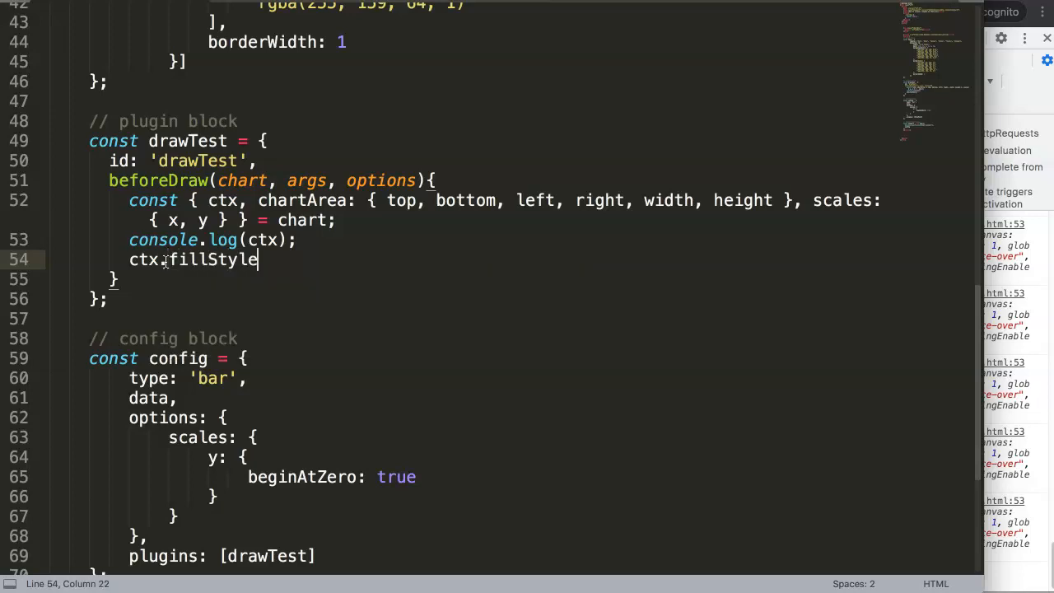
type("= ''")
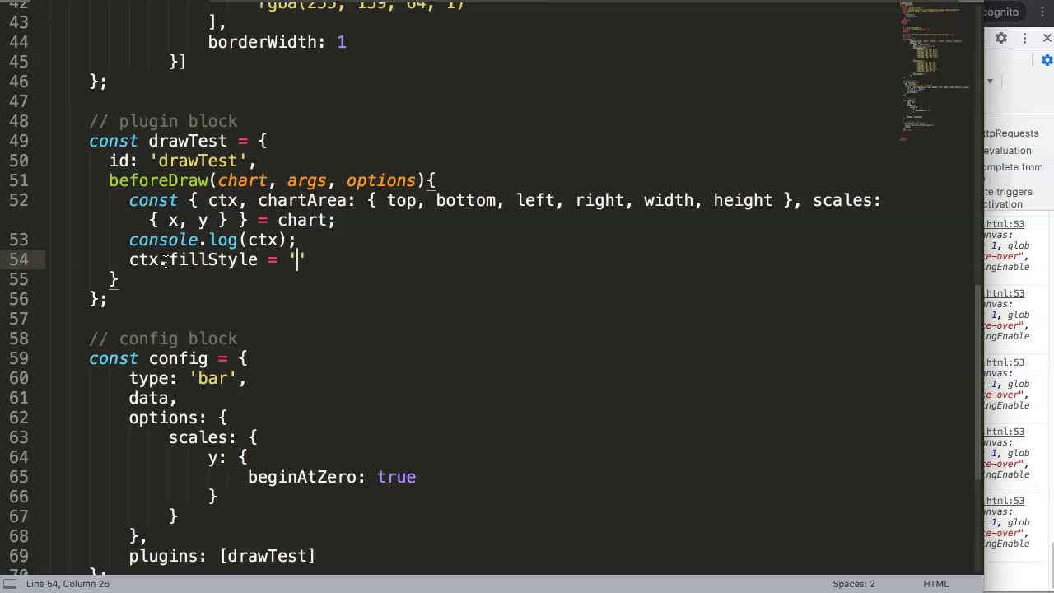
type("blue")
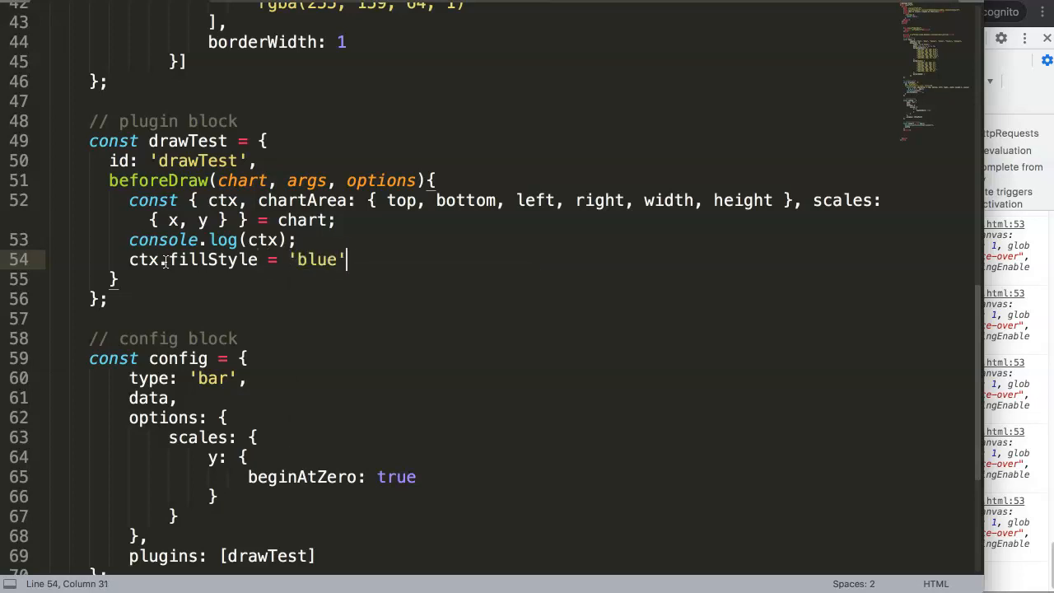
type(";")
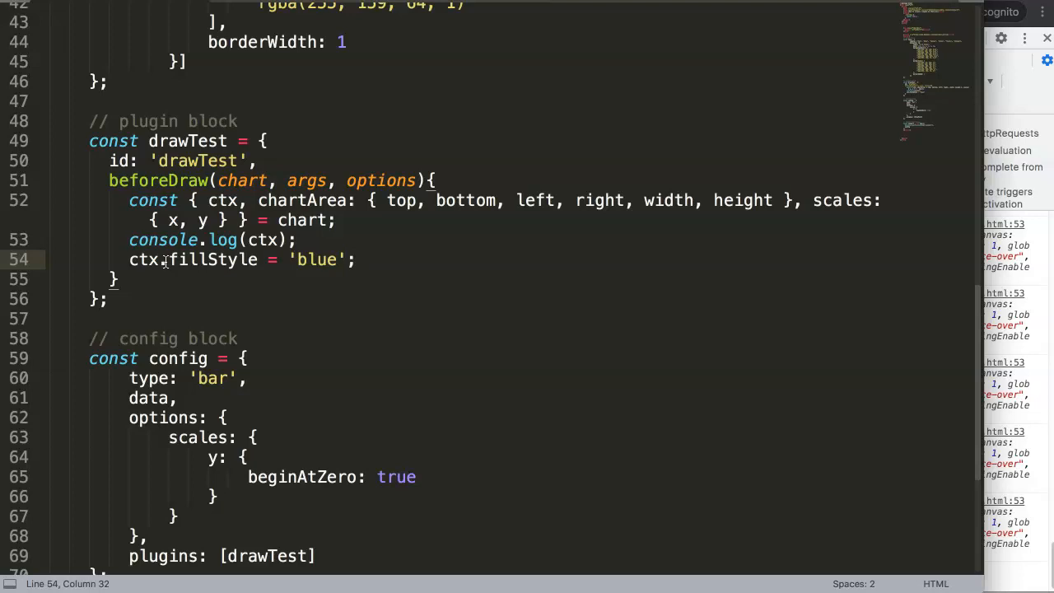
Step: Add a ctx.fillRect(10, 10, 10, 10) call to draw the square
type("ctx.")
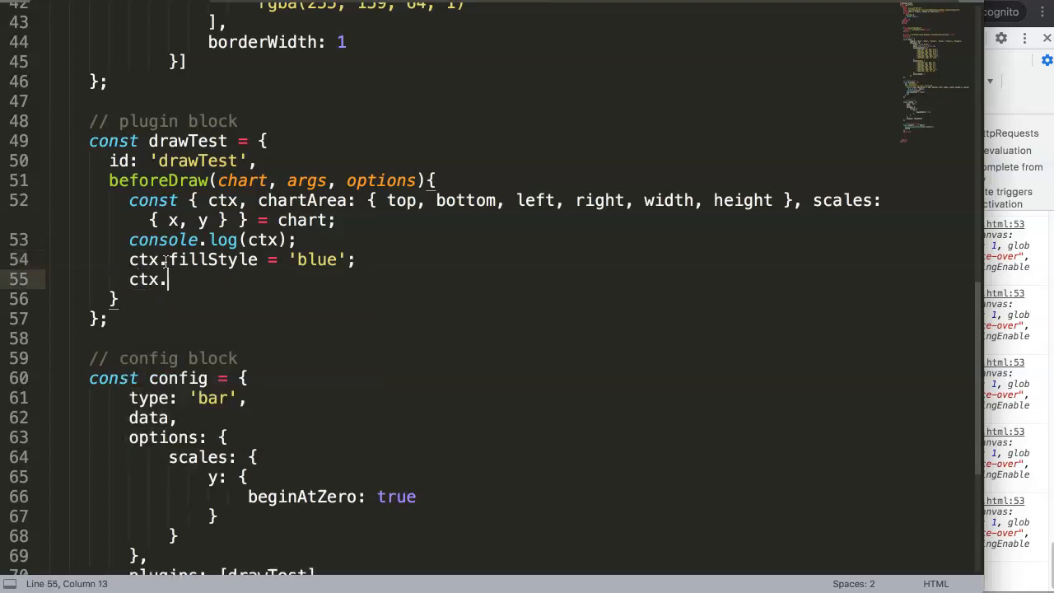
type("fil")
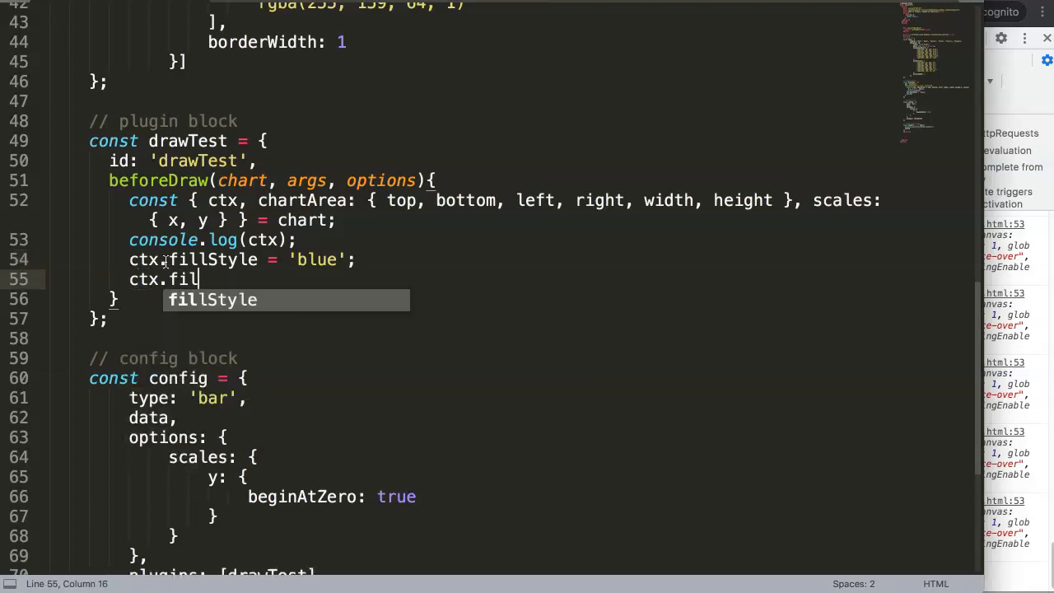
type("lRect =")
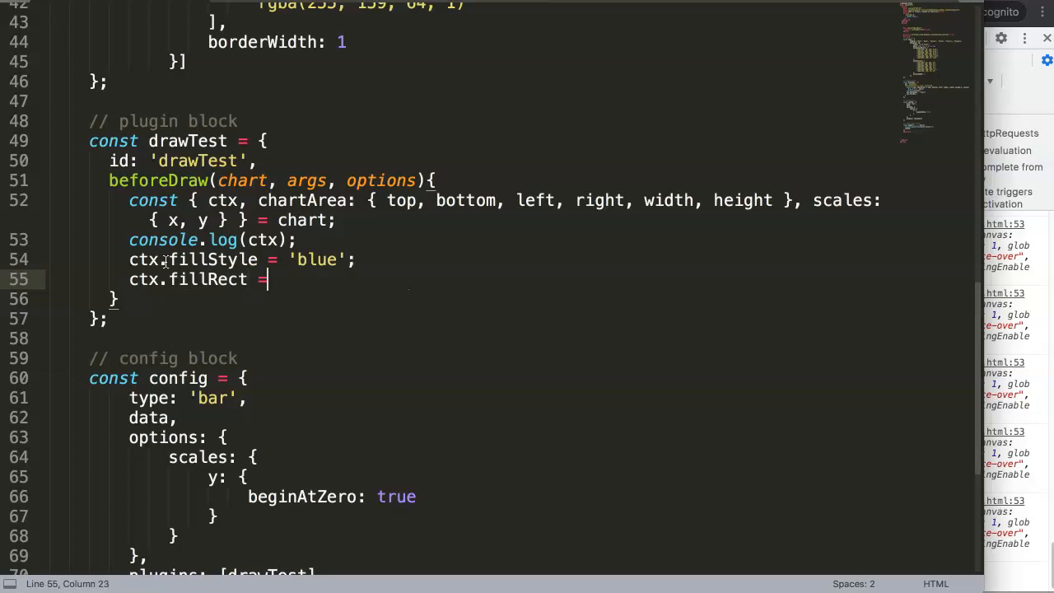
type("(")
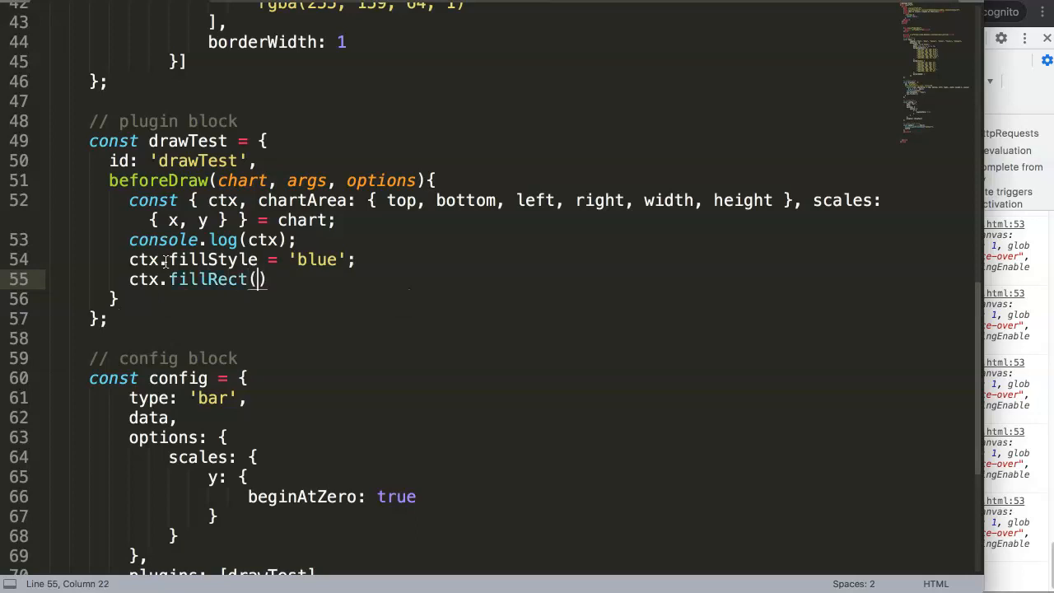
type("10,10")
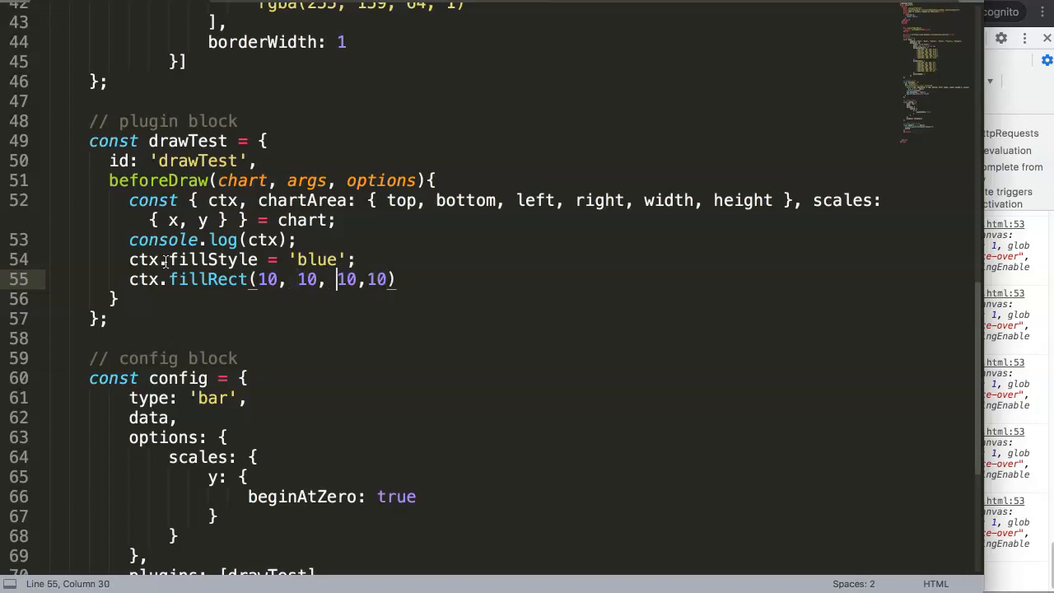
type("\" \"")
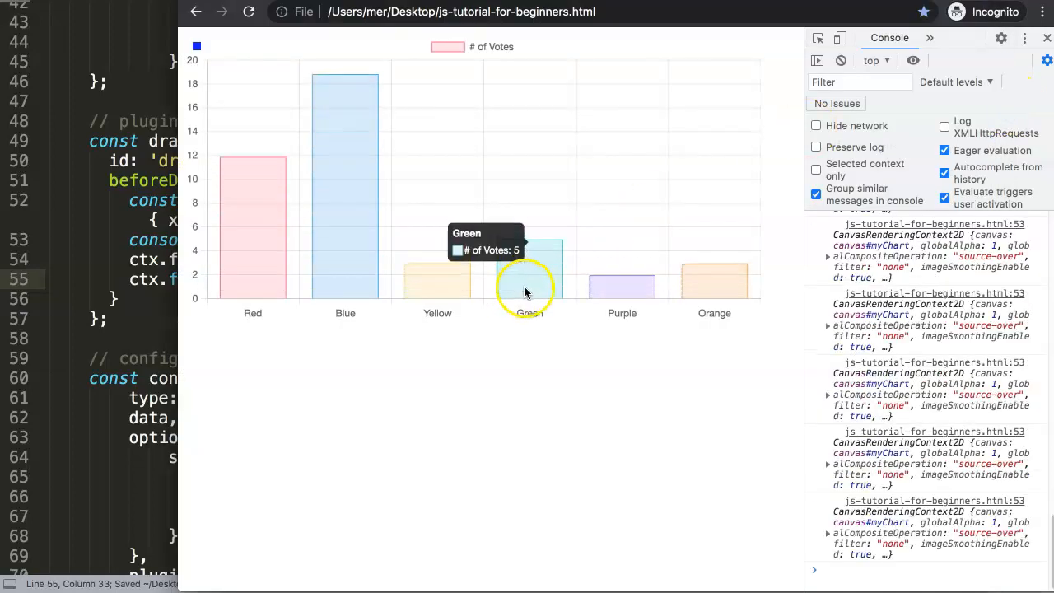
mouse_move(196, 47)
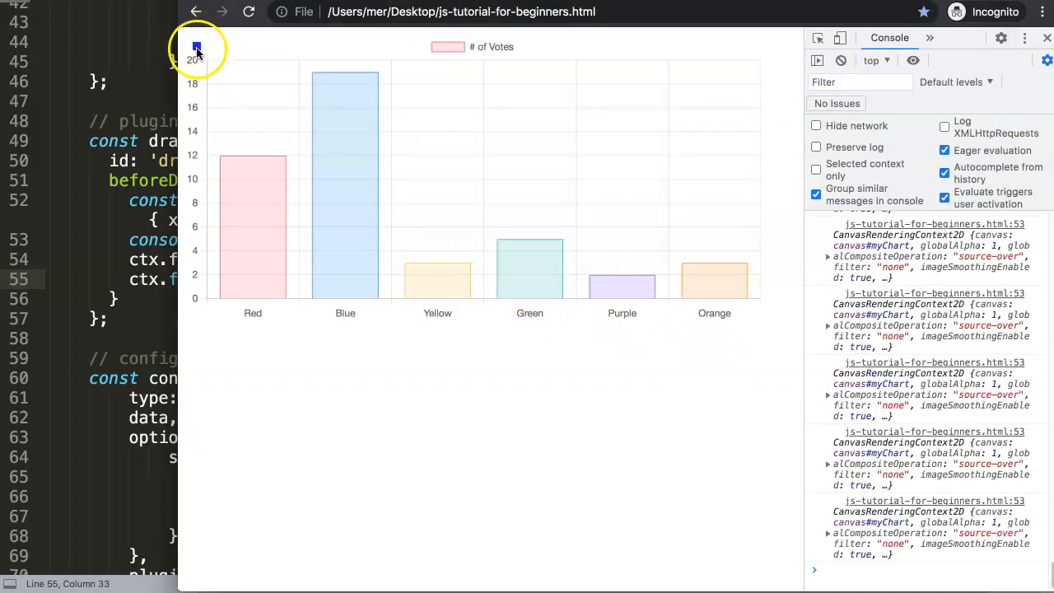
mouse_move(510, 424)
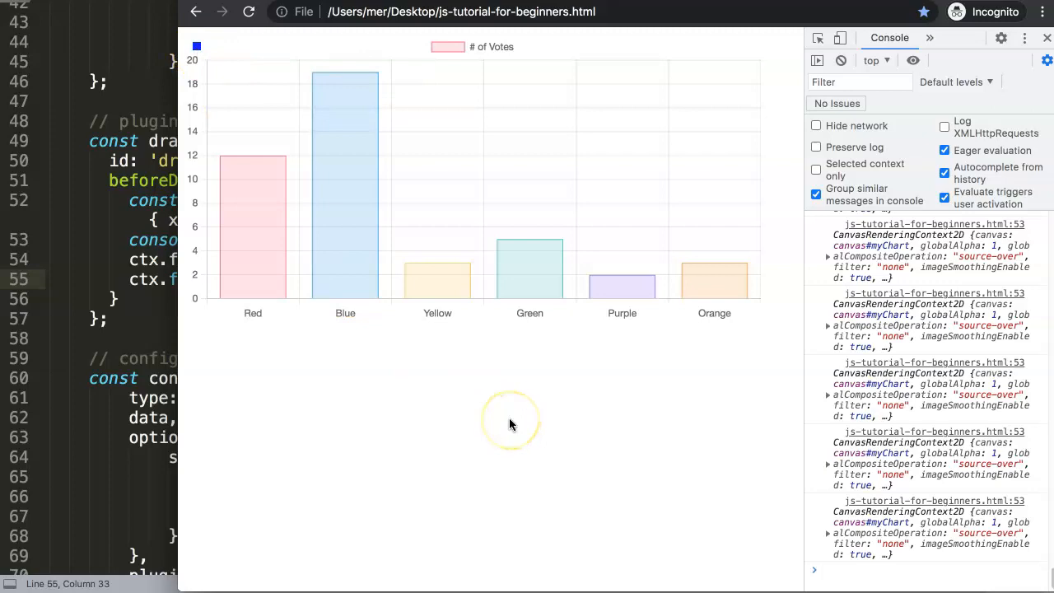